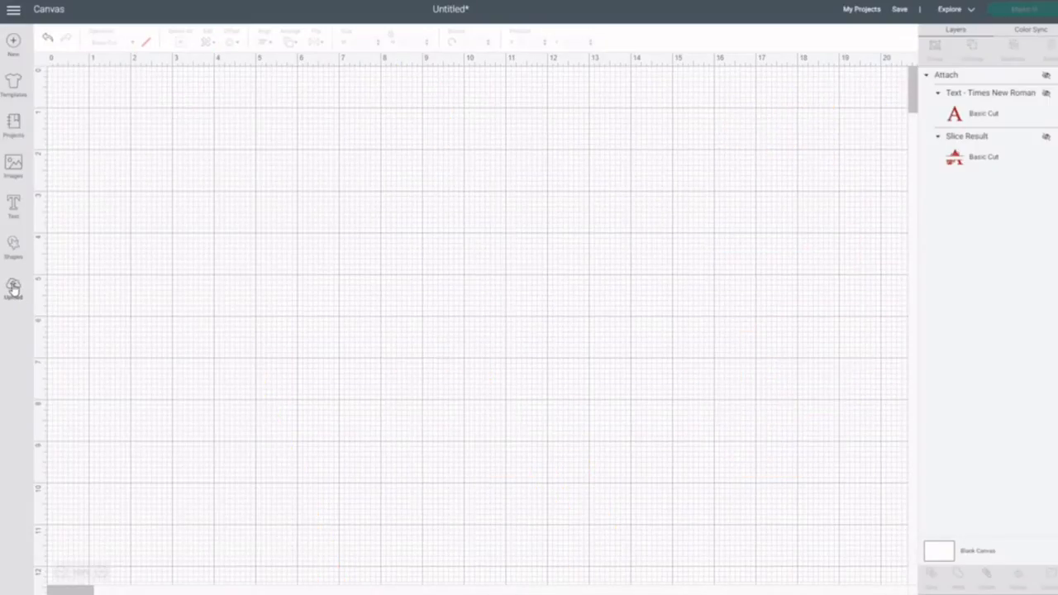
- Insert the uploaded rose-and-leaves floral bouquet from Recent Uploads onto the canvas
{"action": "left_click", "coordinate": [13, 286]}
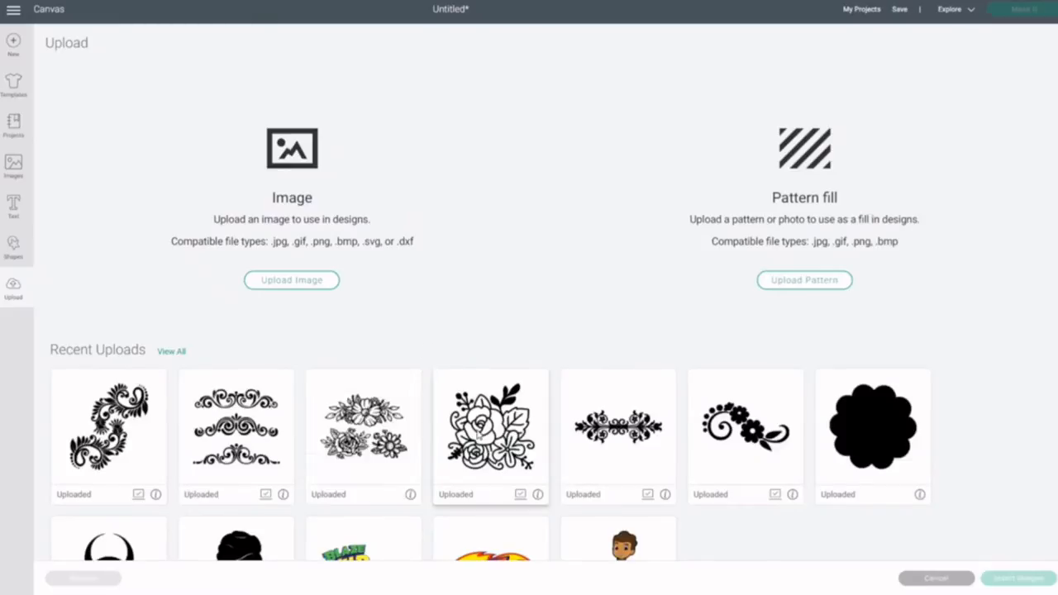
{"action": "left_click", "coordinate": [490, 436]}
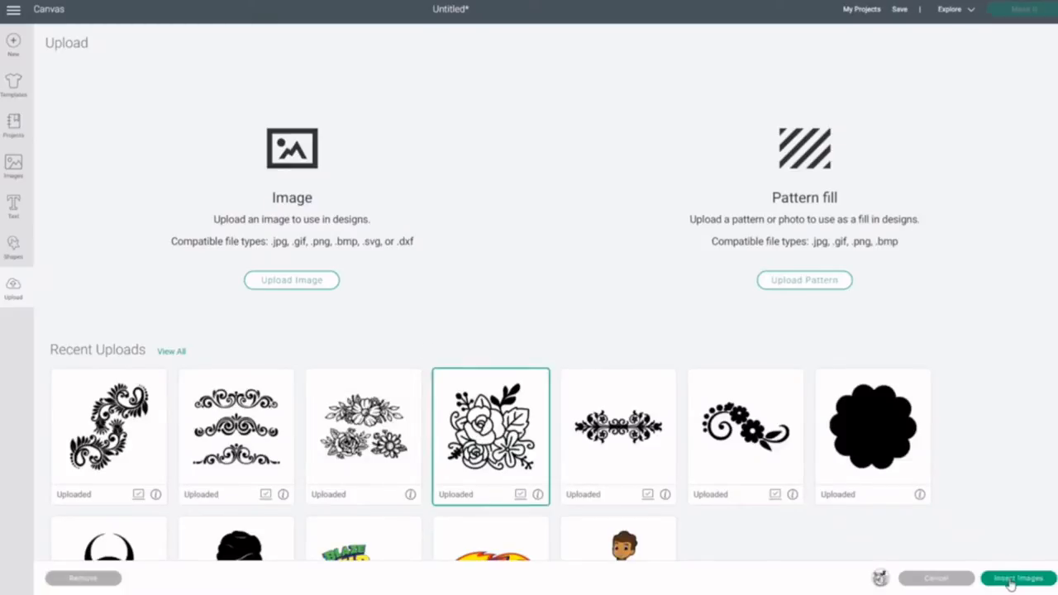
{"action": "left_click", "coordinate": [1018, 579]}
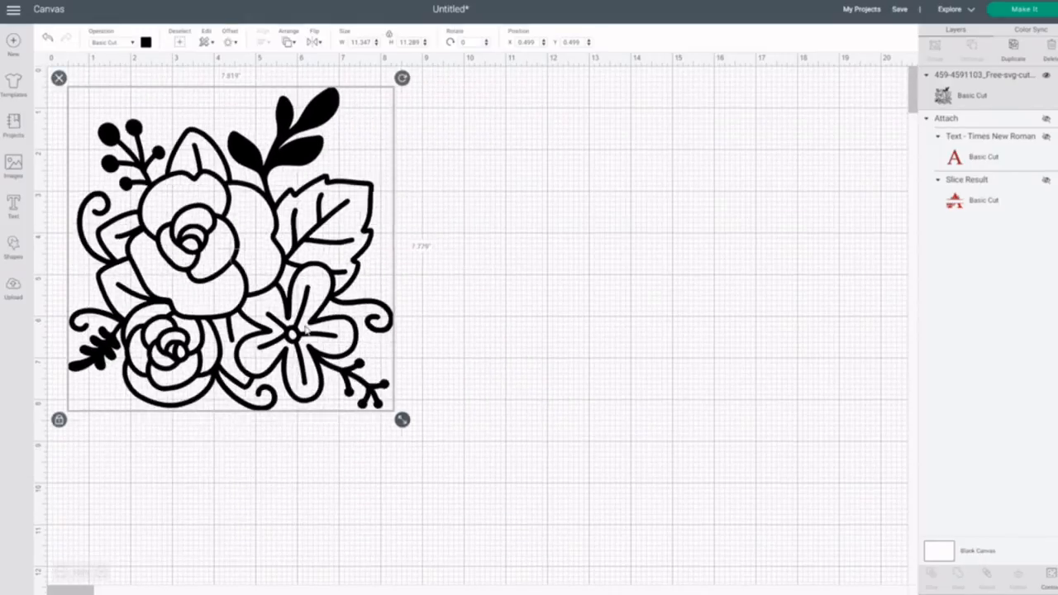
- Shrink the floral bouquet to about three inches and move it into the canvas
{"action": "left_click_drag", "start_coordinate": [402, 419], "coordinate": [204, 223]}
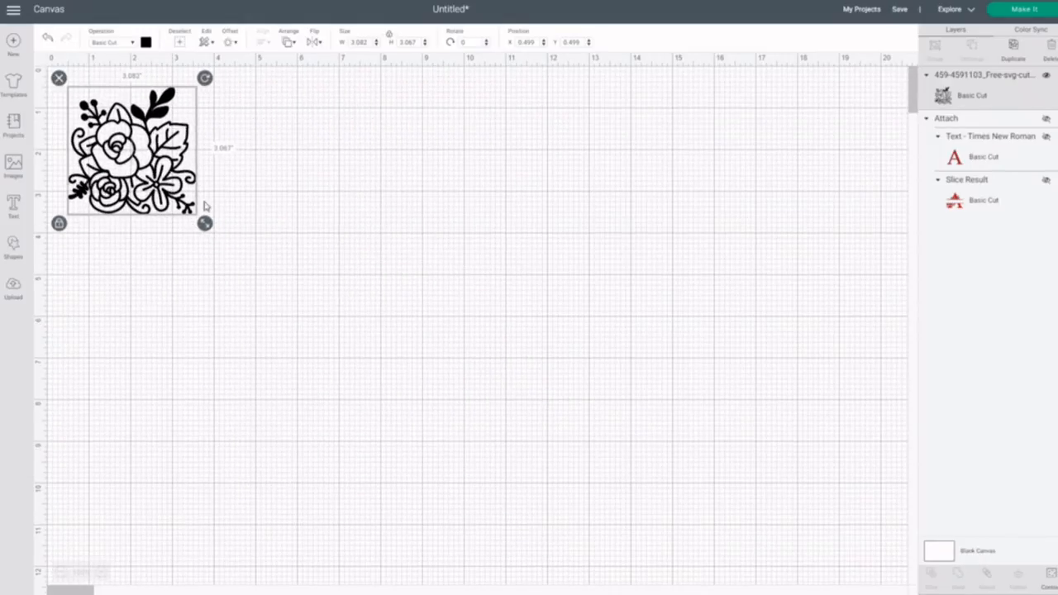
{"action": "left_click_drag", "start_coordinate": [132, 153], "coordinate": [273, 182]}
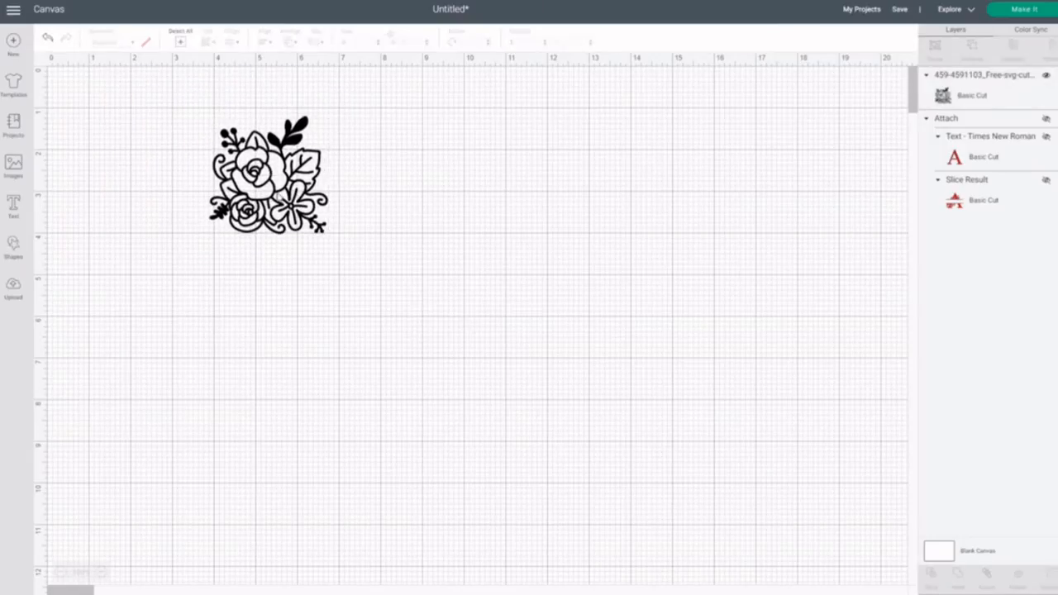
{"action": "left_click", "coordinate": [267, 182]}
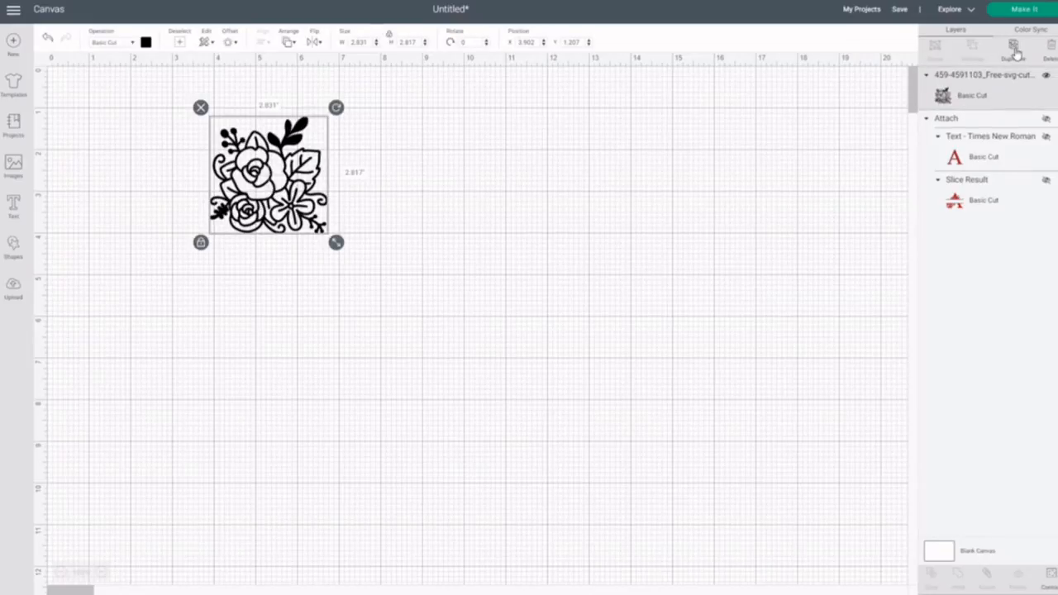
- Duplicate the bouquet, place the copy to the right, and flip it horizontally
{"action": "left_click", "coordinate": [1010, 52]}
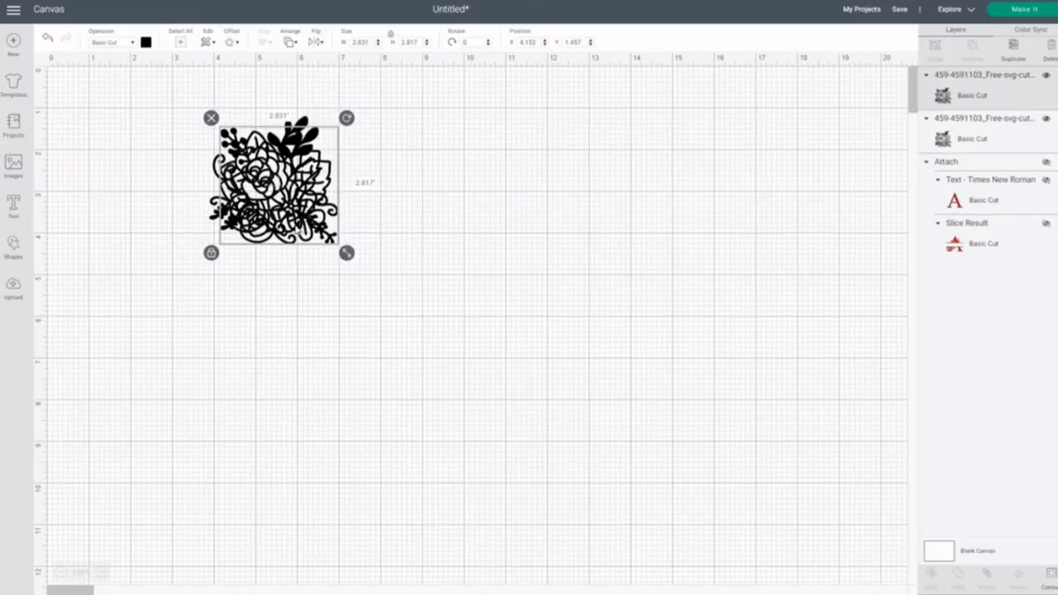
{"action": "left_click_drag", "start_coordinate": [277, 182], "coordinate": [498, 177]}
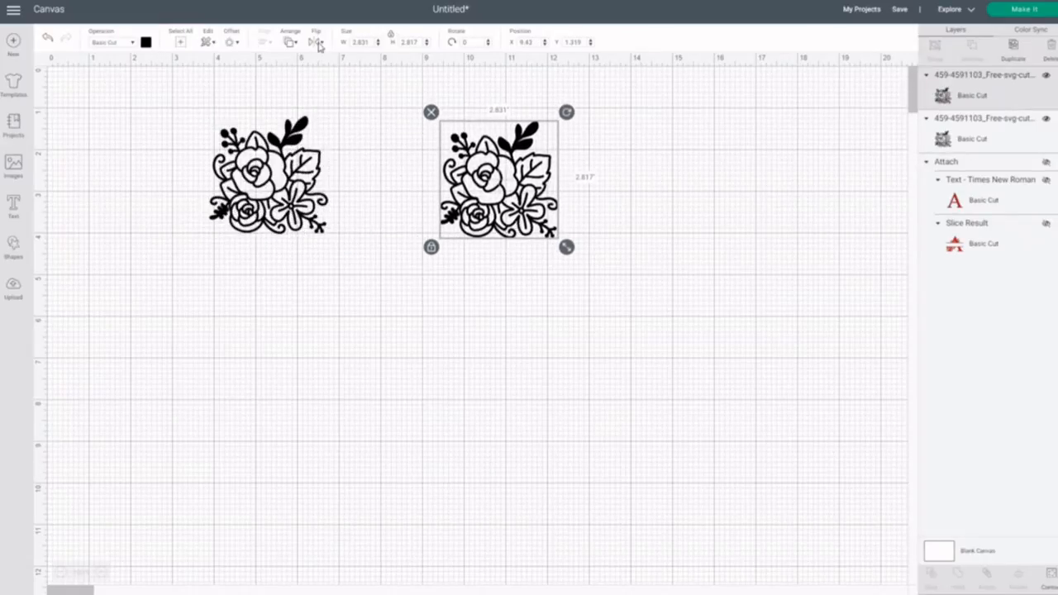
{"action": "left_click", "coordinate": [318, 41]}
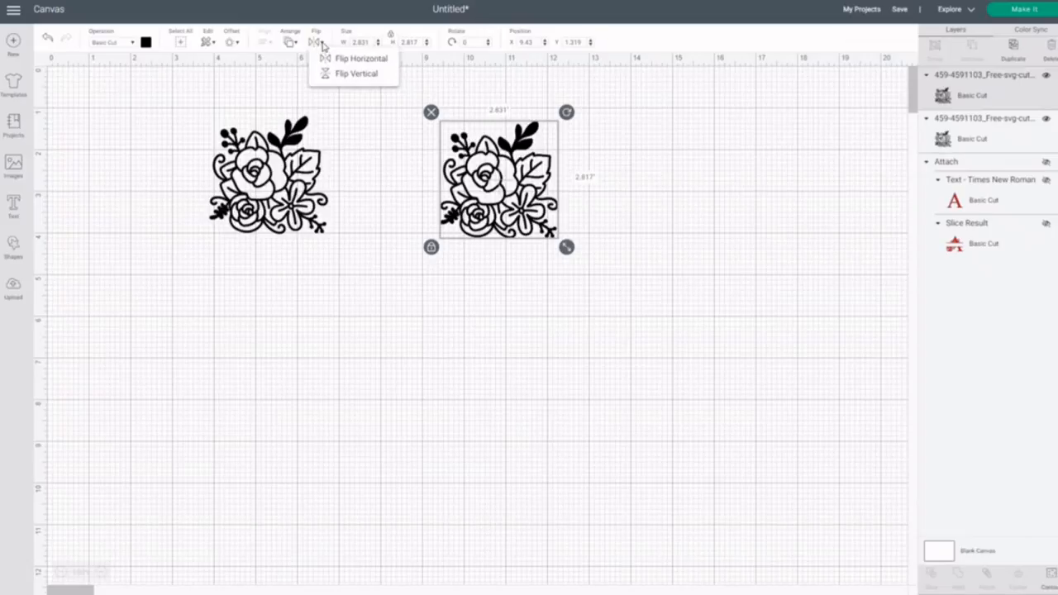
{"action": "left_click", "coordinate": [363, 73]}
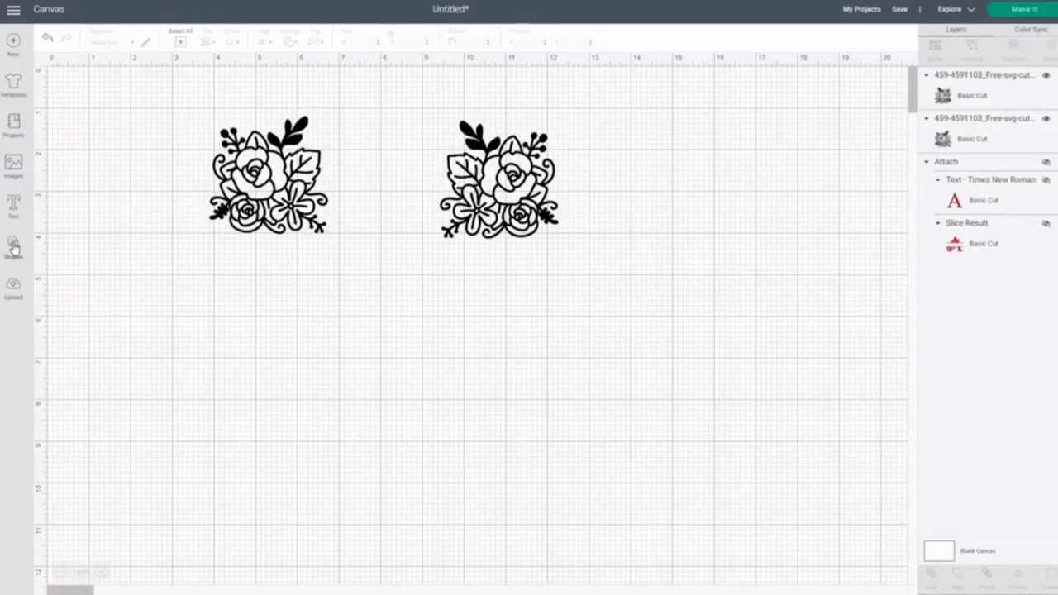
- Add a circle and place it between the two bouquets
{"action": "left_click", "coordinate": [14, 244]}
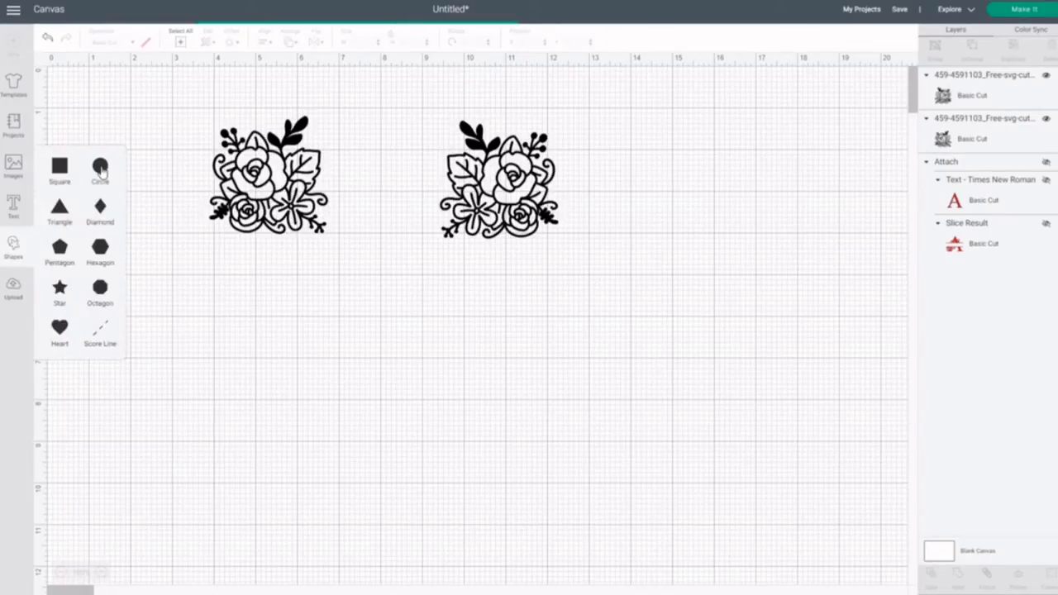
{"action": "left_click", "coordinate": [99, 165]}
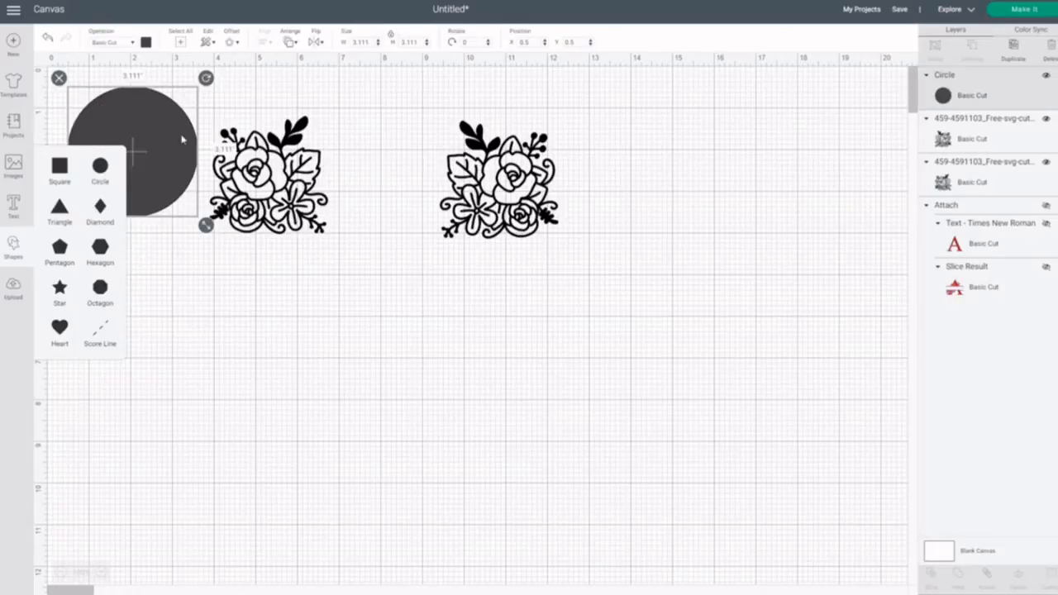
{"action": "left_click_drag", "start_coordinate": [137, 153], "coordinate": [370, 322]}
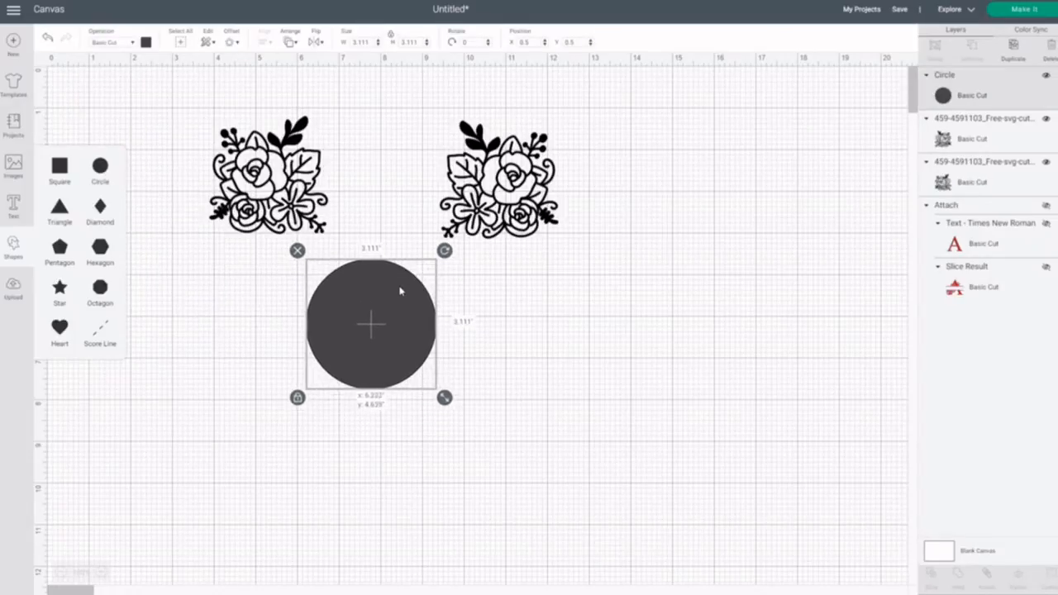
{"action": "left_click_drag", "start_coordinate": [370, 324], "coordinate": [380, 192]}
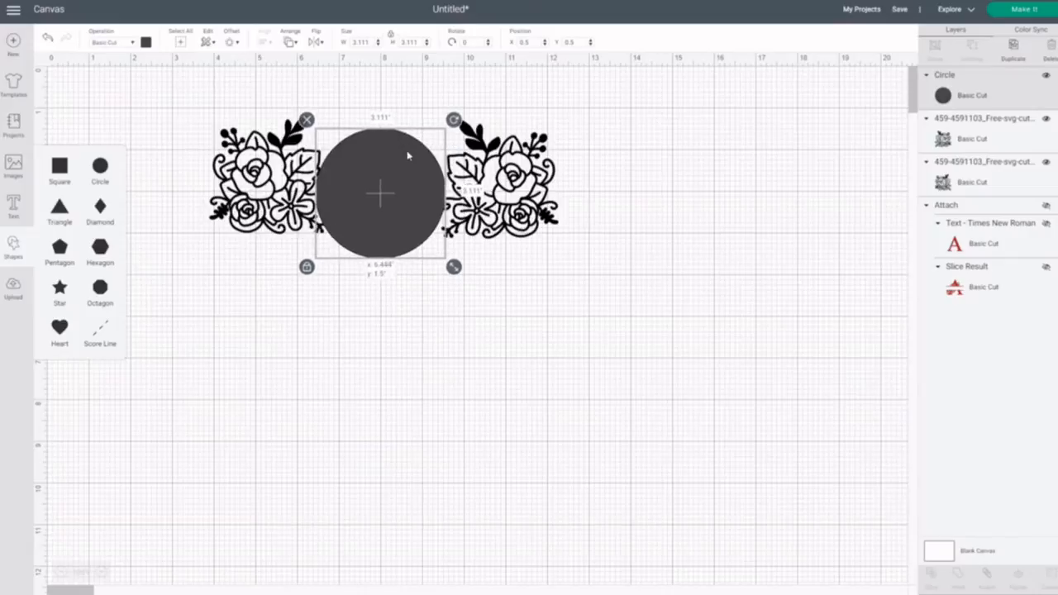
{"action": "left_click_drag", "start_coordinate": [404, 190], "coordinate": [401, 178]}
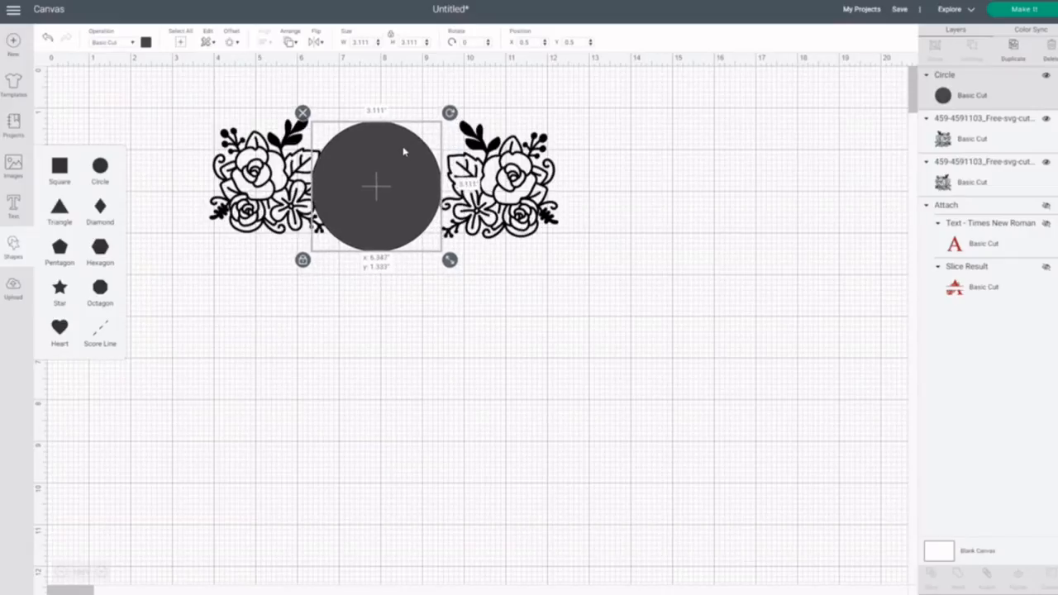
{"action": "left_click_drag", "start_coordinate": [404, 151], "coordinate": [399, 148]}
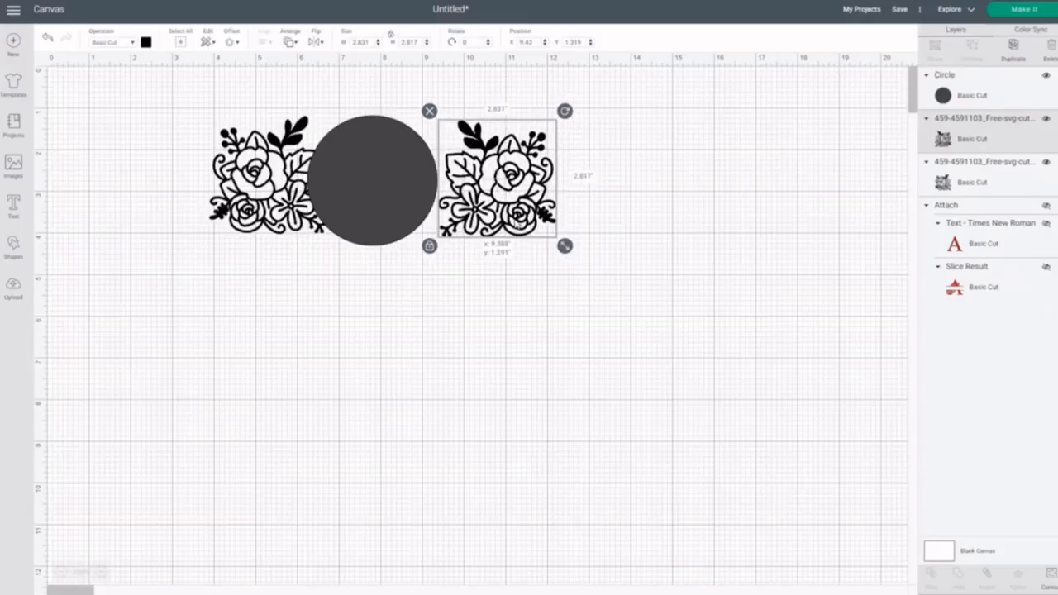
- Centre the circle and nudge the right bouquet closer to it
{"action": "left_click_drag", "start_coordinate": [496, 178], "coordinate": [486, 173]}
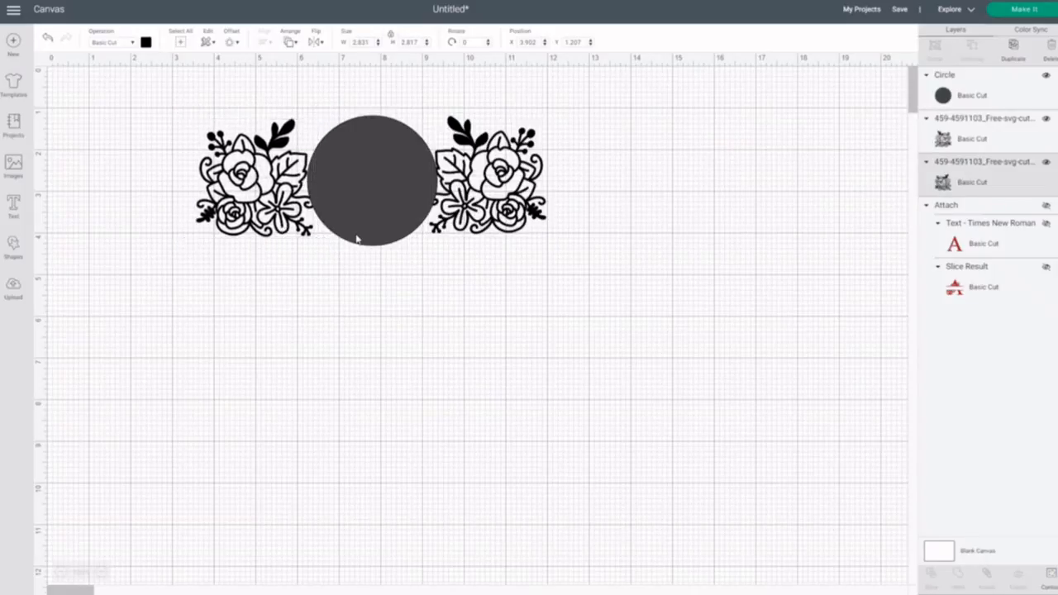
{"action": "left_click", "coordinate": [364, 190]}
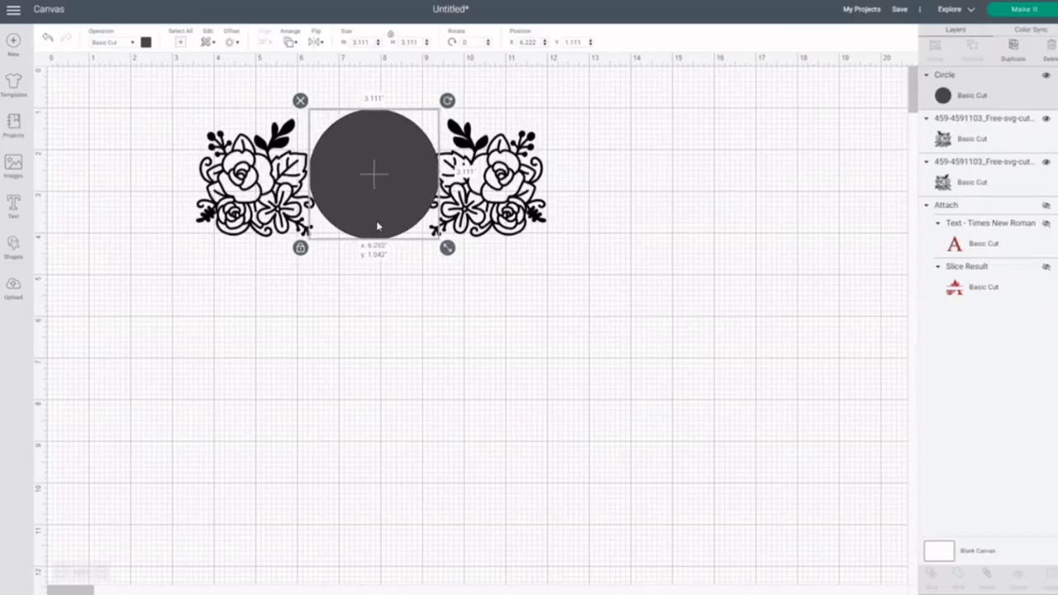
{"action": "left_click_drag", "start_coordinate": [376, 175], "coordinate": [372, 174]}
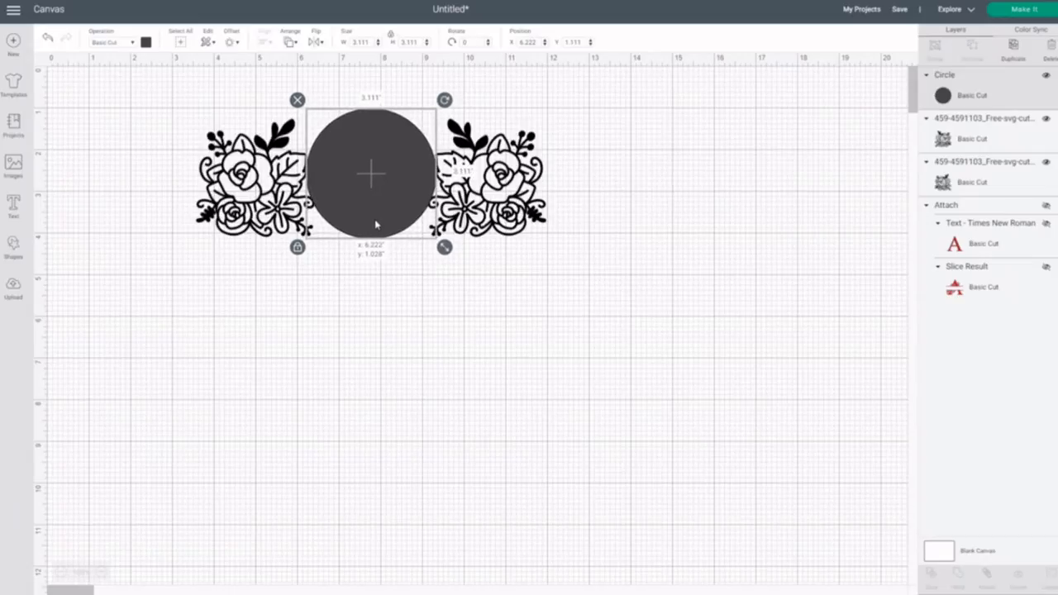
{"action": "left_click_drag", "start_coordinate": [371, 174], "coordinate": [368, 169]}
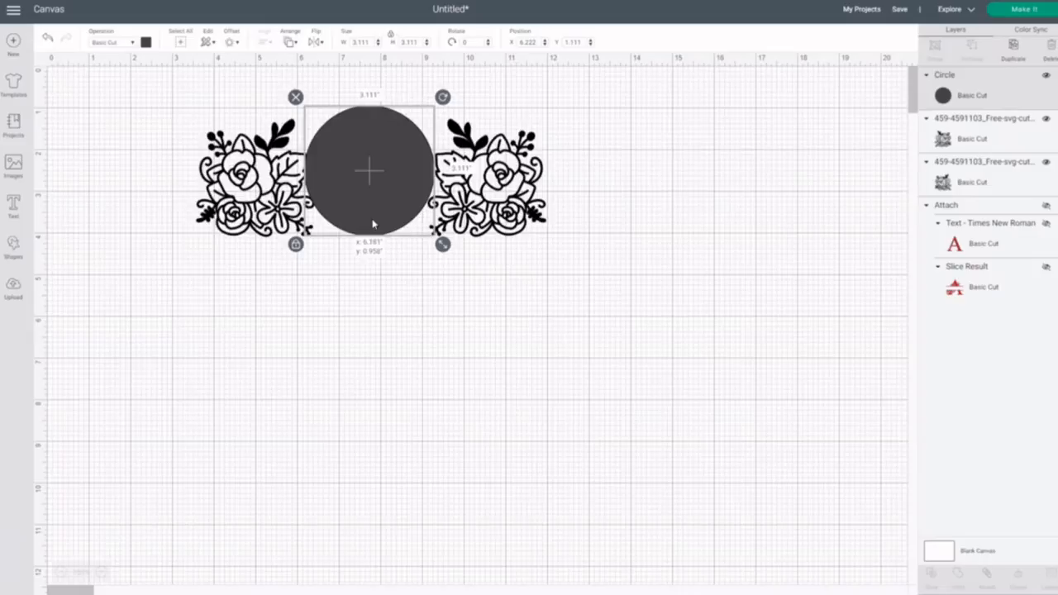
{"action": "left_click", "coordinate": [422, 299]}
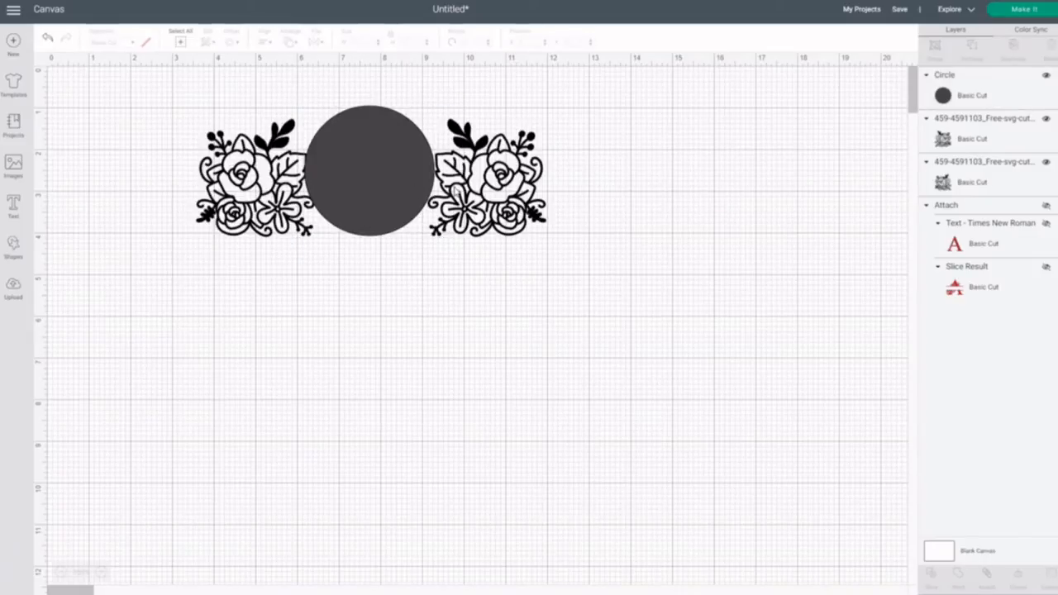
{"action": "left_click", "coordinate": [487, 190]}
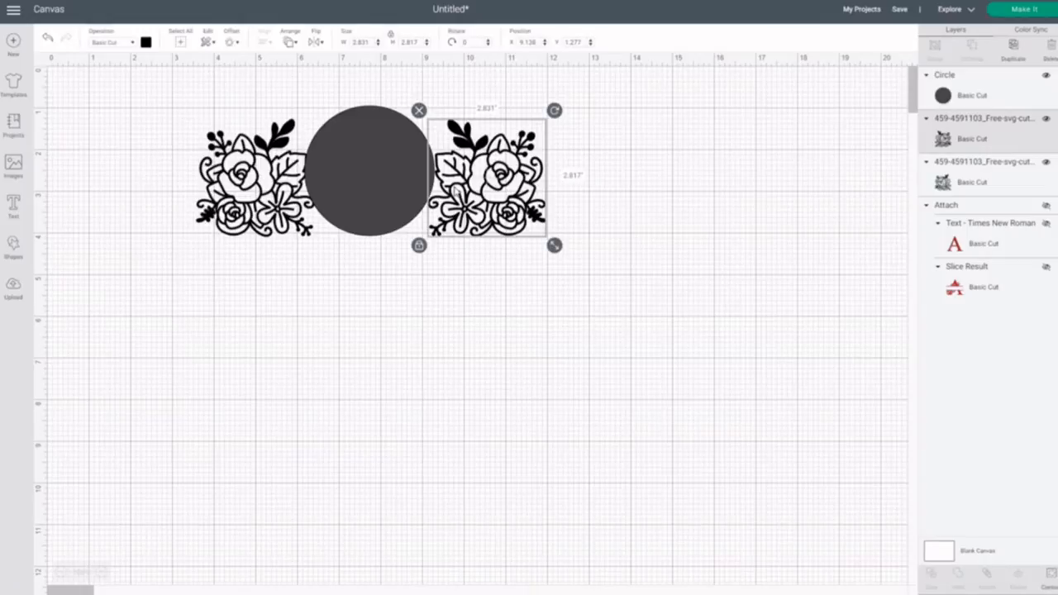
{"action": "left_click_drag", "start_coordinate": [488, 174], "coordinate": [482, 173]}
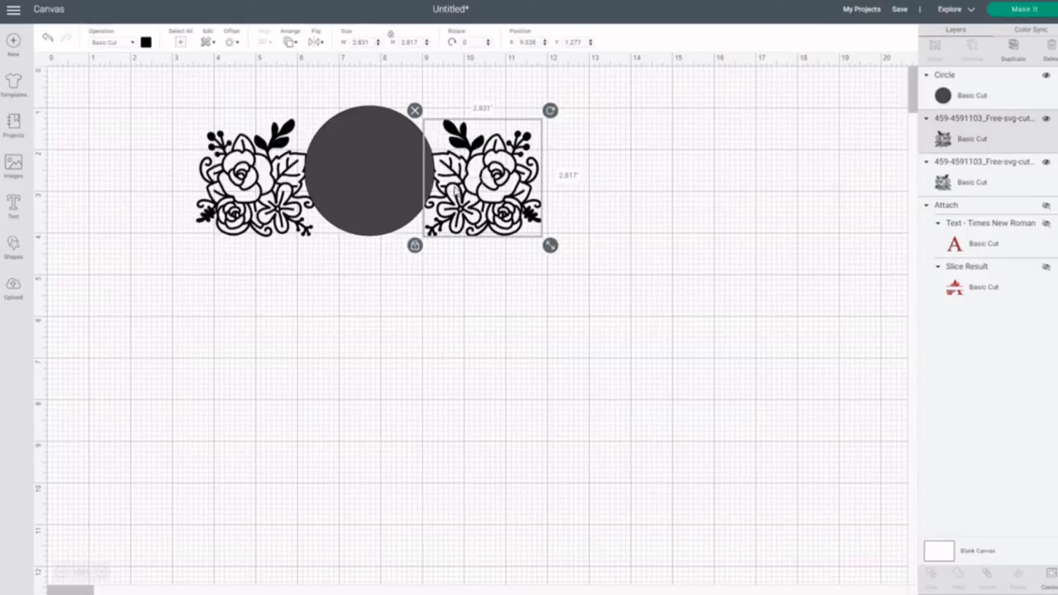
{"action": "left_click", "coordinate": [73, 342]}
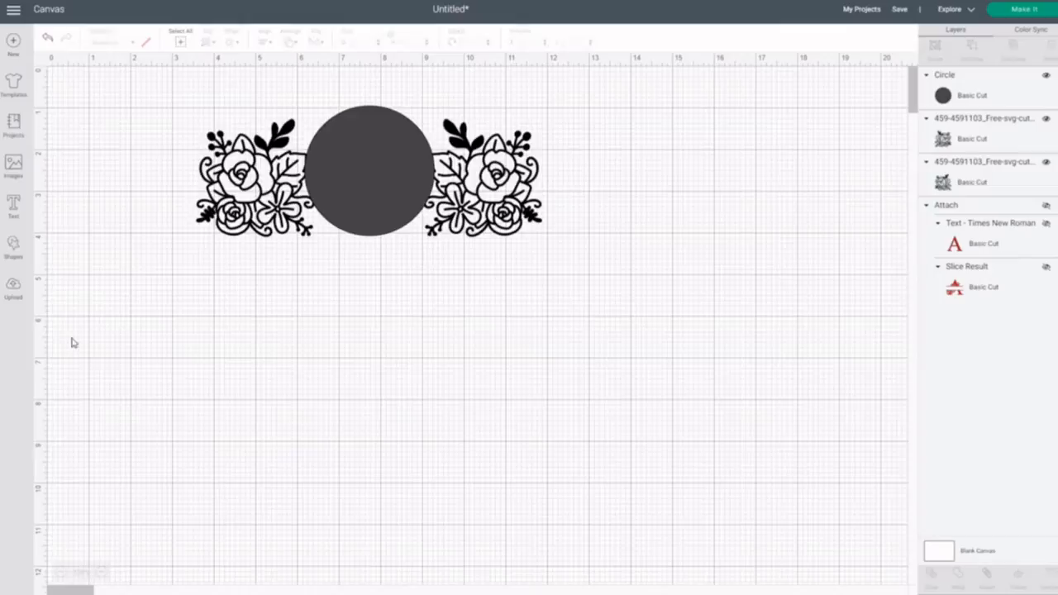
{"action": "left_click", "coordinate": [367, 171]}
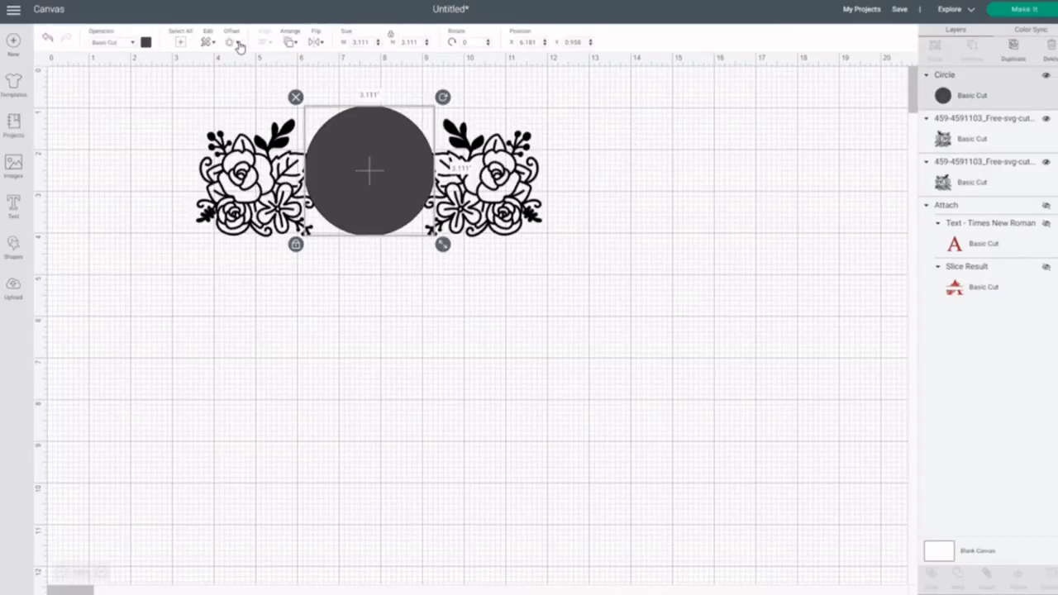
- Offset the circle inward by -0.097 in, slice it, and hide the solid inner piece
{"action": "left_click", "coordinate": [229, 42]}
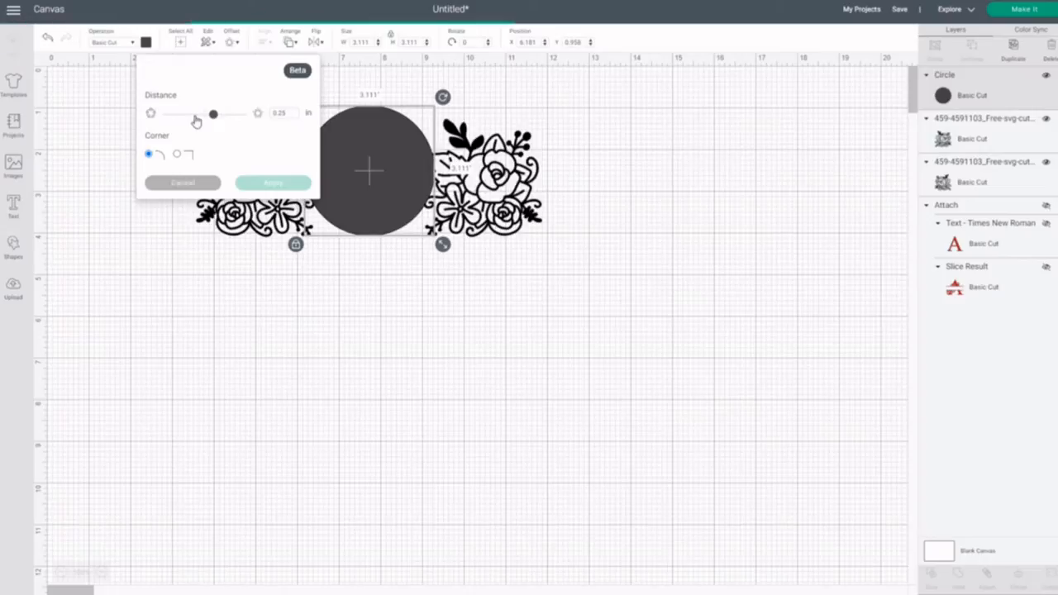
{"action": "left_click_drag", "start_coordinate": [212, 113], "coordinate": [194, 114]}
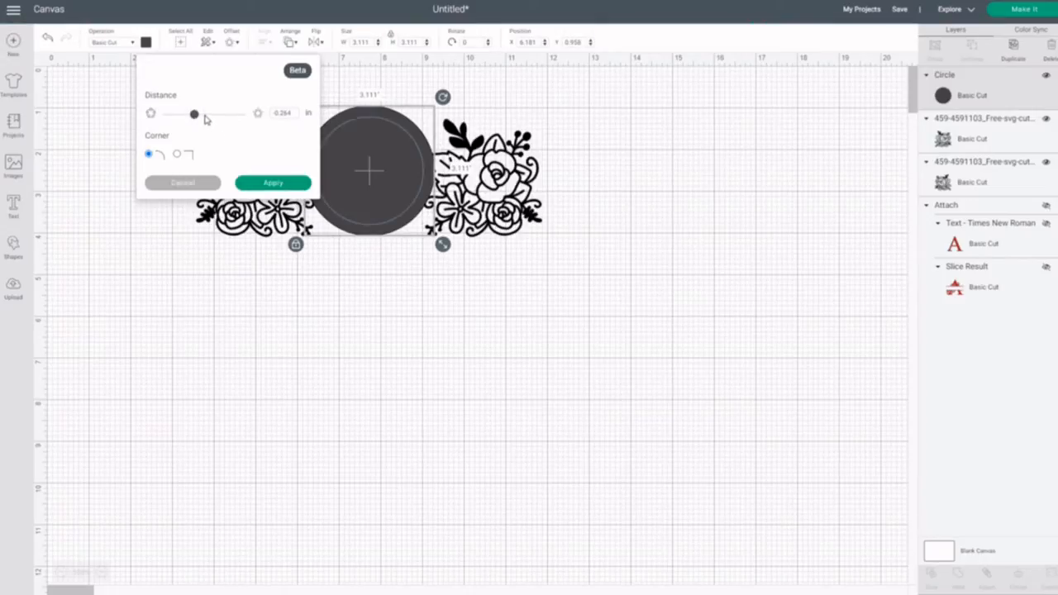
{"action": "left_click_drag", "start_coordinate": [194, 113], "coordinate": [202, 113]}
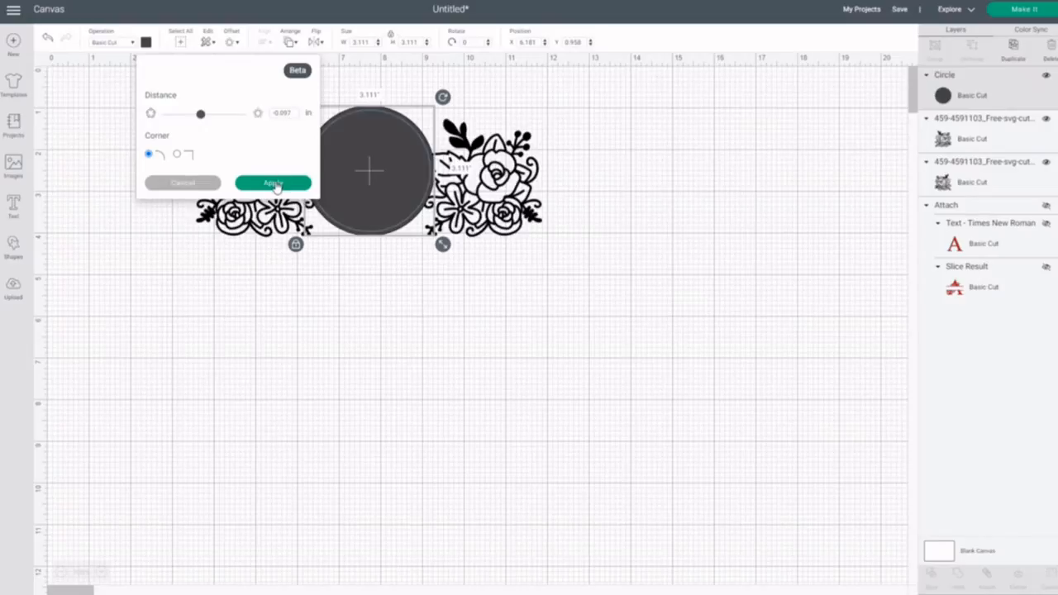
{"action": "mouse_move", "coordinate": [350, 119]}
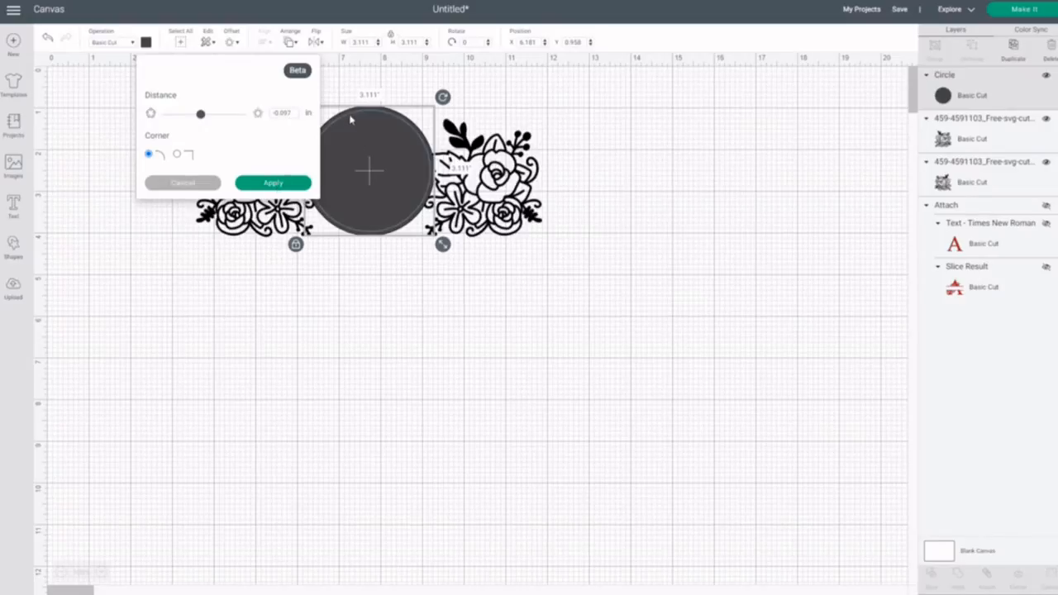
{"action": "left_click", "coordinate": [273, 183]}
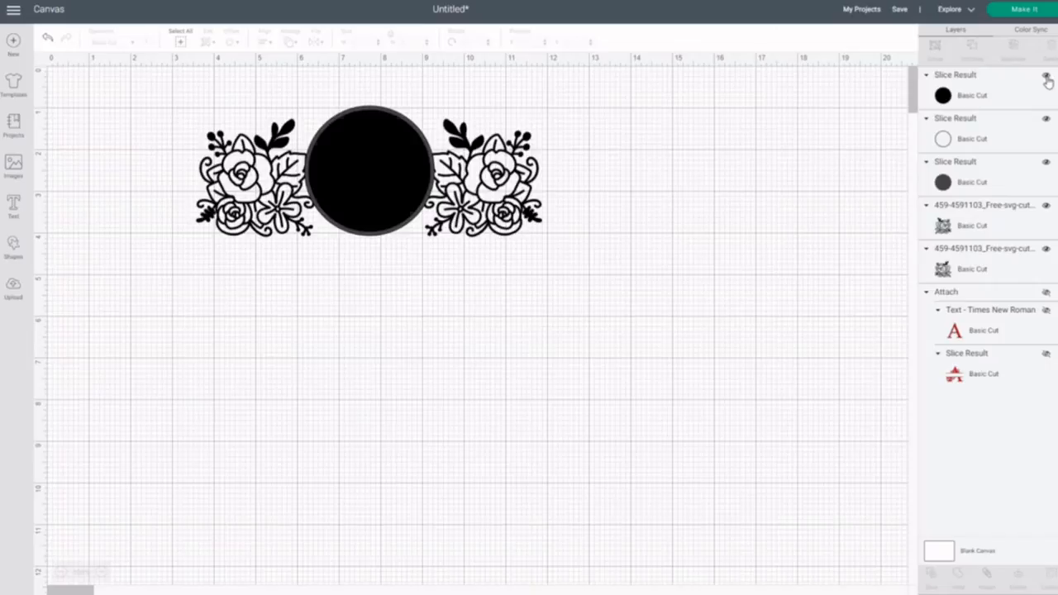
{"action": "left_click", "coordinate": [1046, 78]}
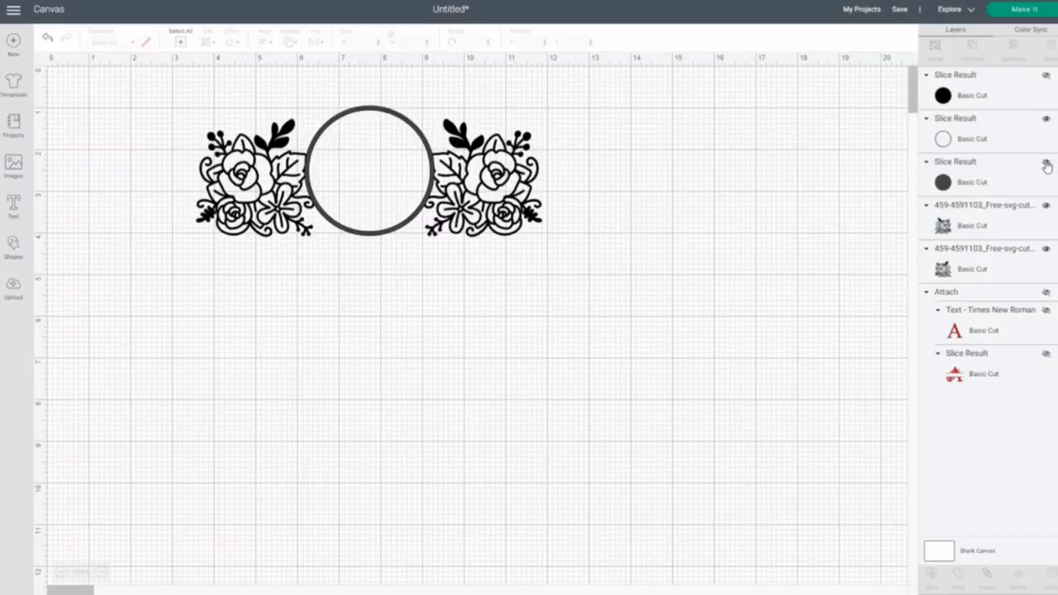
{"action": "mouse_move", "coordinate": [1004, 158]}
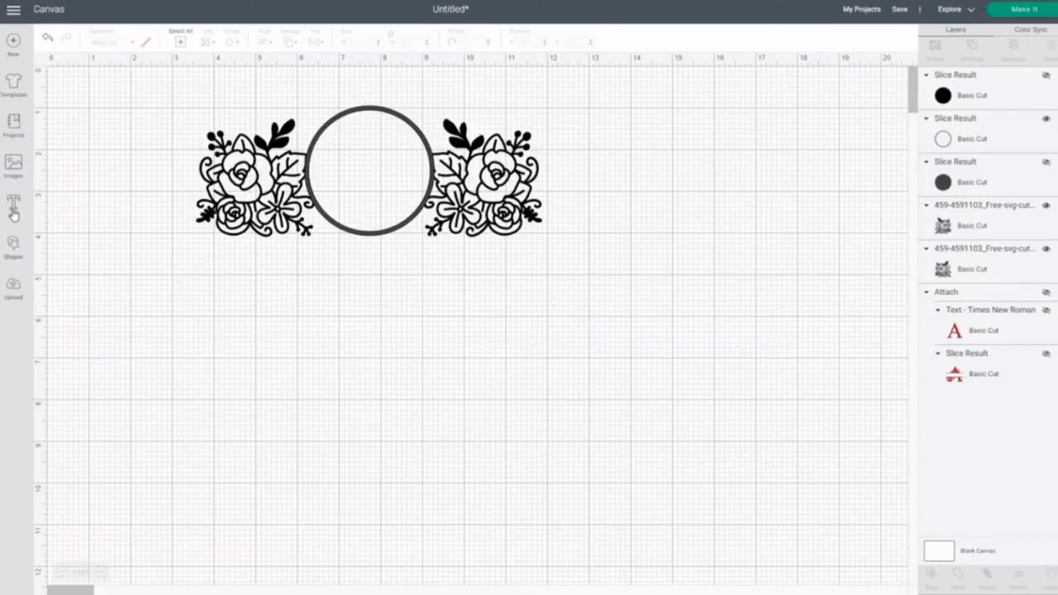
- Add a square and stretch it into an 8.5 × 0.097 in bar below the flowers
{"action": "left_click", "coordinate": [15, 244]}
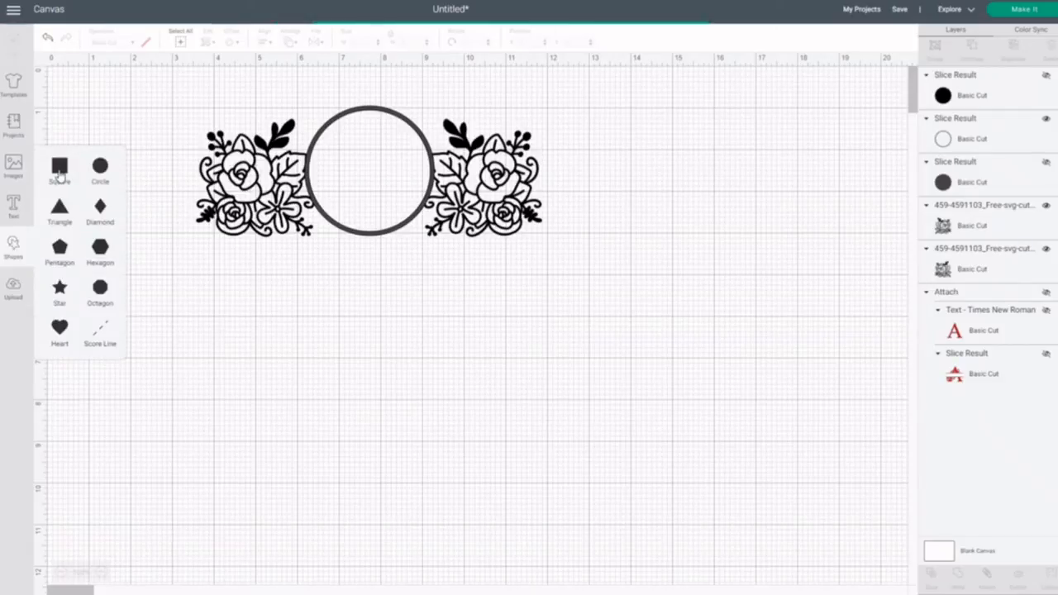
{"action": "left_click", "coordinate": [59, 165]}
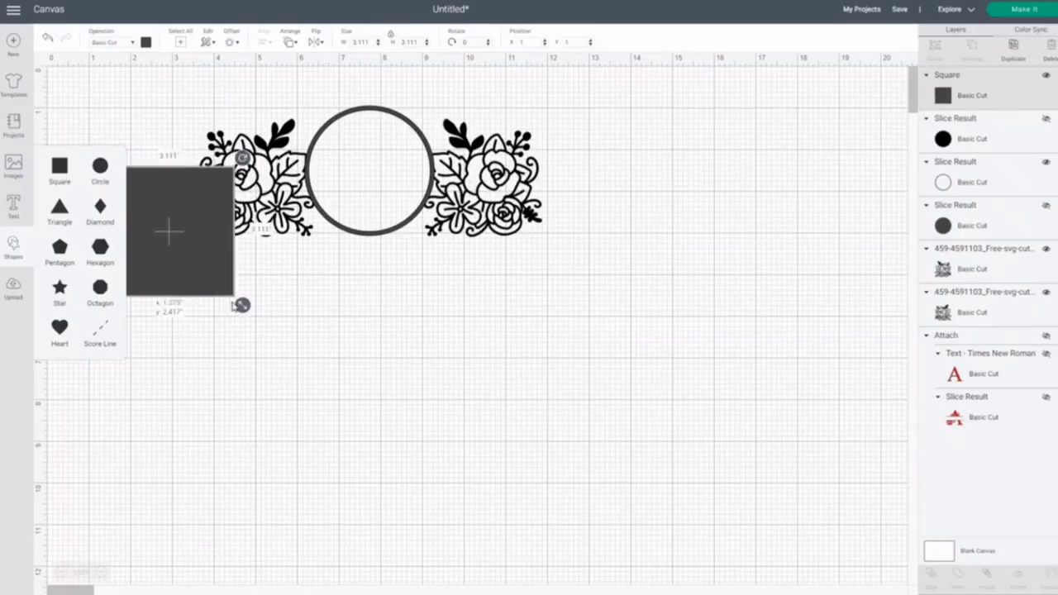
{"action": "left_click_drag", "start_coordinate": [179, 232], "coordinate": [295, 394]}
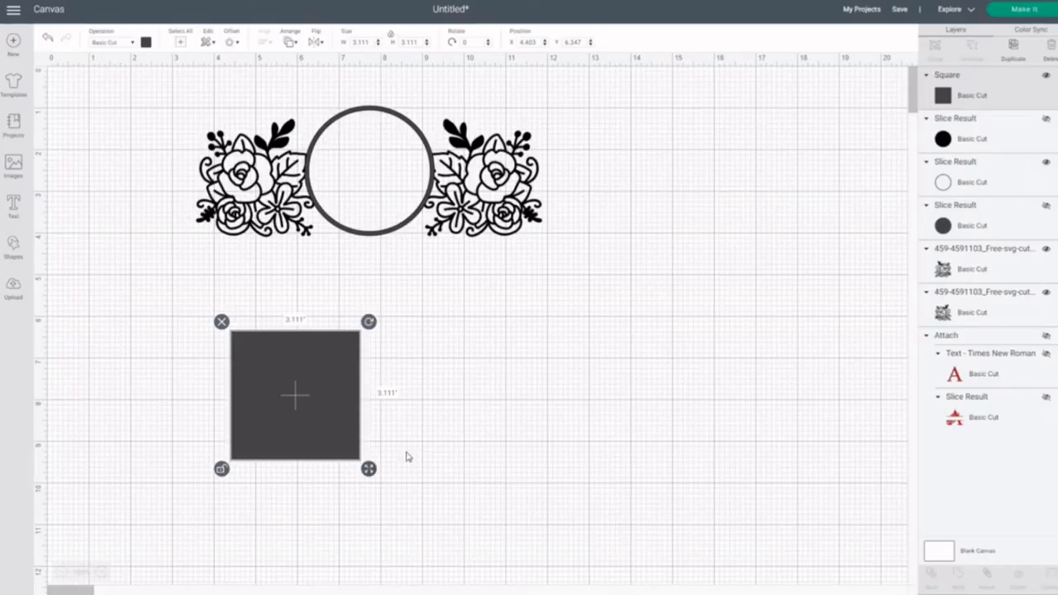
{"action": "left_click_drag", "start_coordinate": [369, 468], "coordinate": [590, 338]}
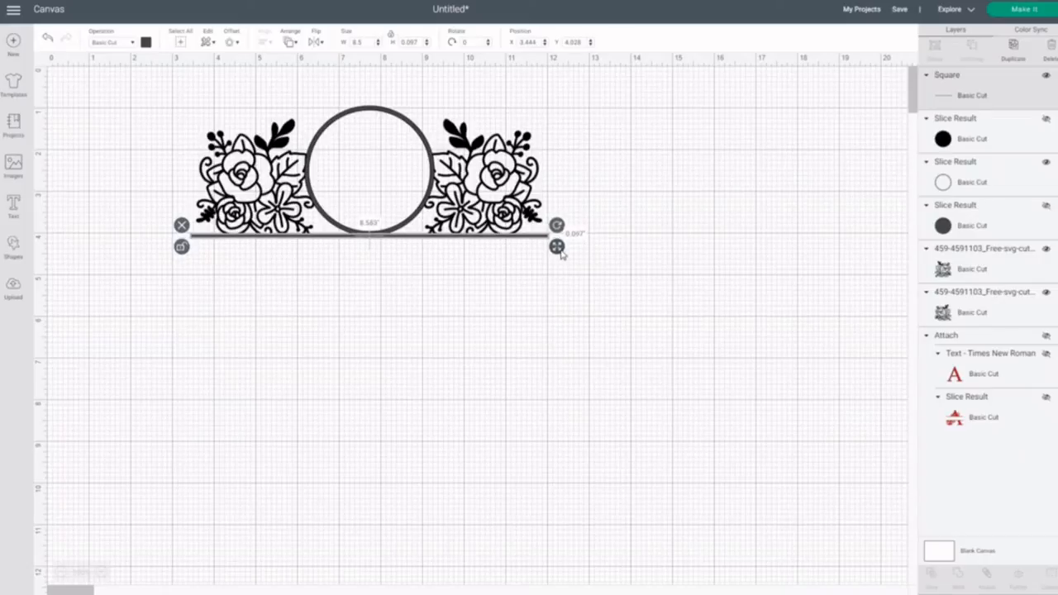
{"action": "left_click", "coordinate": [619, 296]}
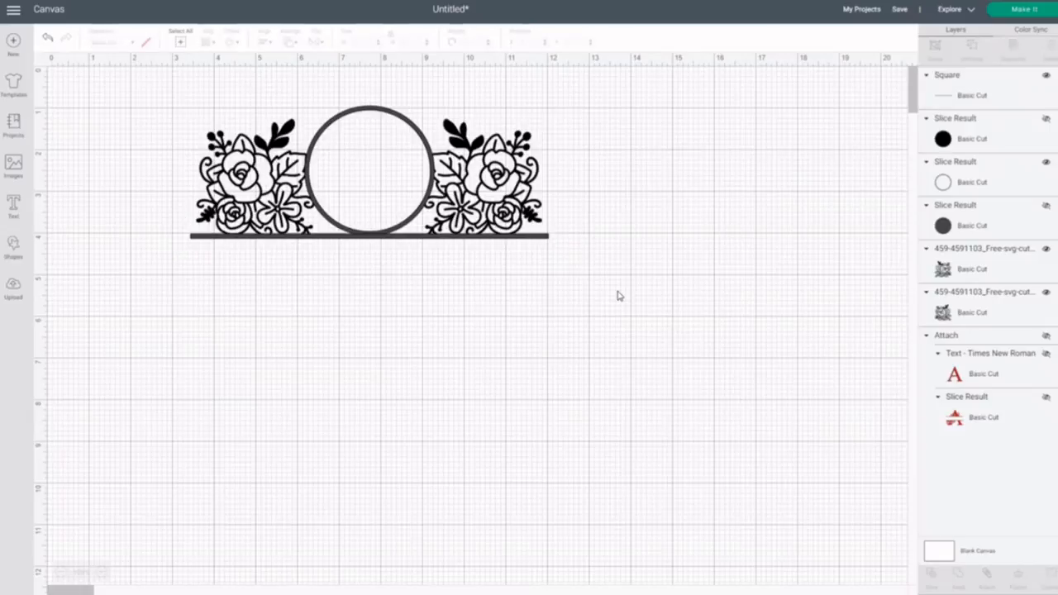
{"action": "mouse_move", "coordinate": [493, 244]}
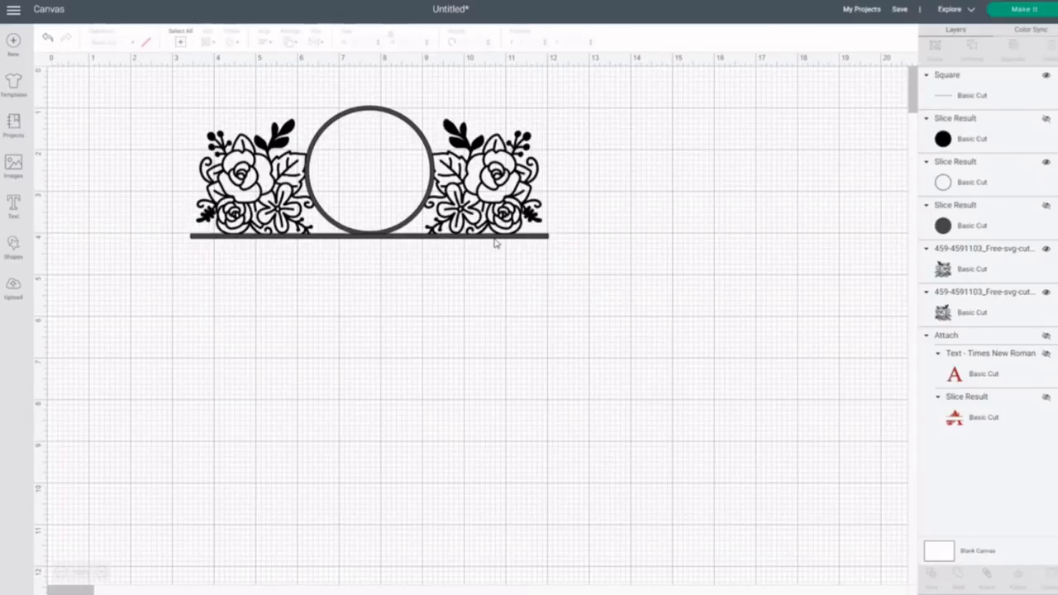
- Duplicate the bar and drop the copy lower, near 5 in on the vertical ruler
{"action": "left_click", "coordinate": [368, 238]}
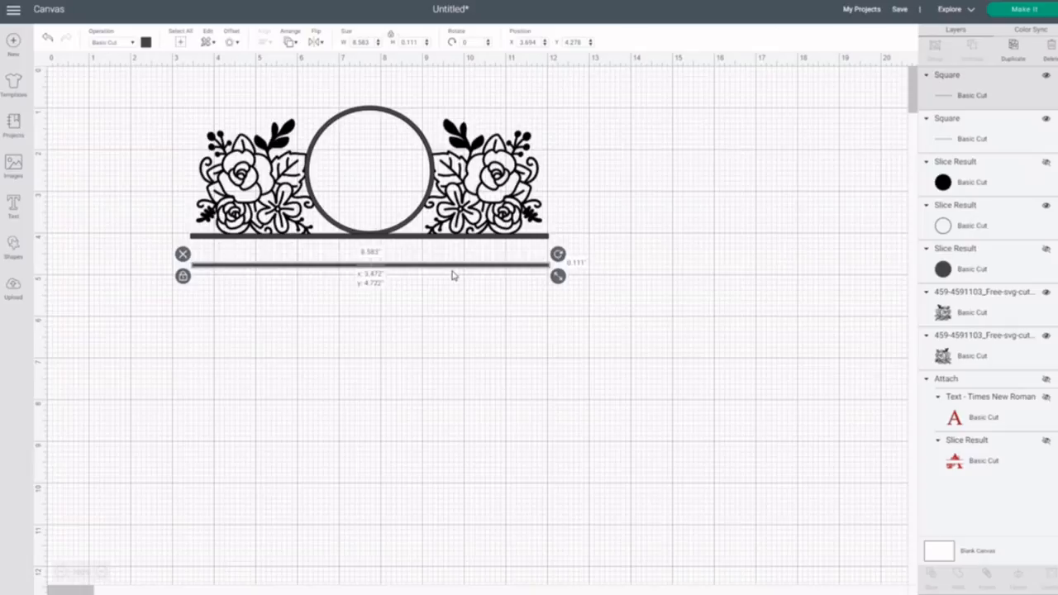
{"action": "left_click_drag", "start_coordinate": [369, 264], "coordinate": [369, 276]}
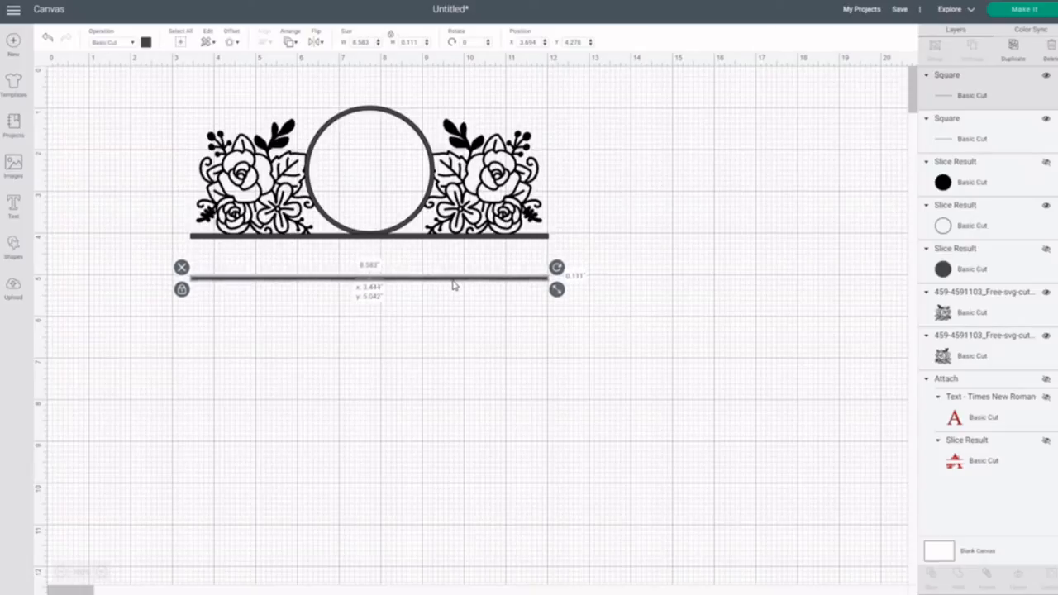
{"action": "left_click_drag", "start_coordinate": [369, 276], "coordinate": [369, 284]}
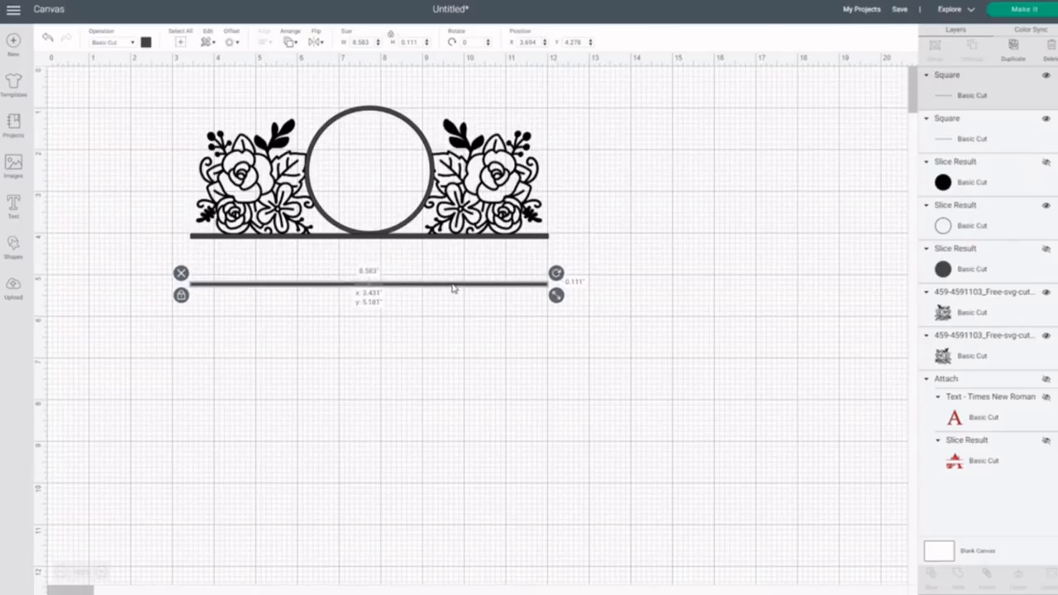
{"action": "left_click", "coordinate": [489, 348]}
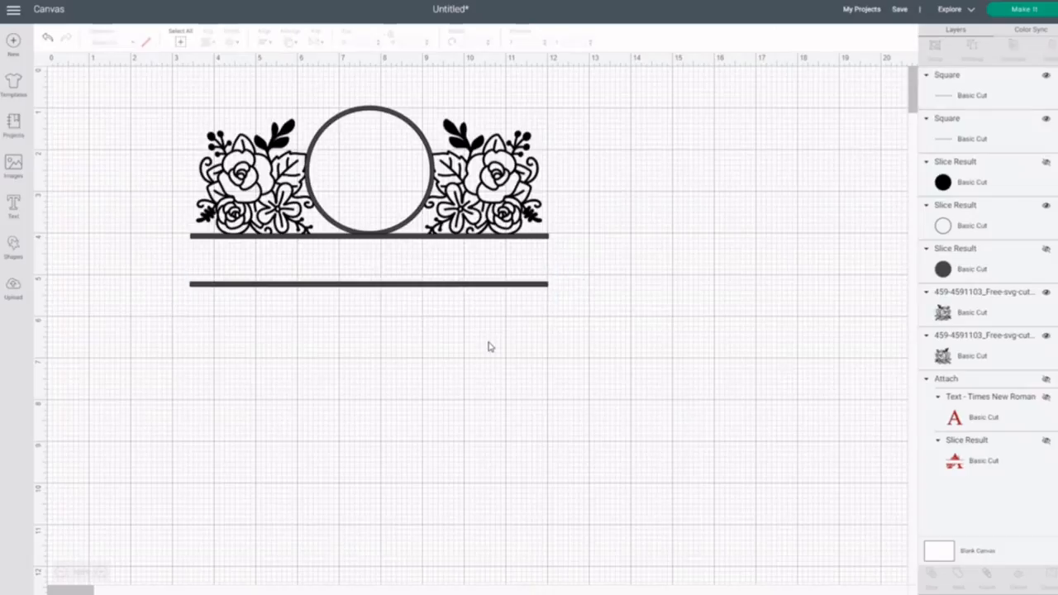
{"action": "mouse_move", "coordinate": [207, 366]}
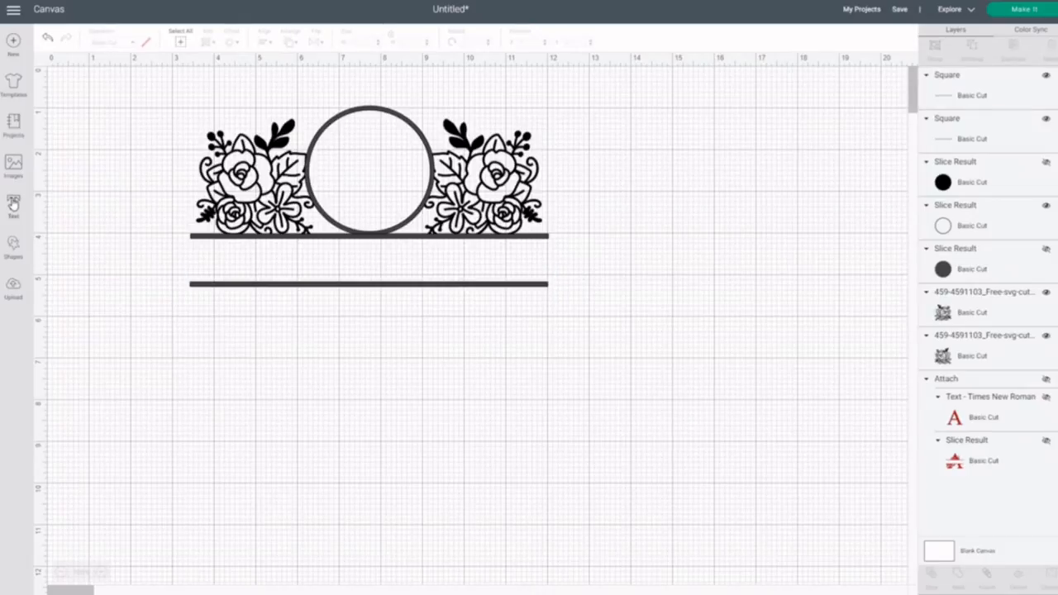
- Add an enlarged letter B centred in the ring, then select the lower bar
{"action": "left_click", "coordinate": [12, 201]}
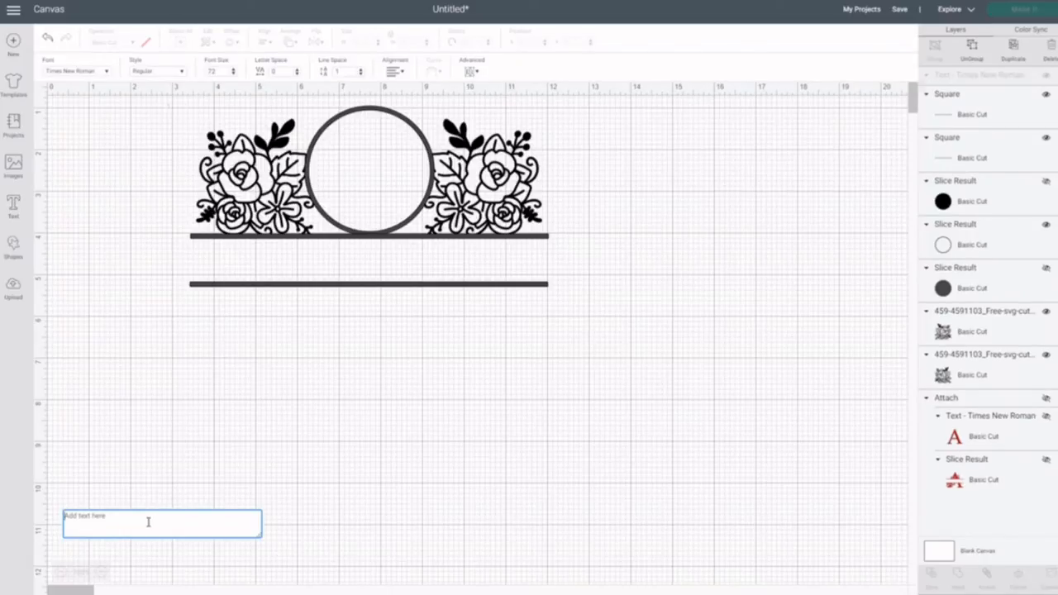
{"action": "type", "text": "B"}
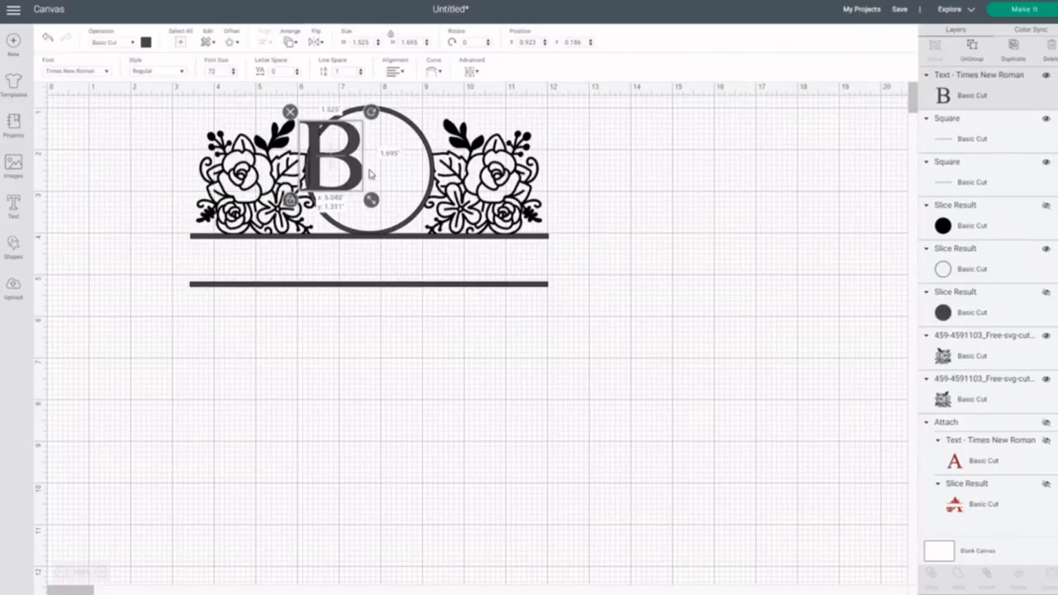
{"action": "left_click_drag", "start_coordinate": [331, 158], "coordinate": [372, 169]}
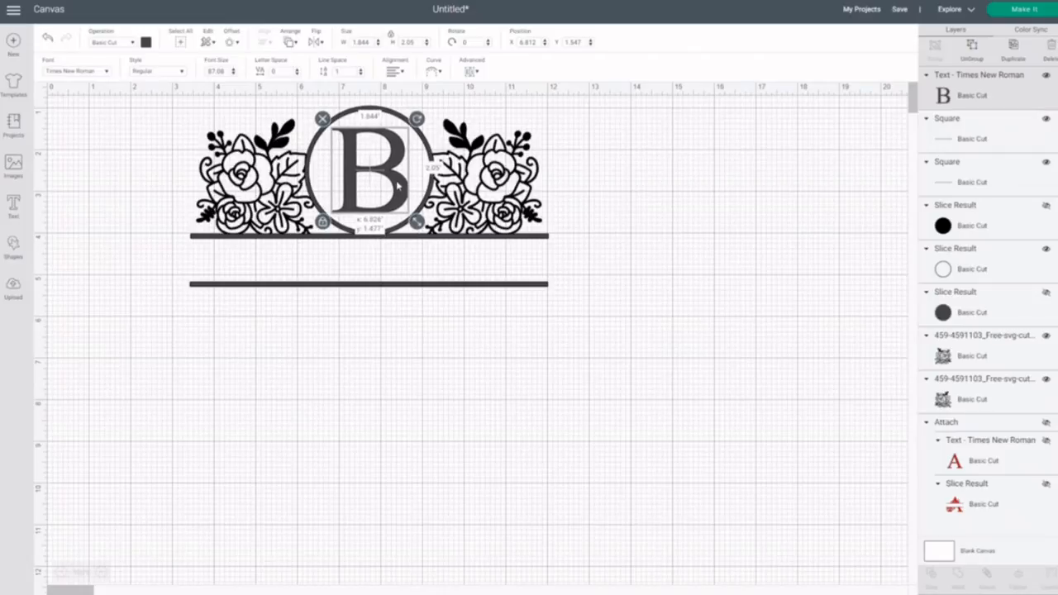
{"action": "left_click", "coordinate": [438, 368]}
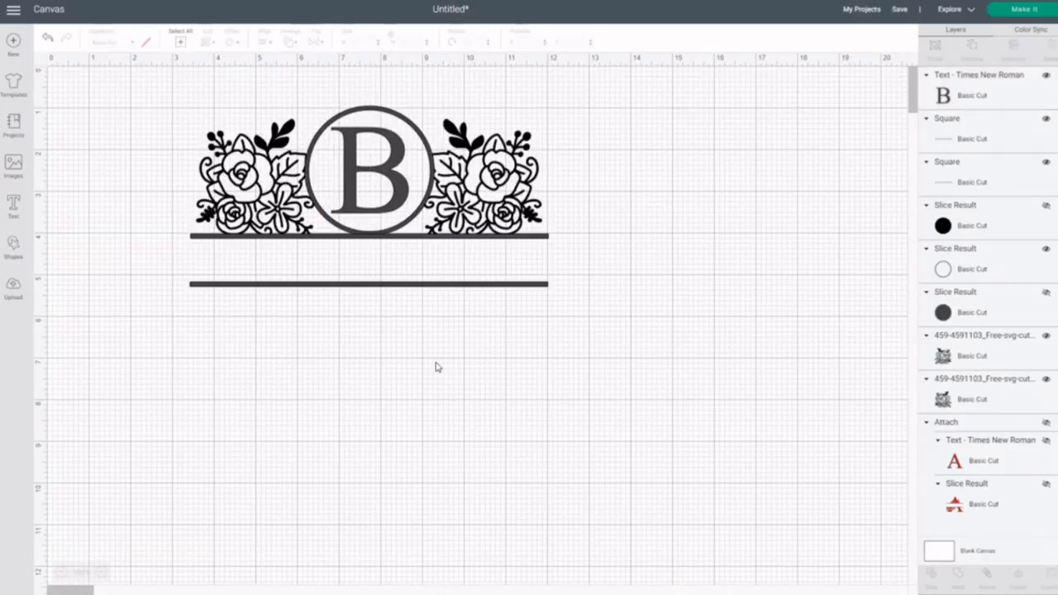
{"action": "left_click", "coordinate": [368, 287]}
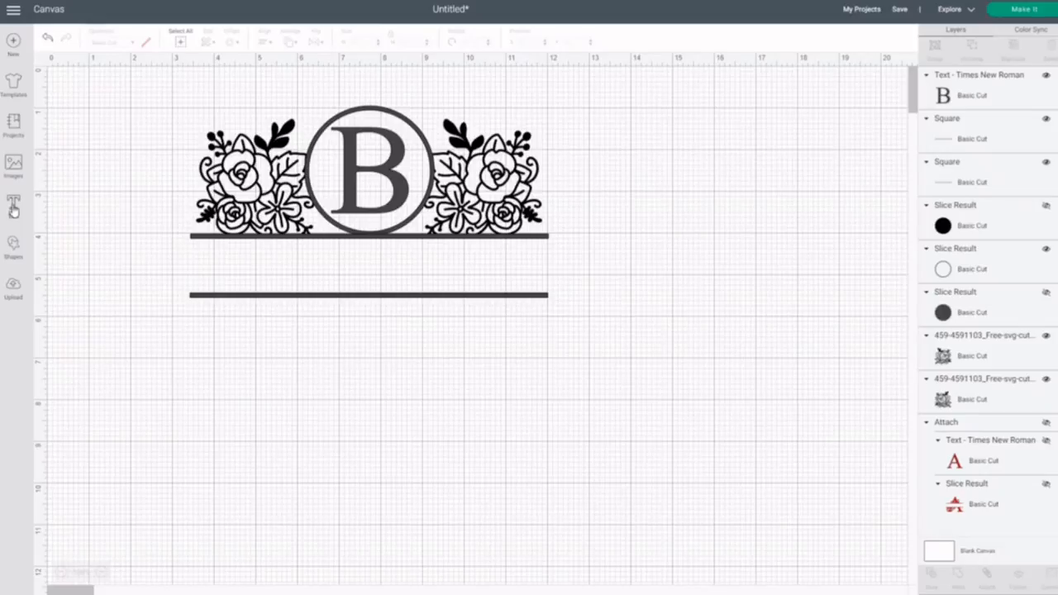
- Add the name BARTLEY and resize it to fit between the two bars
{"action": "left_click", "coordinate": [11, 201]}
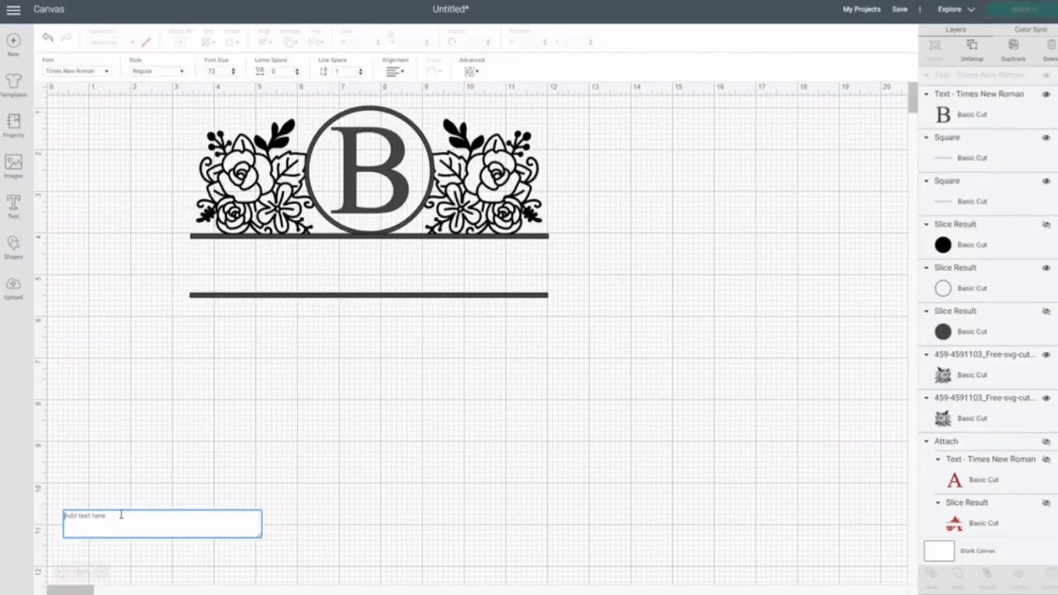
{"action": "type", "text": "BARTLEY"}
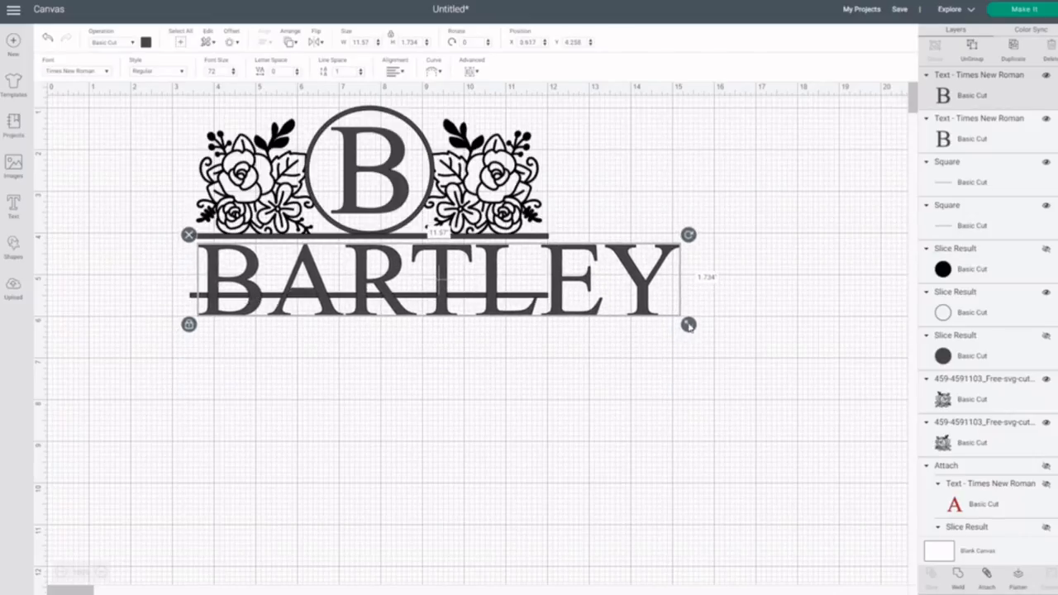
{"action": "left_click_drag", "start_coordinate": [689, 324], "coordinate": [556, 304]}
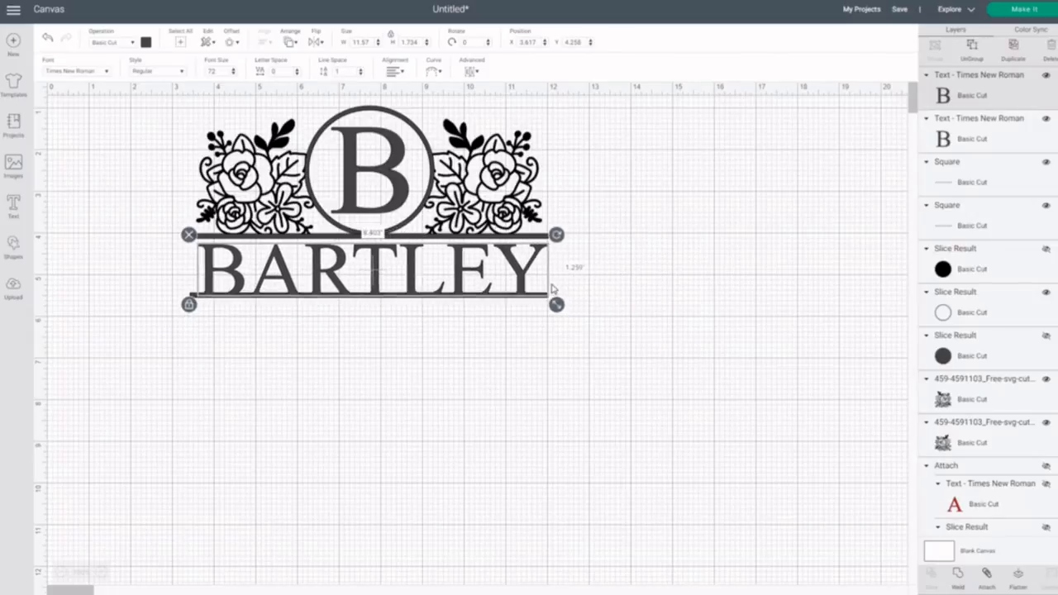
{"action": "left_click_drag", "start_coordinate": [556, 304], "coordinate": [539, 301]}
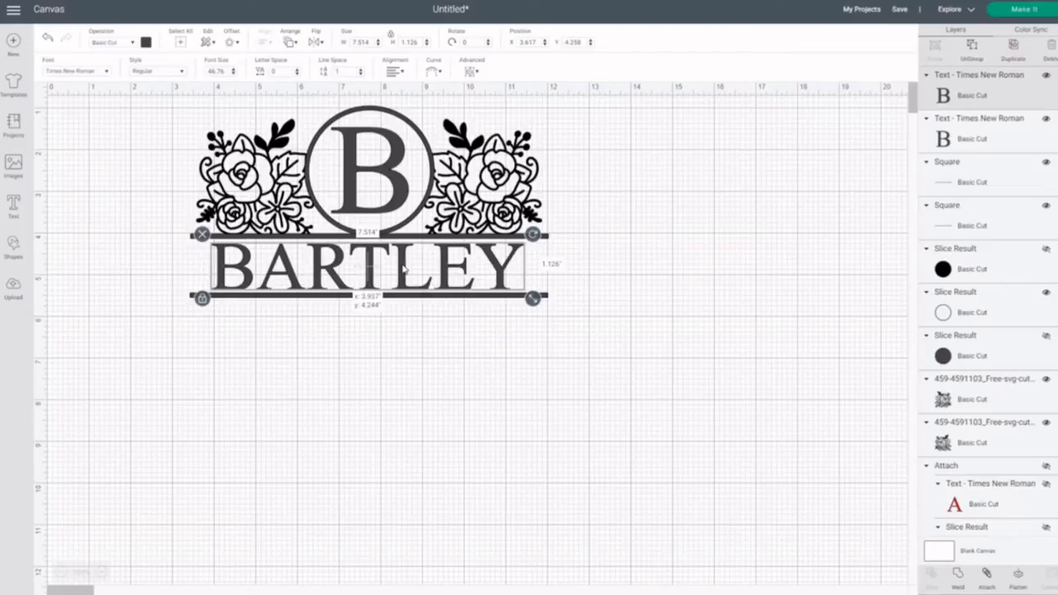
{"action": "left_click", "coordinate": [438, 415]}
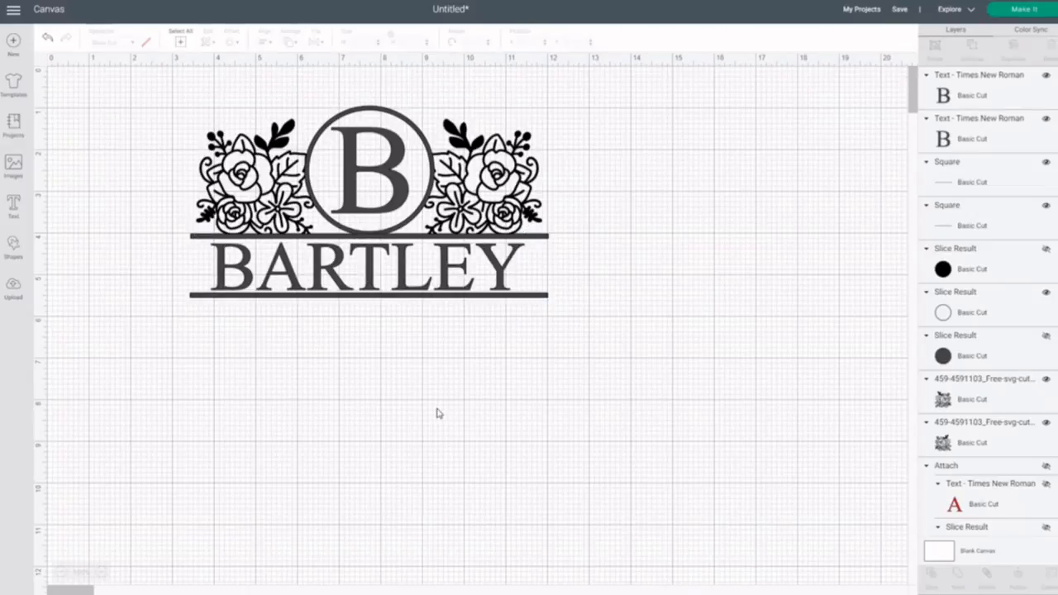
{"action": "mouse_move", "coordinate": [298, 176]}
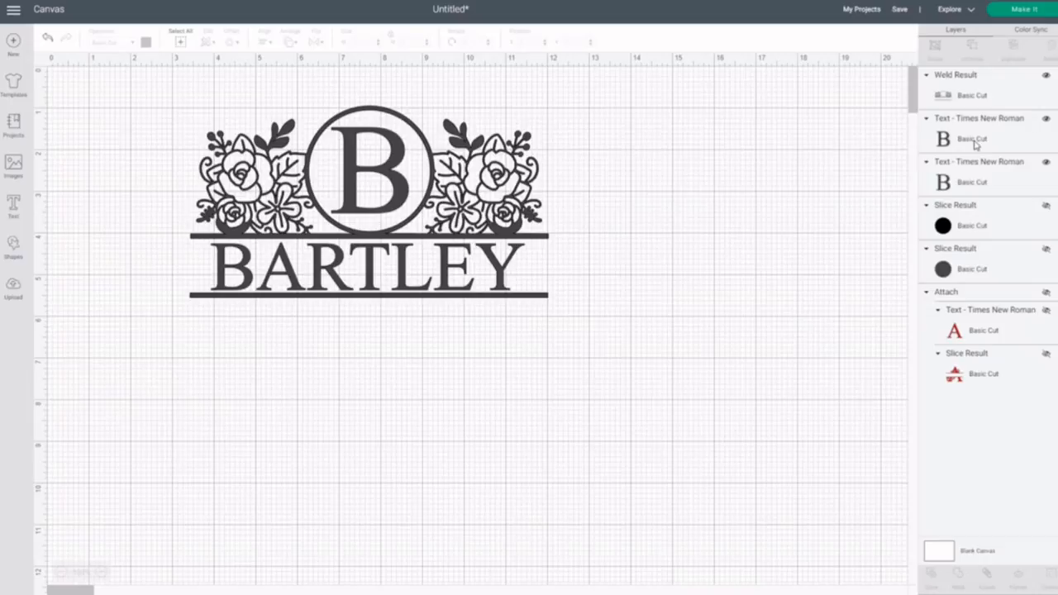
- Colour the BARTLEY text and the letter B solid black
{"action": "left_click", "coordinate": [971, 137]}
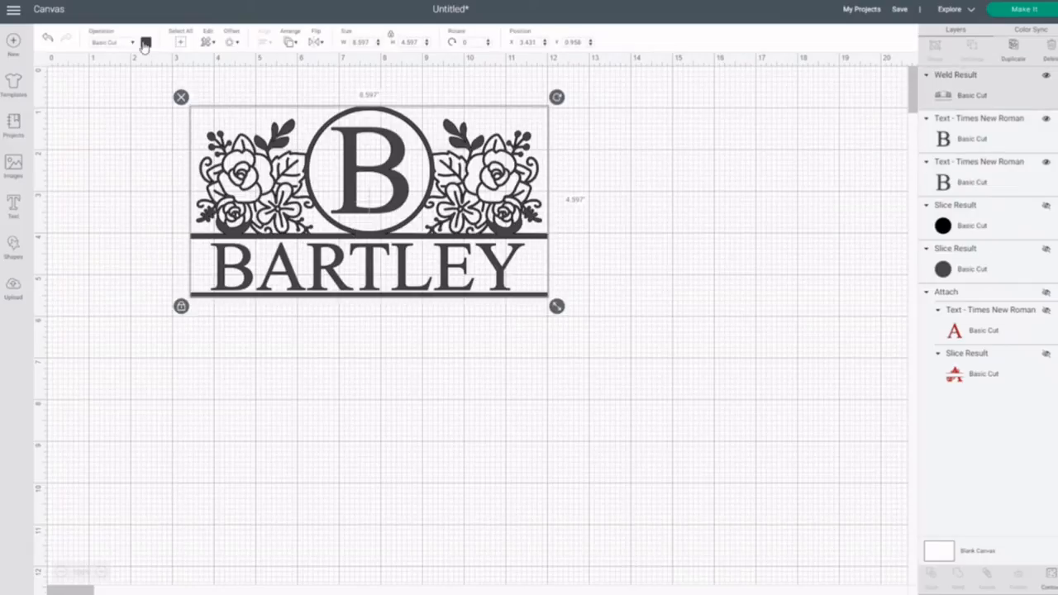
{"action": "left_click", "coordinate": [145, 41]}
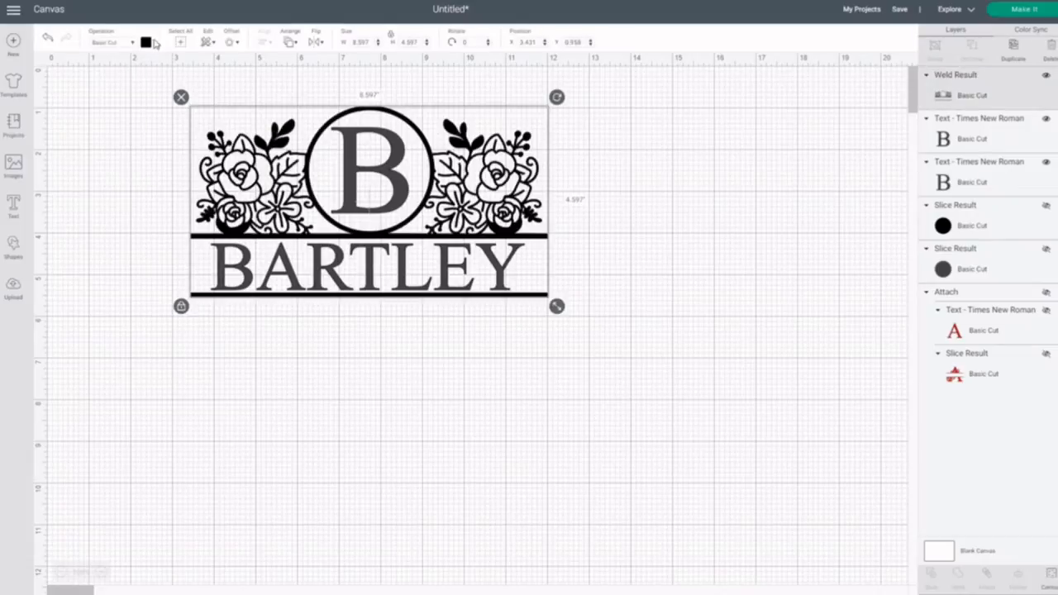
{"action": "left_click", "coordinate": [144, 40]}
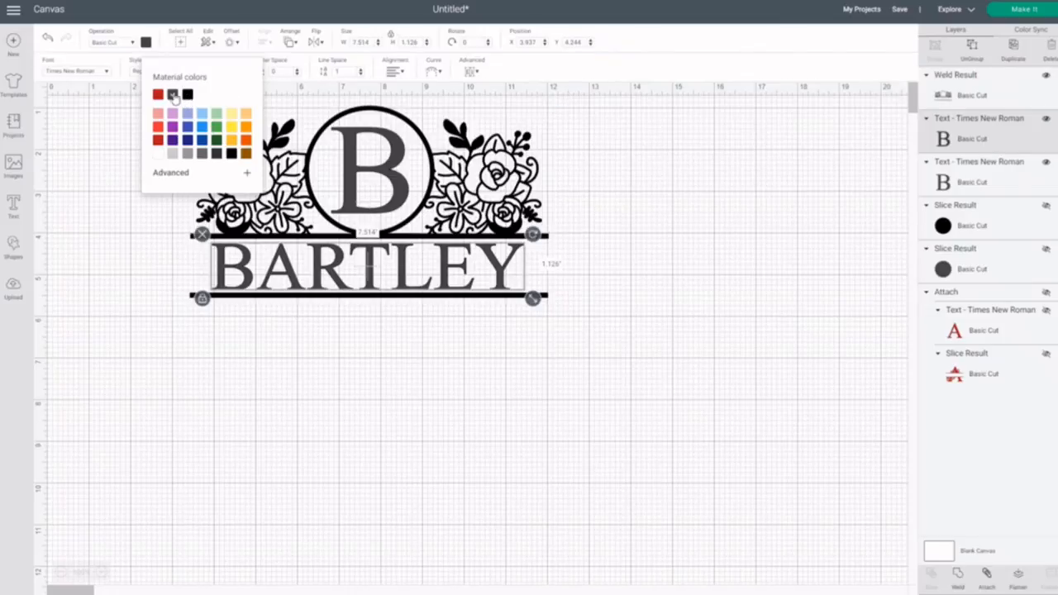
{"action": "left_click", "coordinate": [188, 94]}
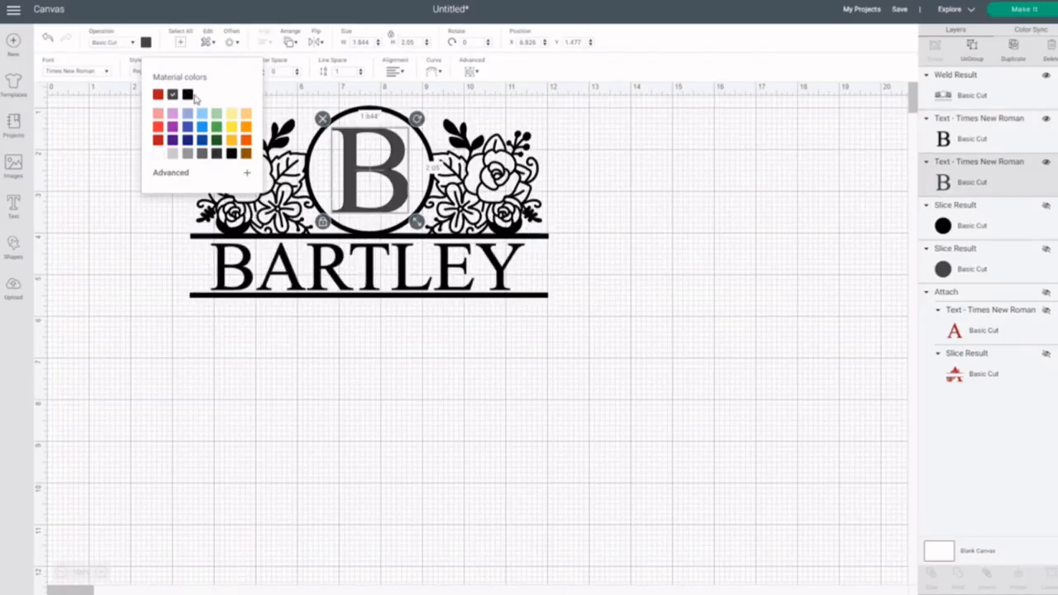
{"action": "left_click", "coordinate": [591, 392]}
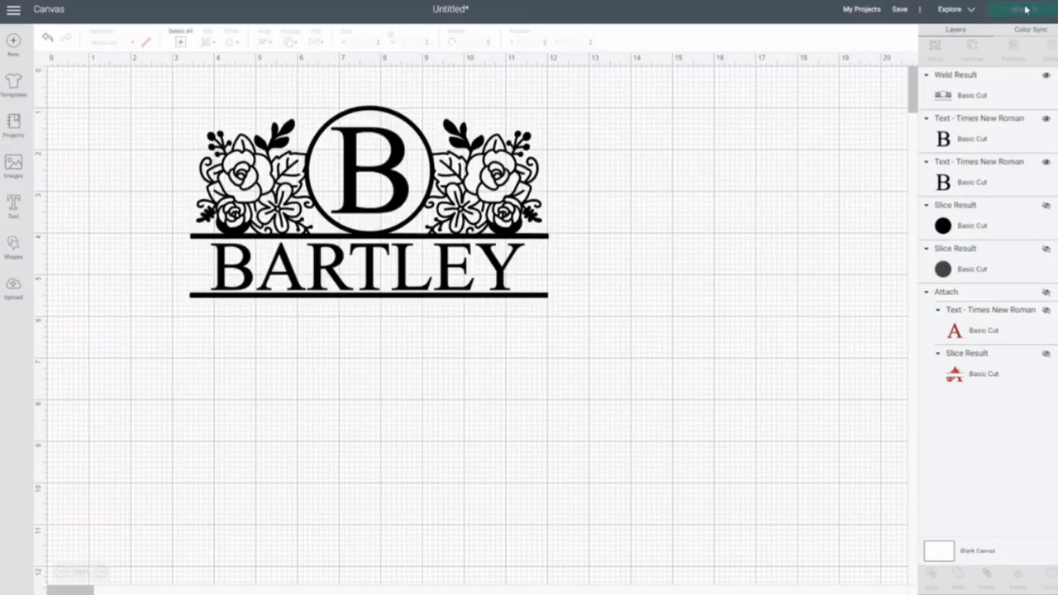
{"action": "left_click", "coordinate": [1020, 9]}
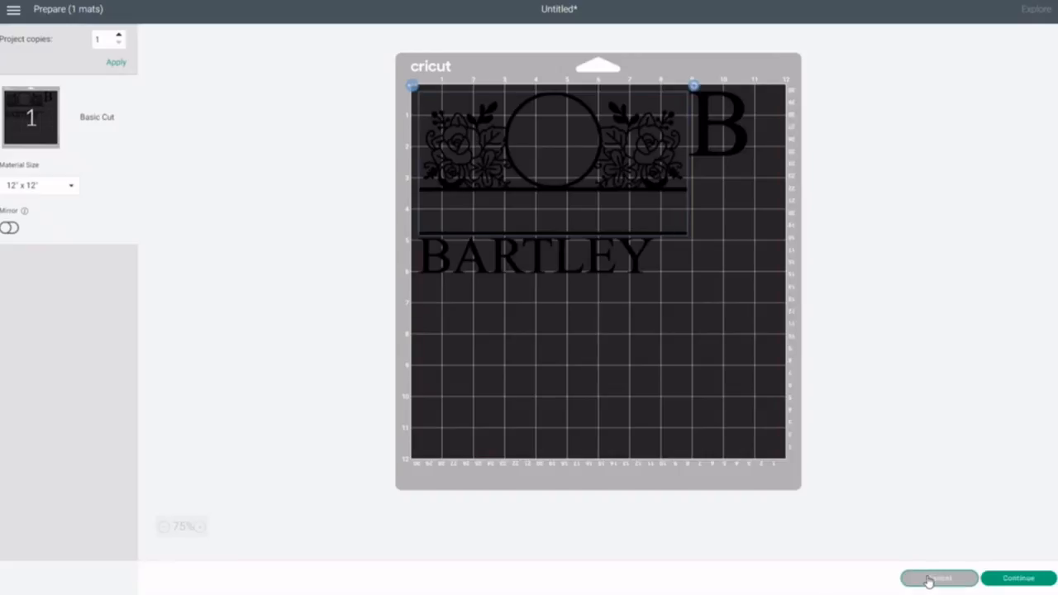
{"action": "left_click", "coordinate": [940, 579]}
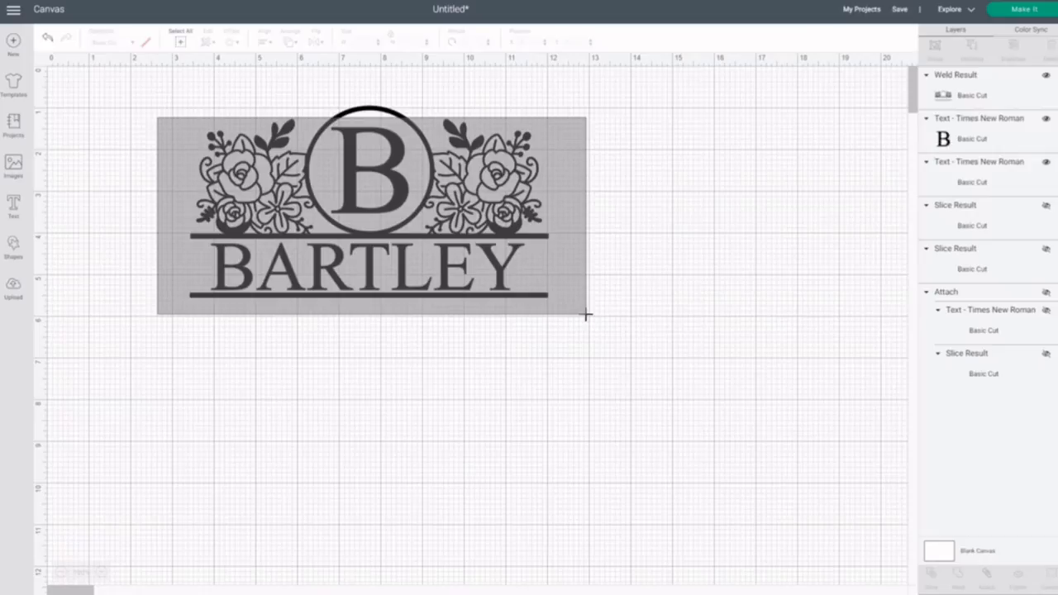
- Attach all monogram pieces together and shift the group slightly right
{"action": "left_click", "coordinate": [368, 206]}
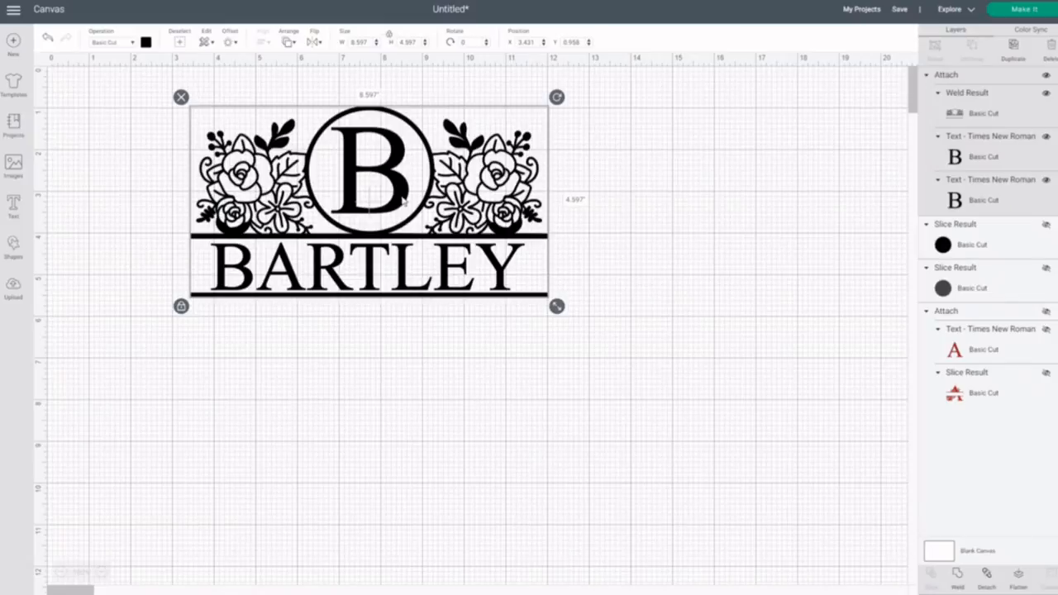
{"action": "left_click_drag", "start_coordinate": [368, 199], "coordinate": [458, 202]}
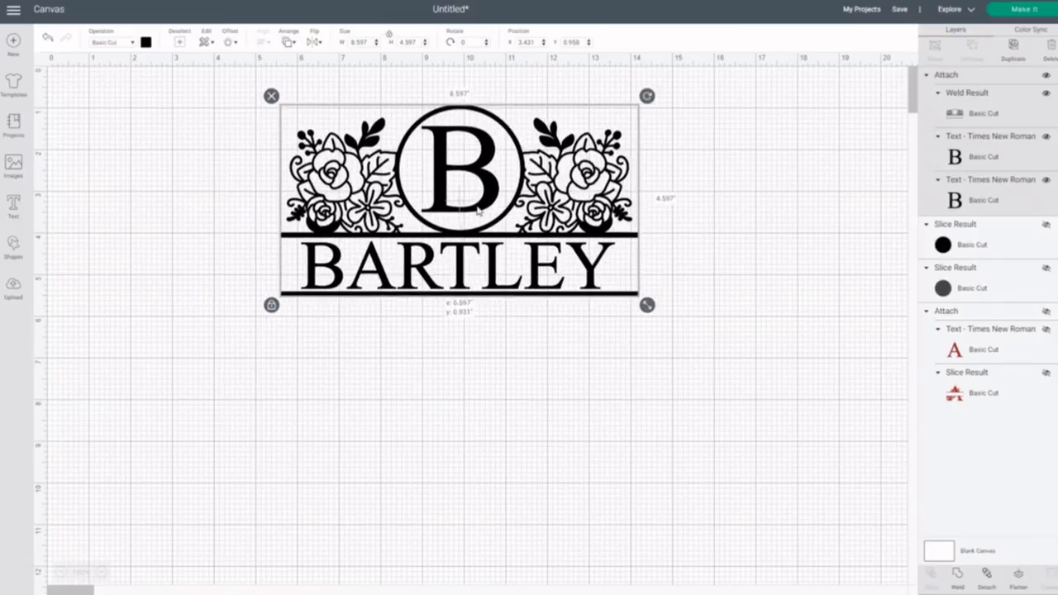
{"action": "left_click_drag", "start_coordinate": [458, 203], "coordinate": [444, 213]}
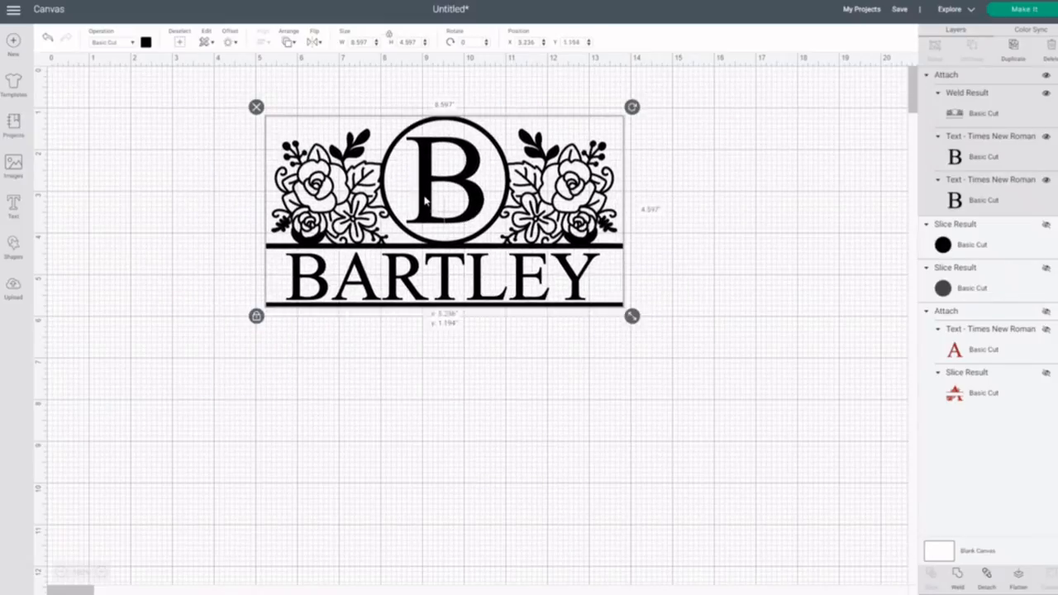
- Recolour the attached monogram brown after trying red and orange-red
{"action": "left_click", "coordinate": [144, 42]}
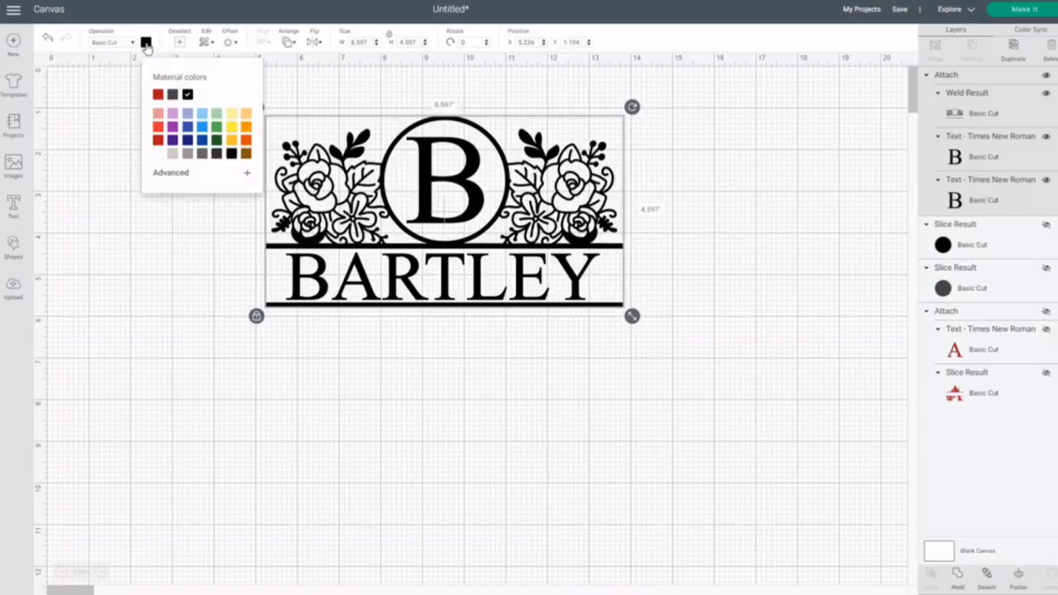
{"action": "mouse_move", "coordinate": [214, 144]}
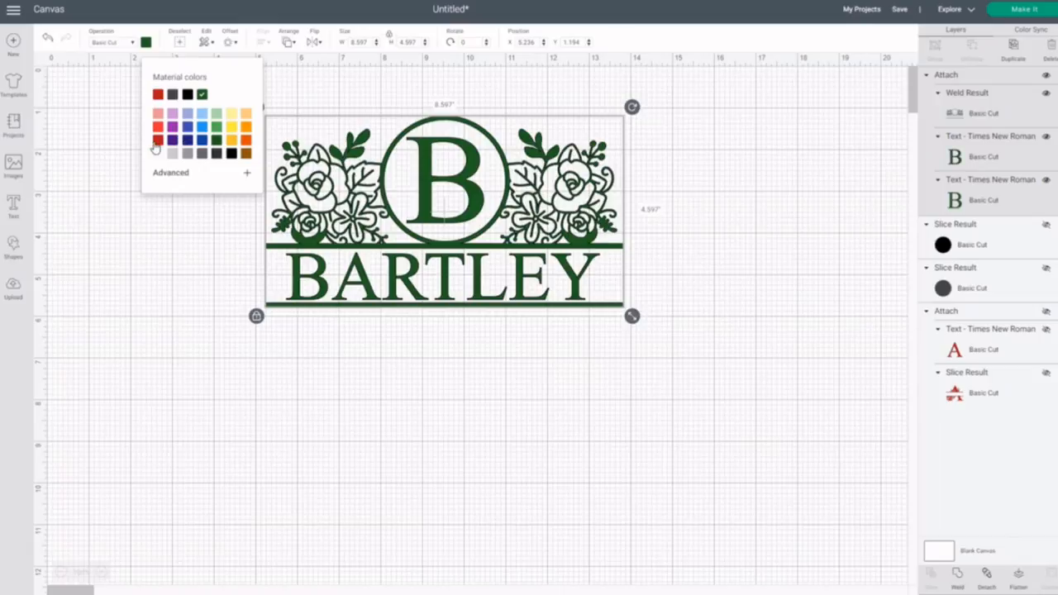
{"action": "left_click", "coordinate": [157, 93]}
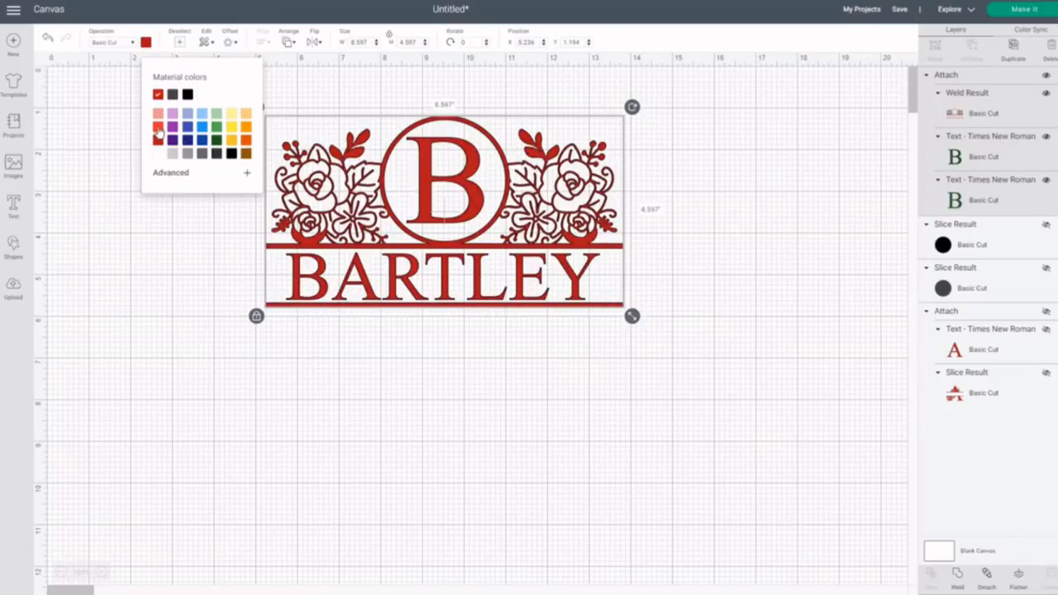
{"action": "left_click", "coordinate": [203, 98]}
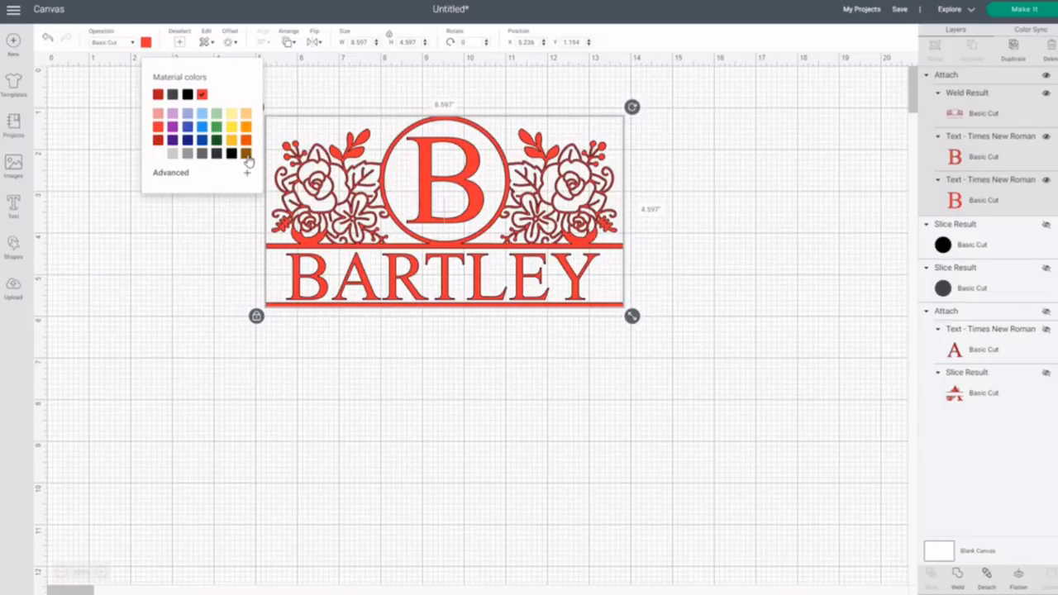
{"action": "left_click", "coordinate": [245, 154]}
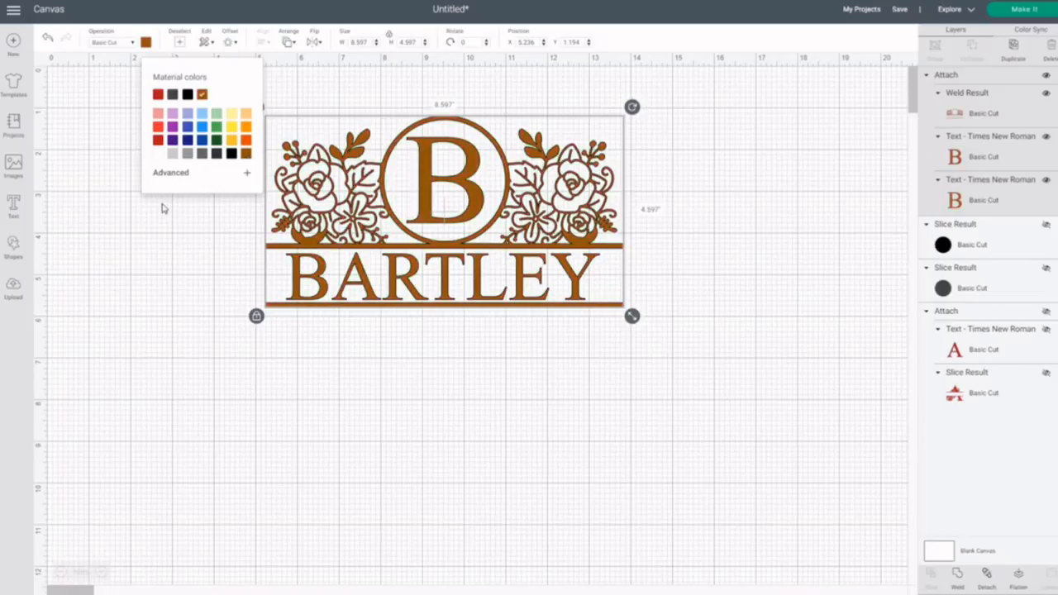
{"action": "left_click", "coordinate": [326, 391]}
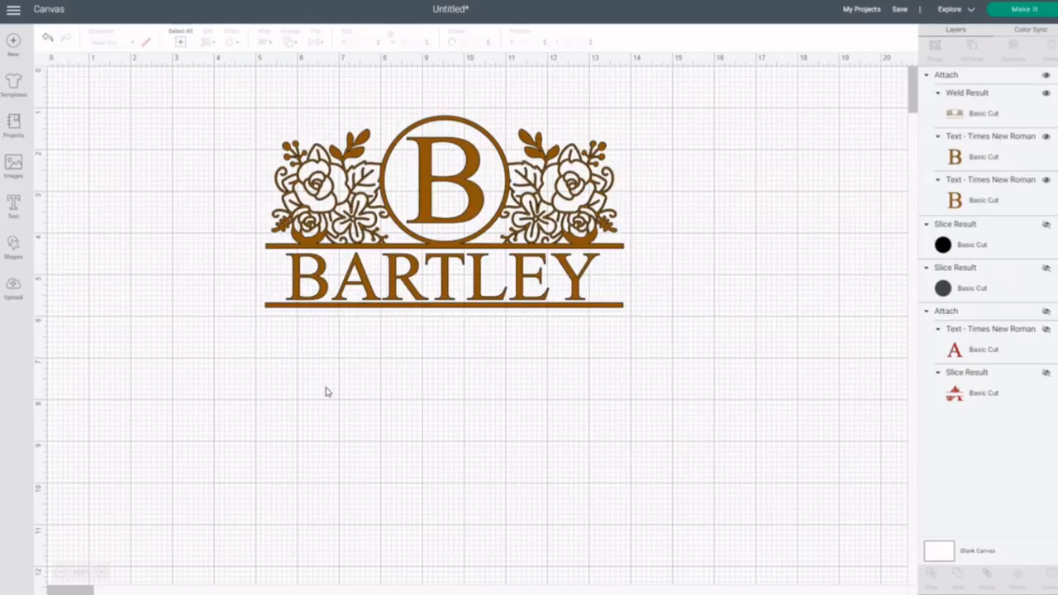
- Insert the black-and-white soccer ball image from Recent Uploads onto the canvas
{"action": "left_click", "coordinate": [15, 285]}
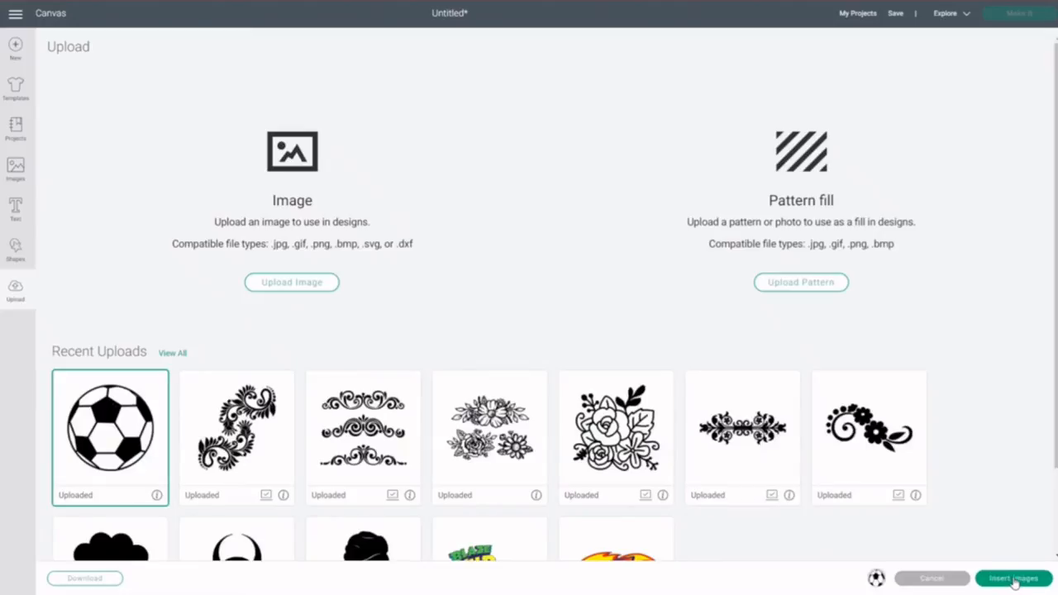
{"action": "left_click", "coordinate": [1008, 578]}
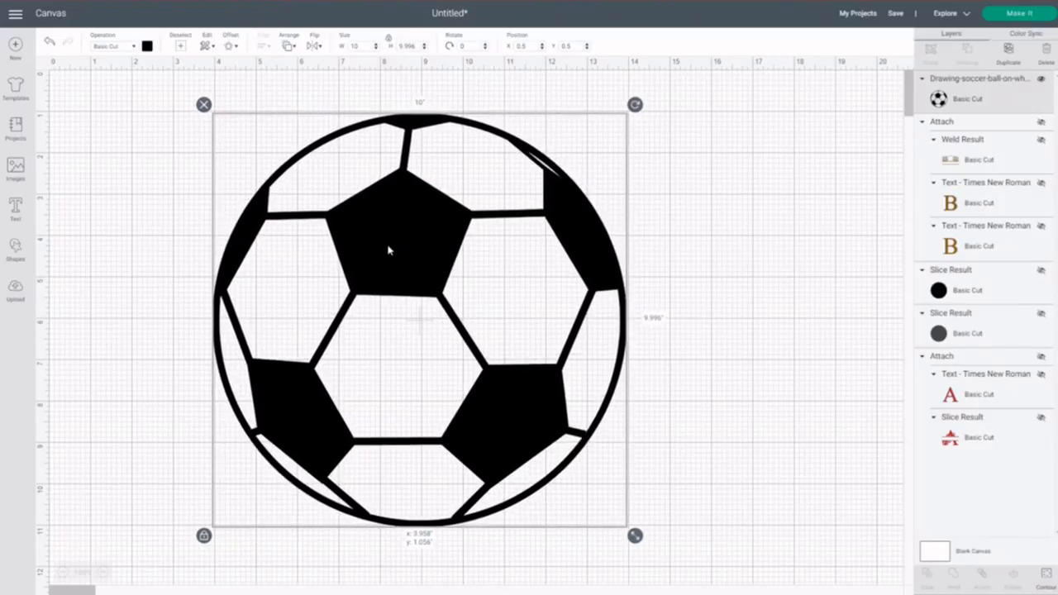
{"action": "left_click", "coordinate": [788, 320]}
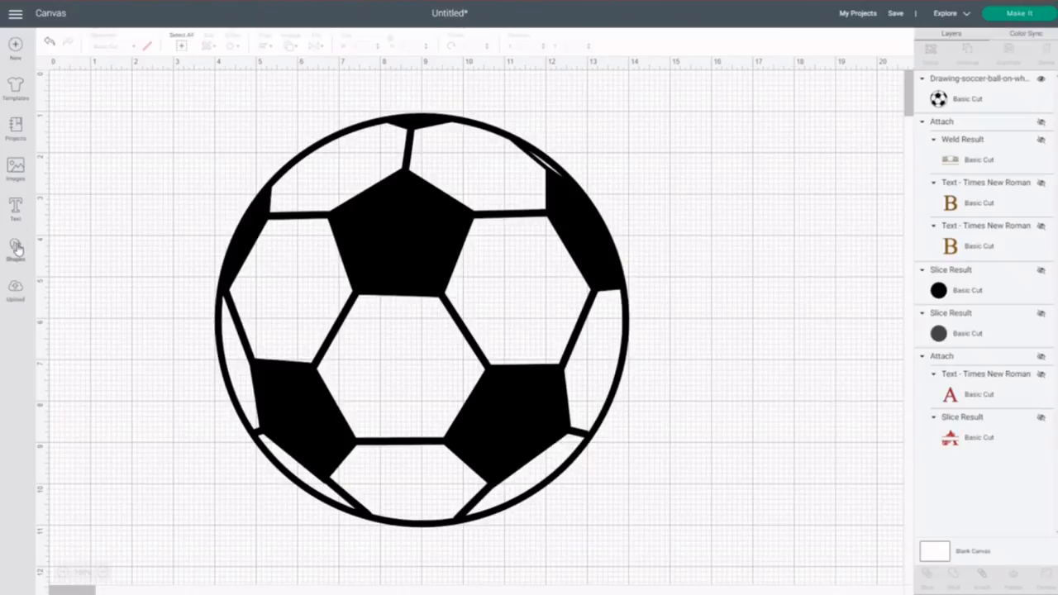
- Add a square and stretch it into a wide bar across the soccer ball's middle
{"action": "left_click", "coordinate": [13, 247]}
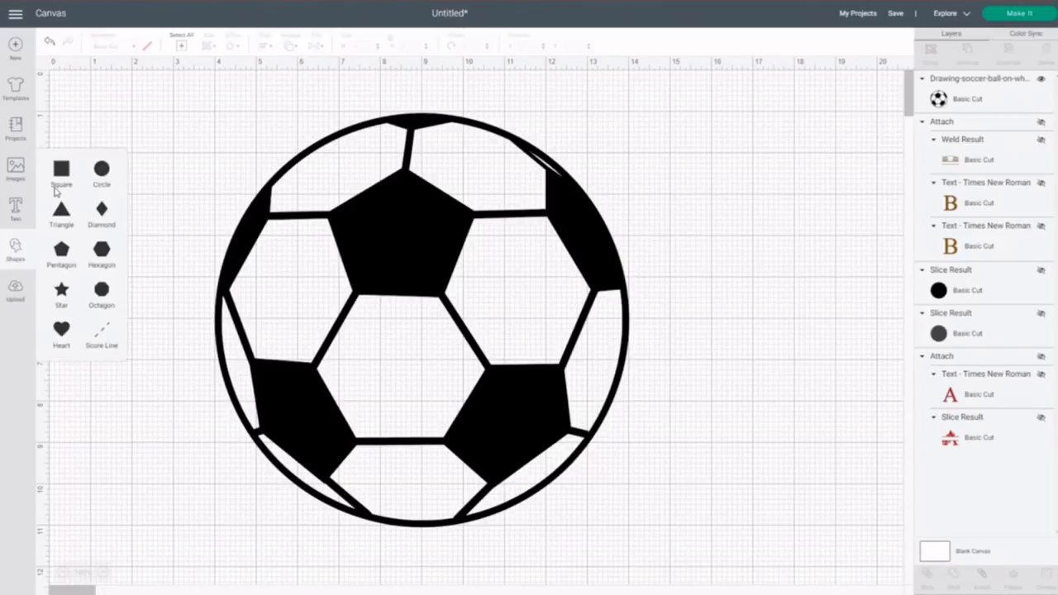
{"action": "left_click", "coordinate": [61, 164]}
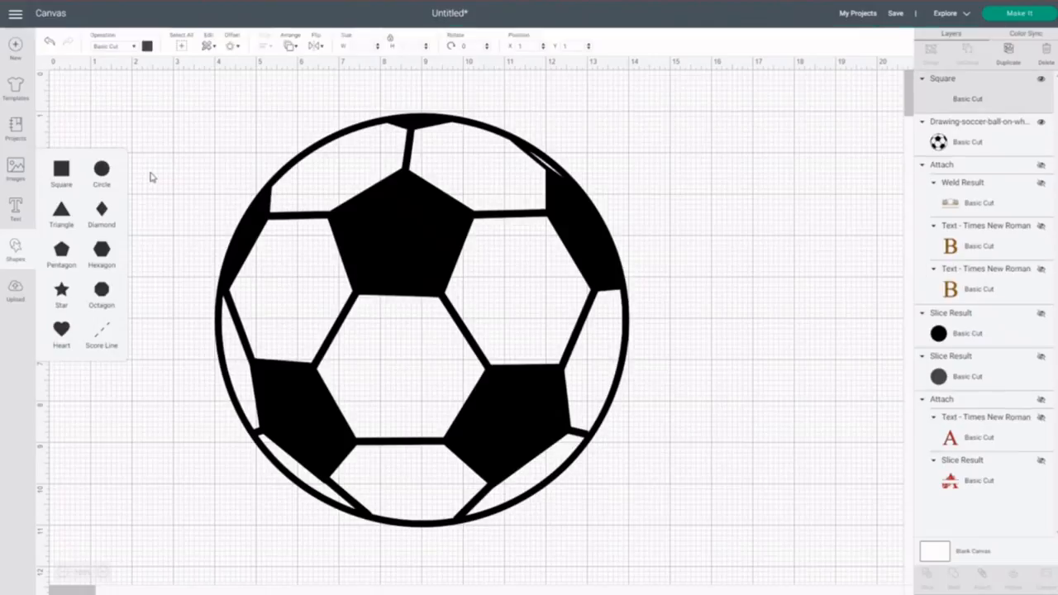
{"action": "left_click", "coordinate": [61, 164]}
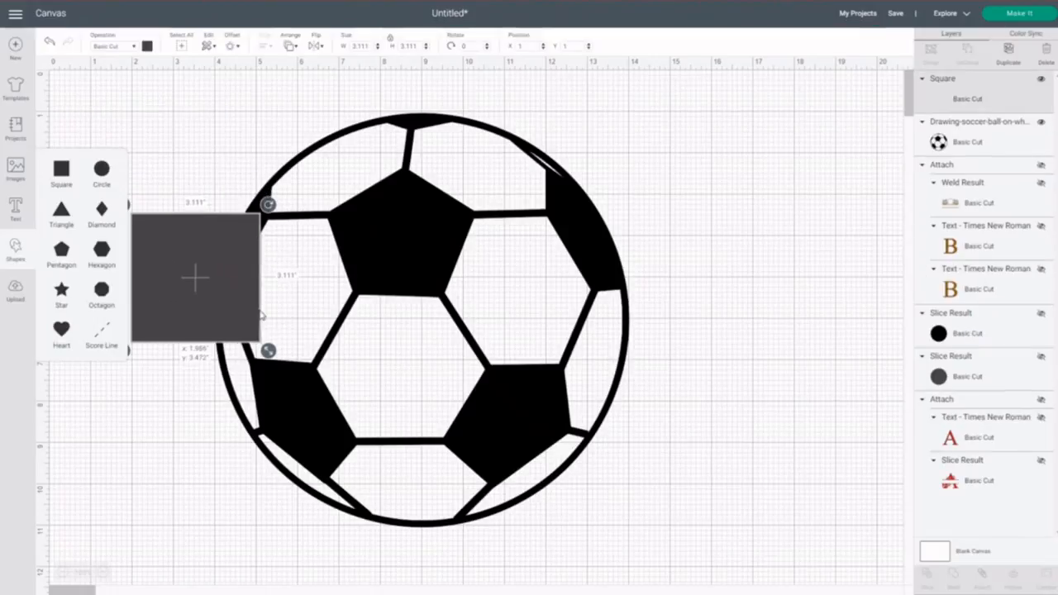
{"action": "left_click_drag", "start_coordinate": [196, 277], "coordinate": [232, 300]}
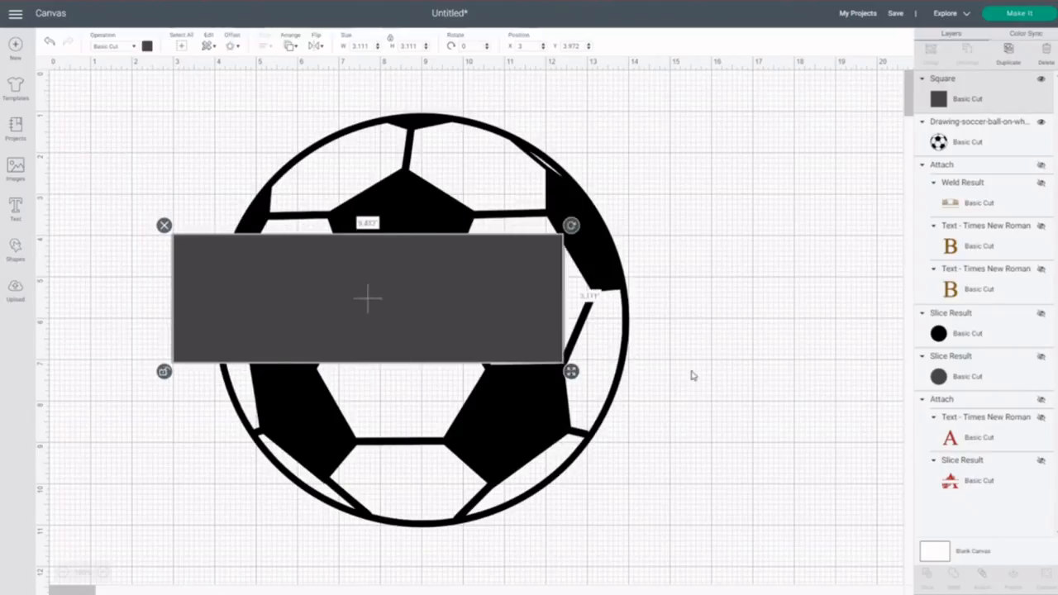
{"action": "left_click_drag", "start_coordinate": [572, 371], "coordinate": [678, 361]}
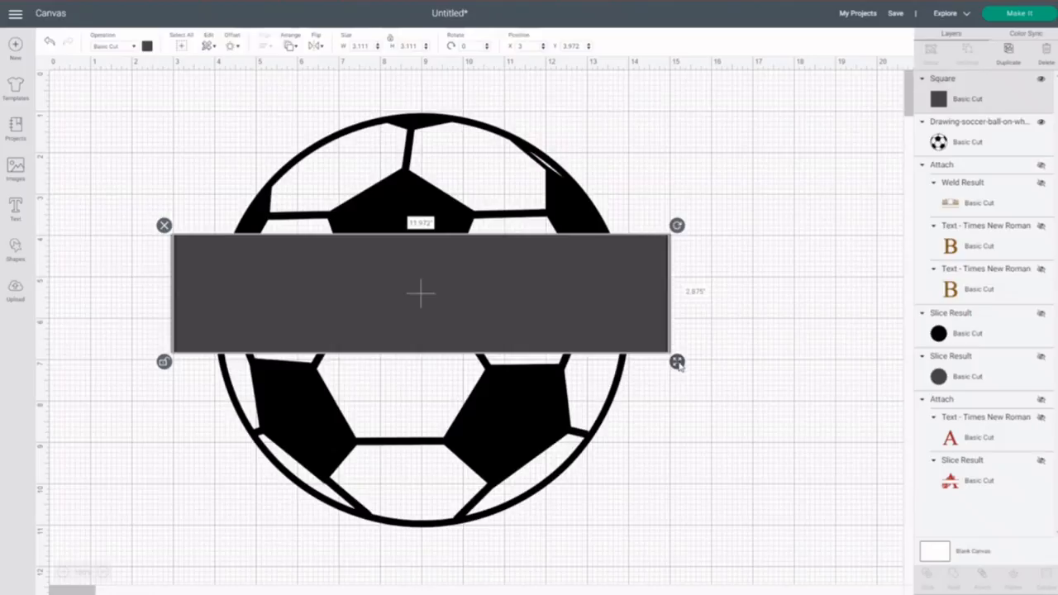
{"action": "left_click_drag", "start_coordinate": [677, 362], "coordinate": [677, 370]}
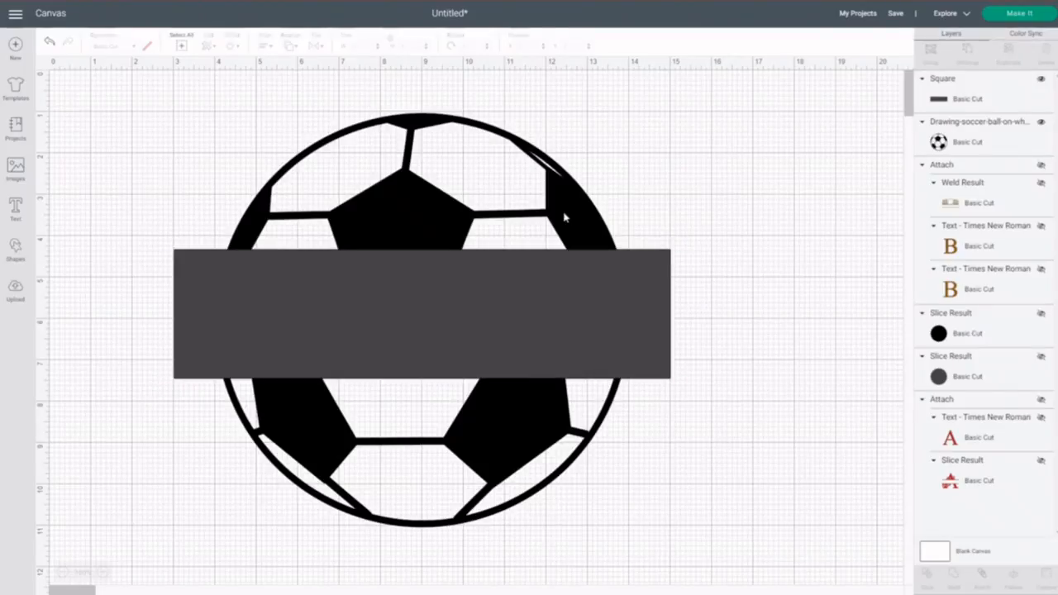
- Weld the bar and soccer ball together into one solid black shape
{"action": "left_click", "coordinate": [422, 314]}
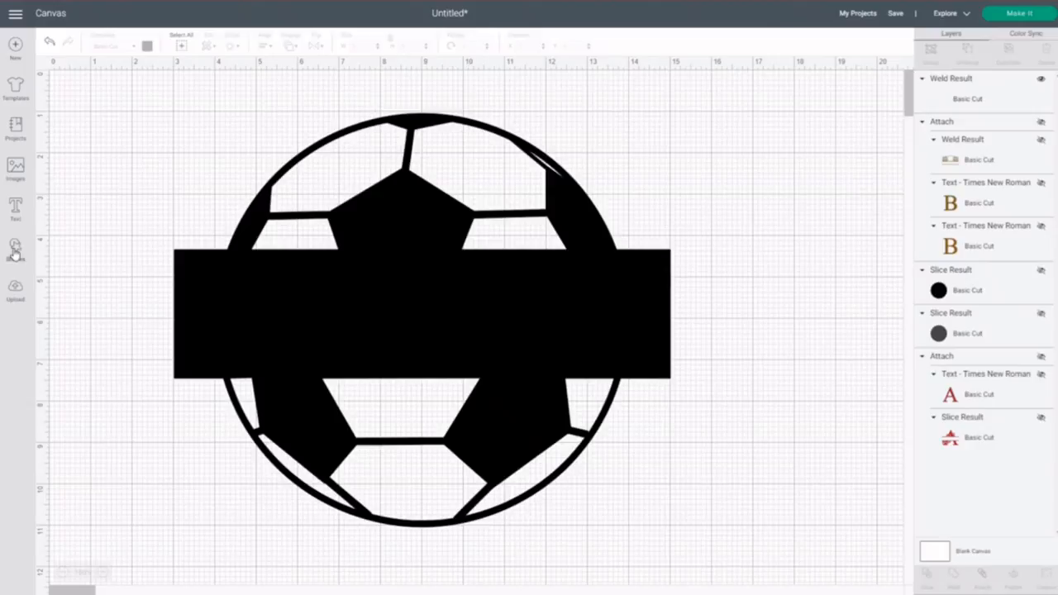
- Slice a stretched square through the ball's middle and delete the leftover pieces
{"action": "left_click", "coordinate": [13, 247]}
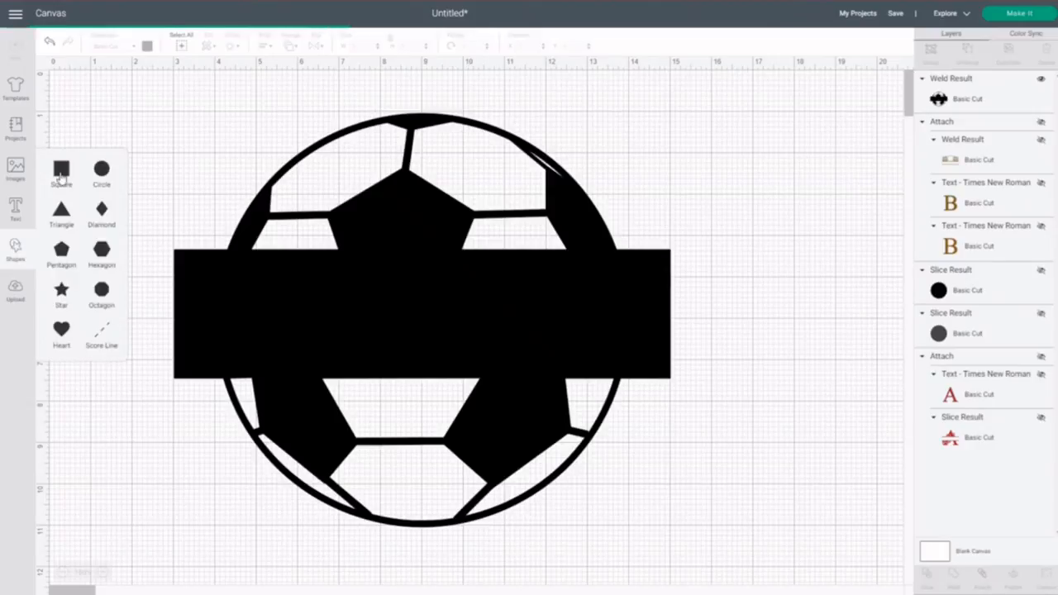
{"action": "left_click", "coordinate": [61, 165]}
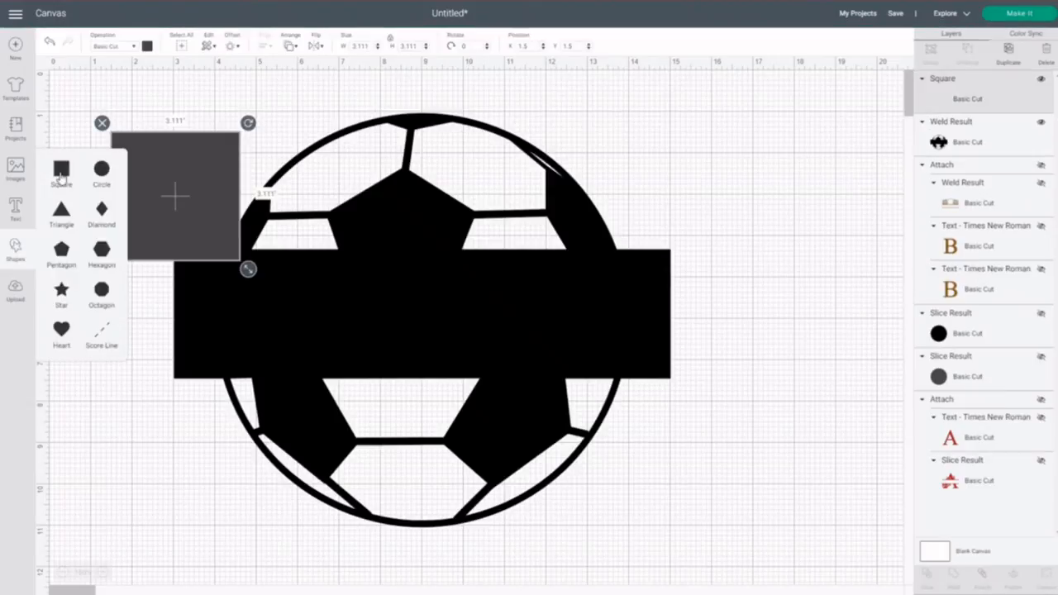
{"action": "left_click", "coordinate": [118, 333]}
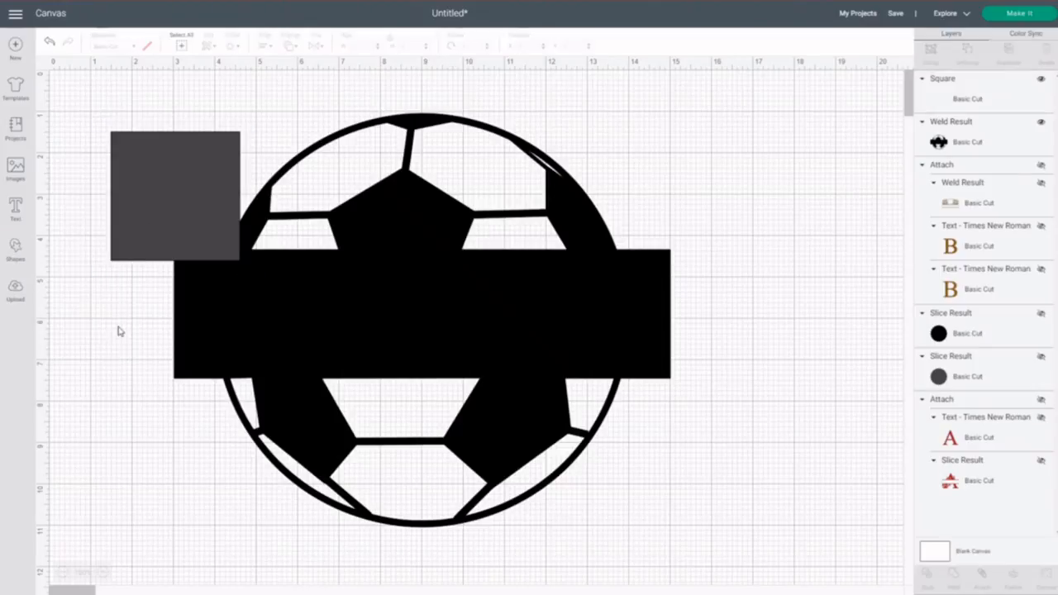
{"action": "left_click", "coordinate": [174, 194]}
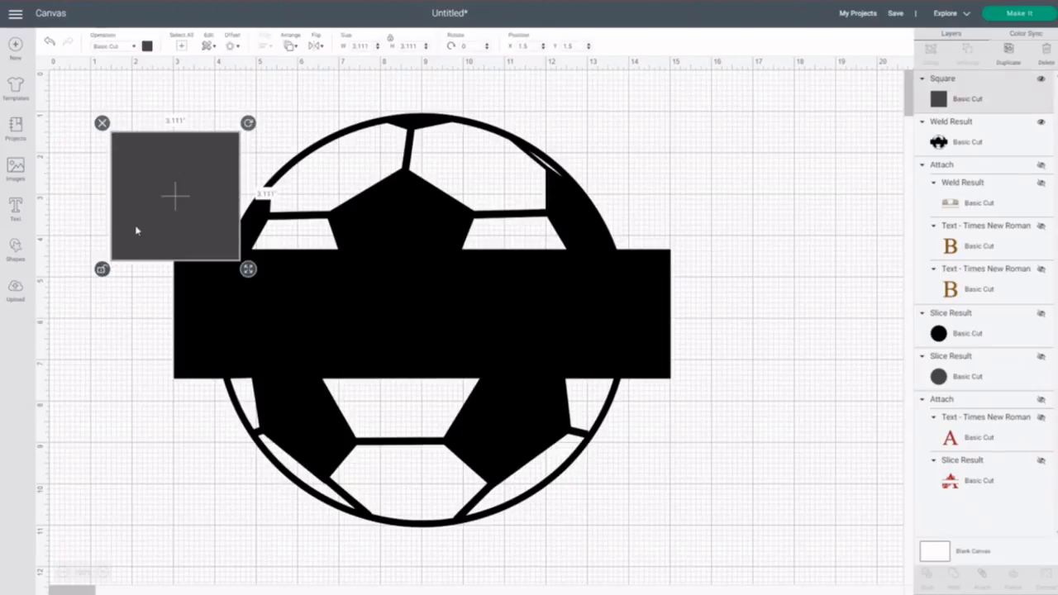
{"action": "left_click_drag", "start_coordinate": [174, 195], "coordinate": [184, 328]}
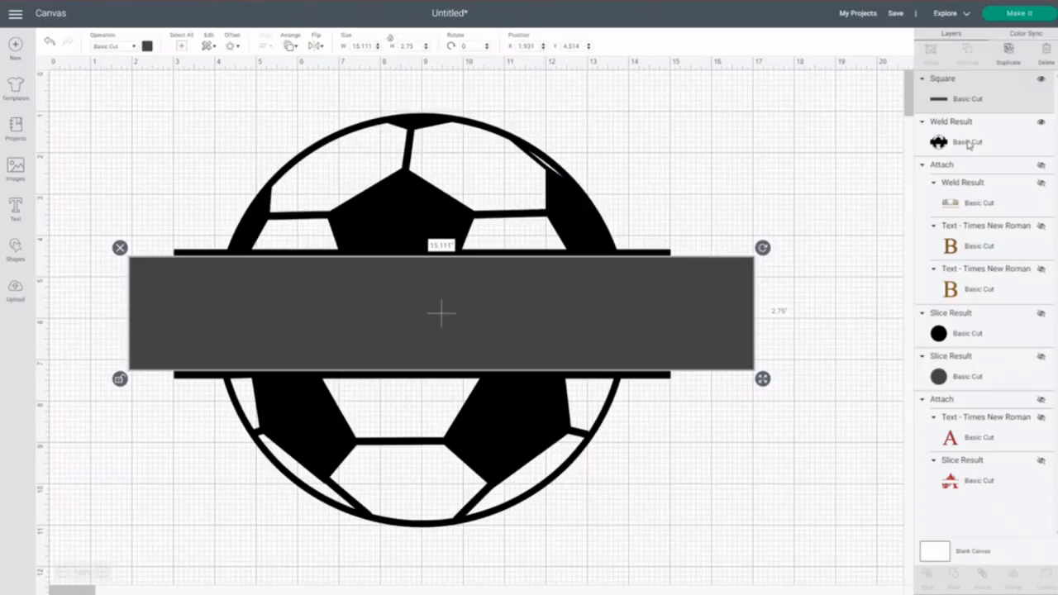
{"action": "left_click", "coordinate": [967, 141]}
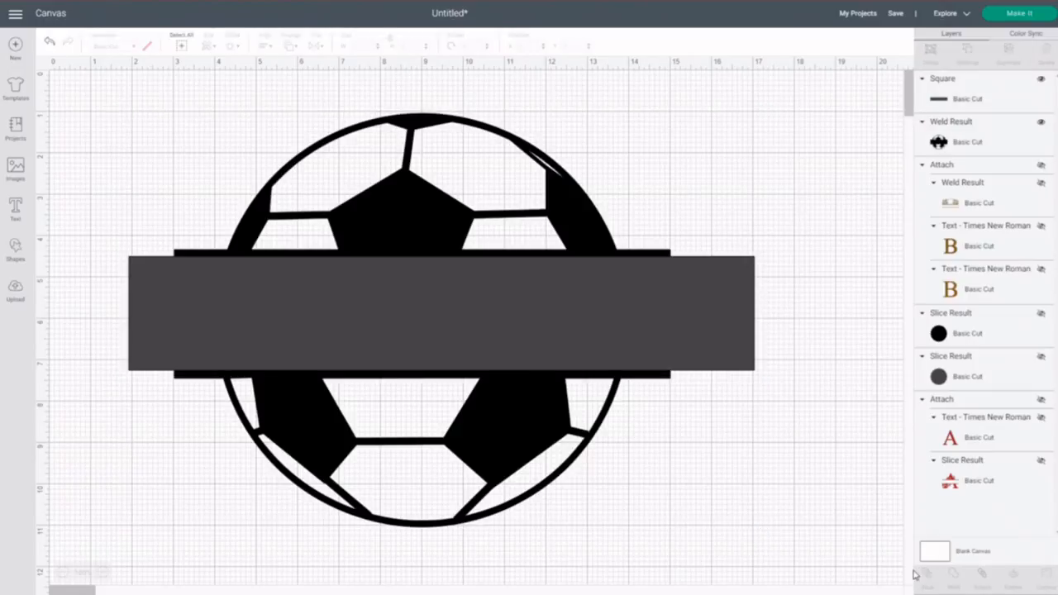
{"action": "mouse_move", "coordinate": [701, 499]}
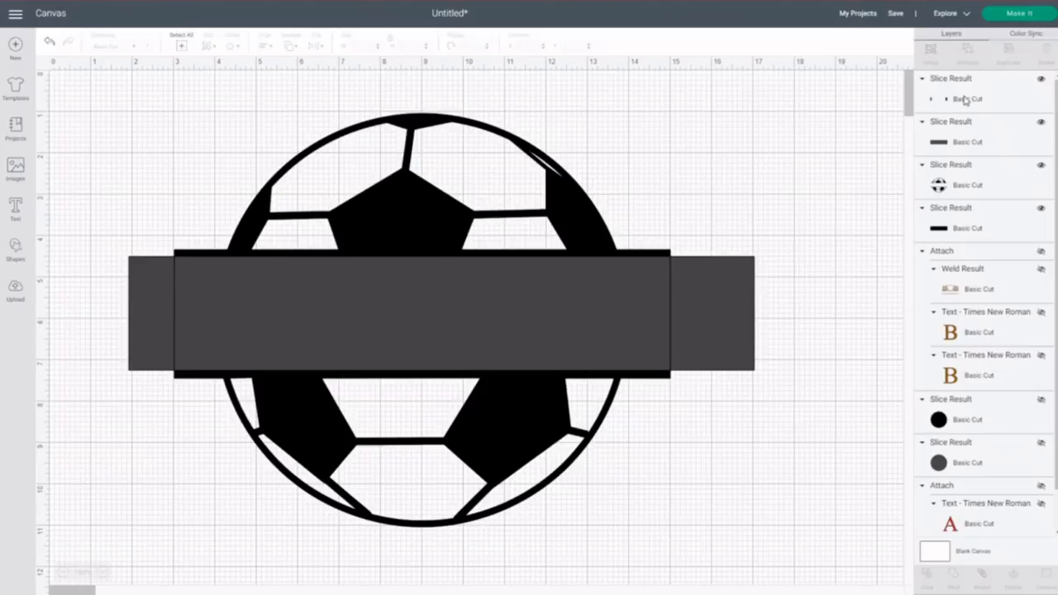
{"action": "left_click", "coordinate": [440, 314]}
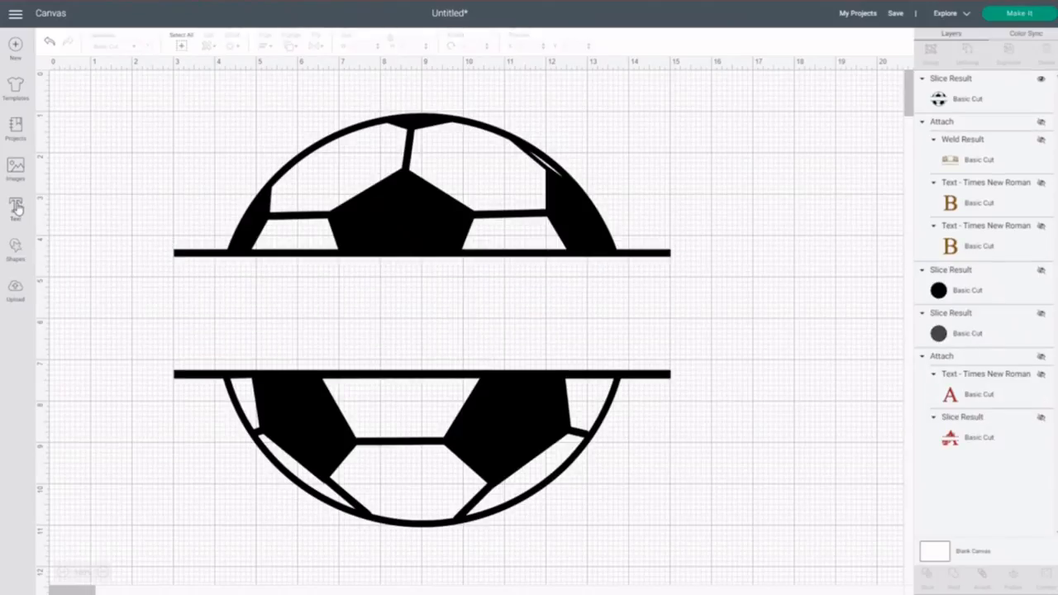
- Create a SOCCER MOM text box in a bold block font
{"action": "left_click", "coordinate": [14, 205]}
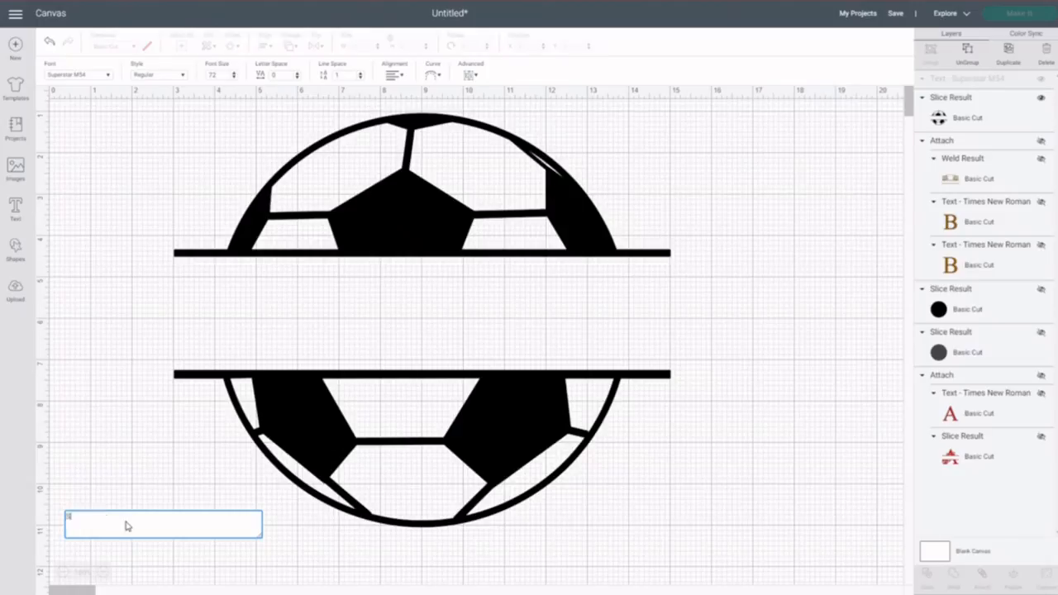
{"action": "type", "text": "SOCCER"}
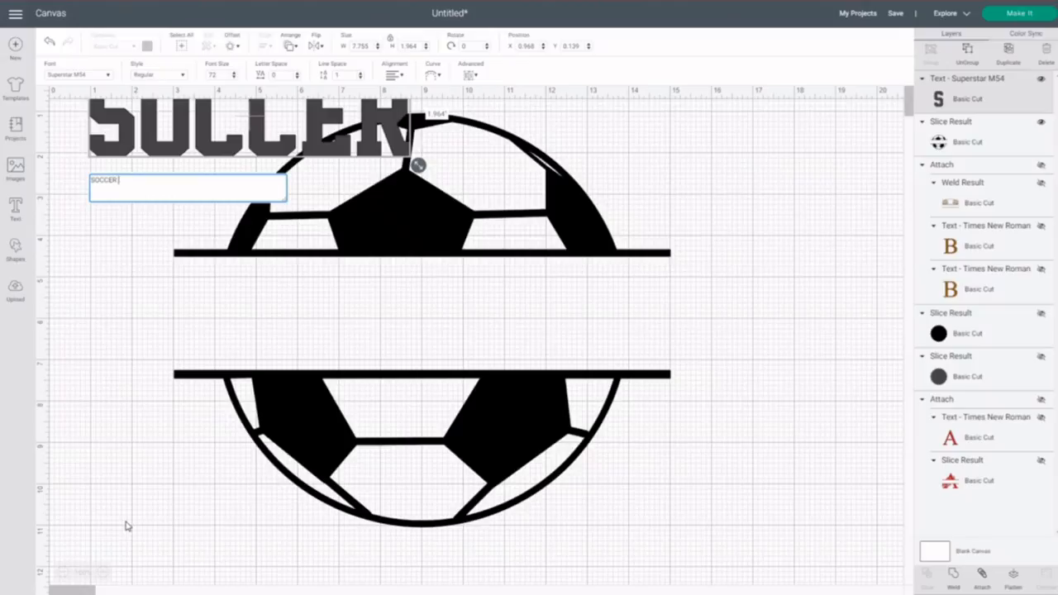
{"action": "type", "text": "MOM"}
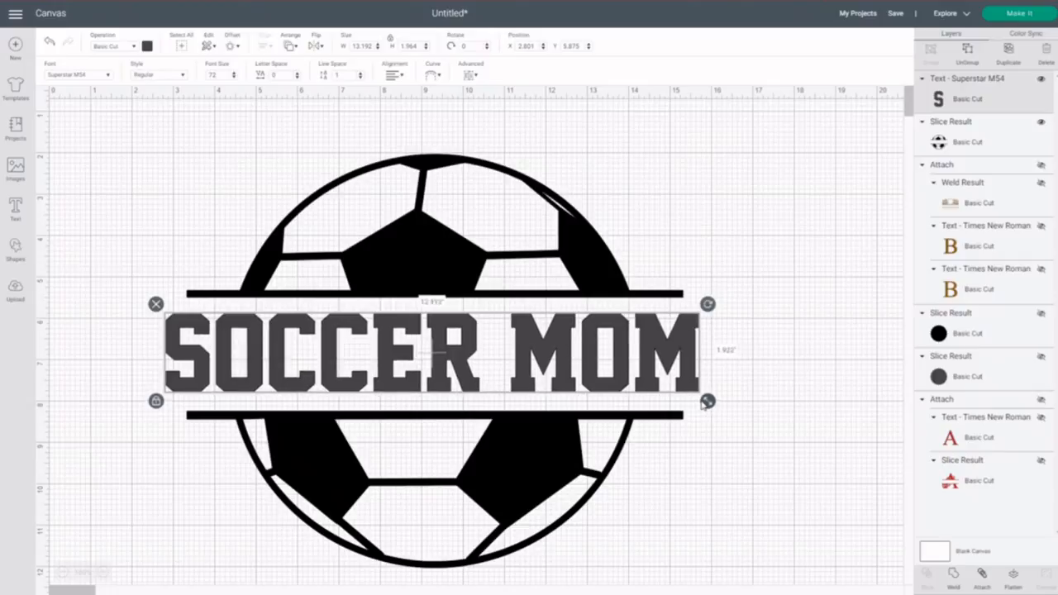
- Scale and centre SOCCER MOM to fill the band between the ball's two bars
{"action": "left_click_drag", "start_coordinate": [707, 401], "coordinate": [679, 398]}
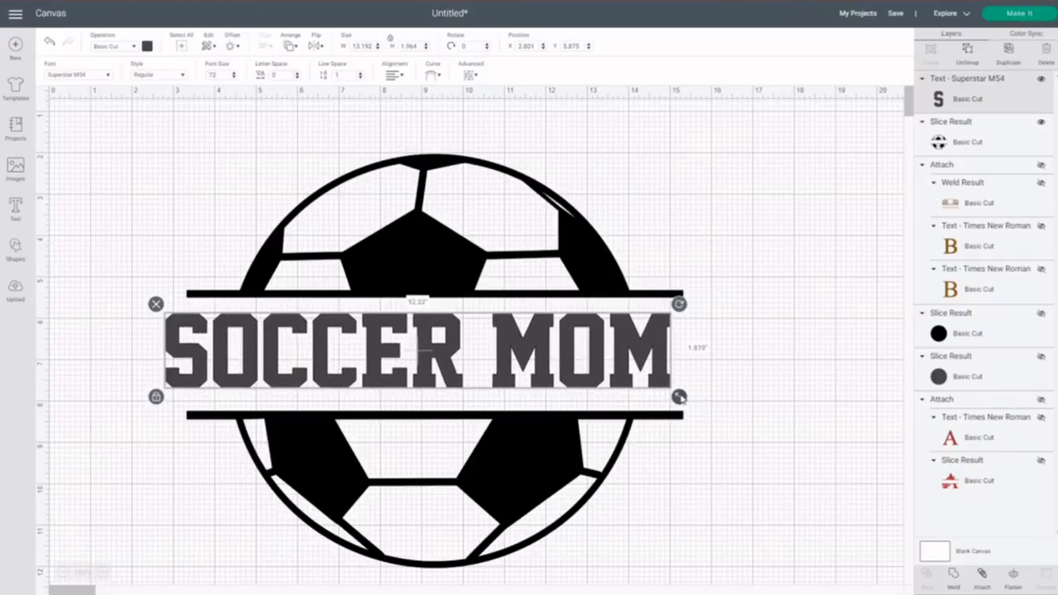
{"action": "left_click_drag", "start_coordinate": [679, 397], "coordinate": [673, 396]}
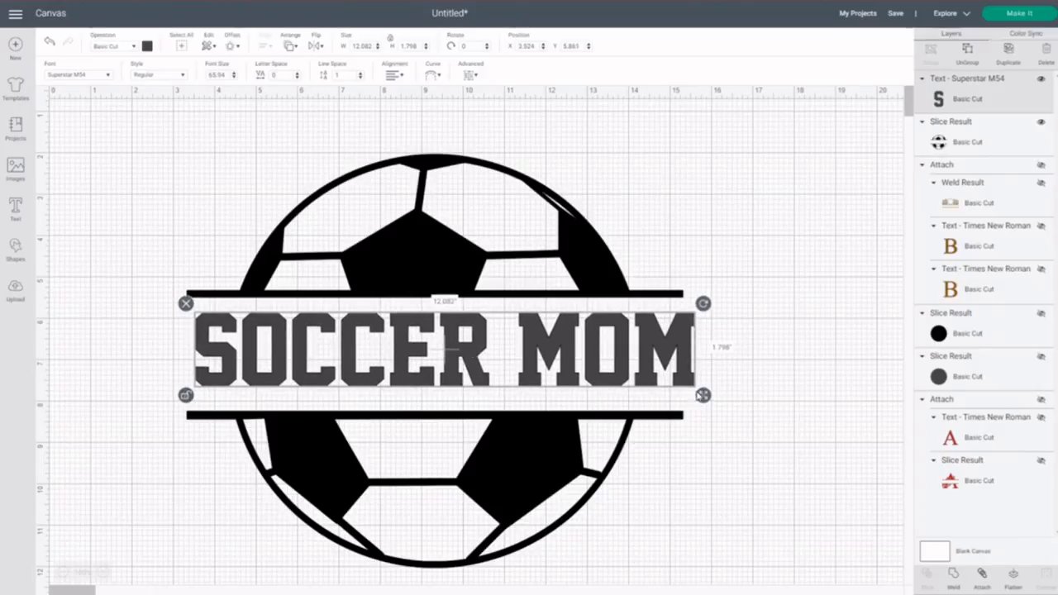
{"action": "left_click_drag", "start_coordinate": [702, 395], "coordinate": [676, 405]}
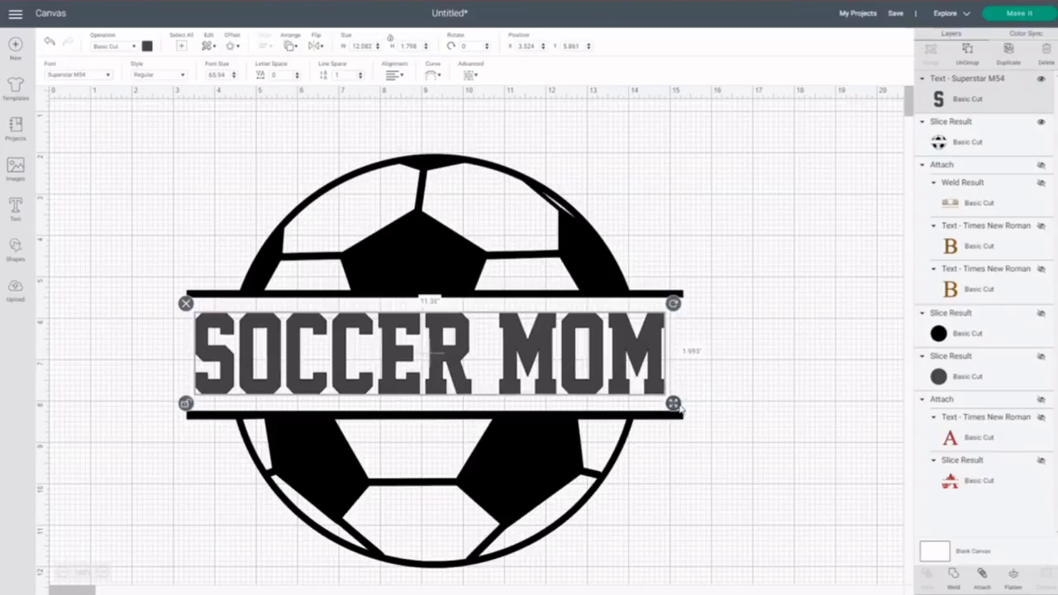
{"action": "left_click_drag", "start_coordinate": [674, 405], "coordinate": [676, 407]}
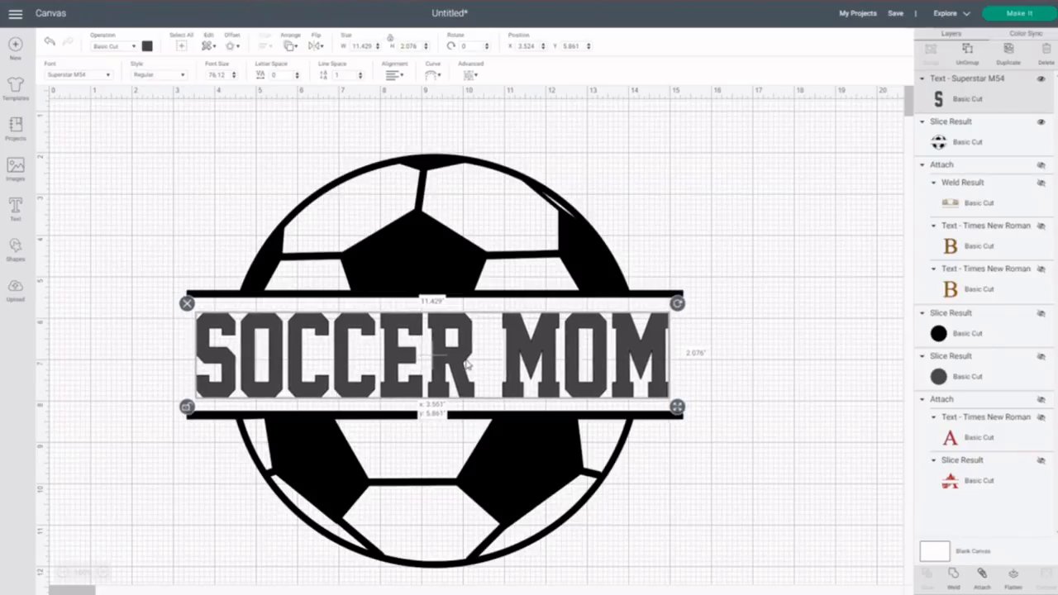
{"action": "left_click", "coordinate": [784, 473]}
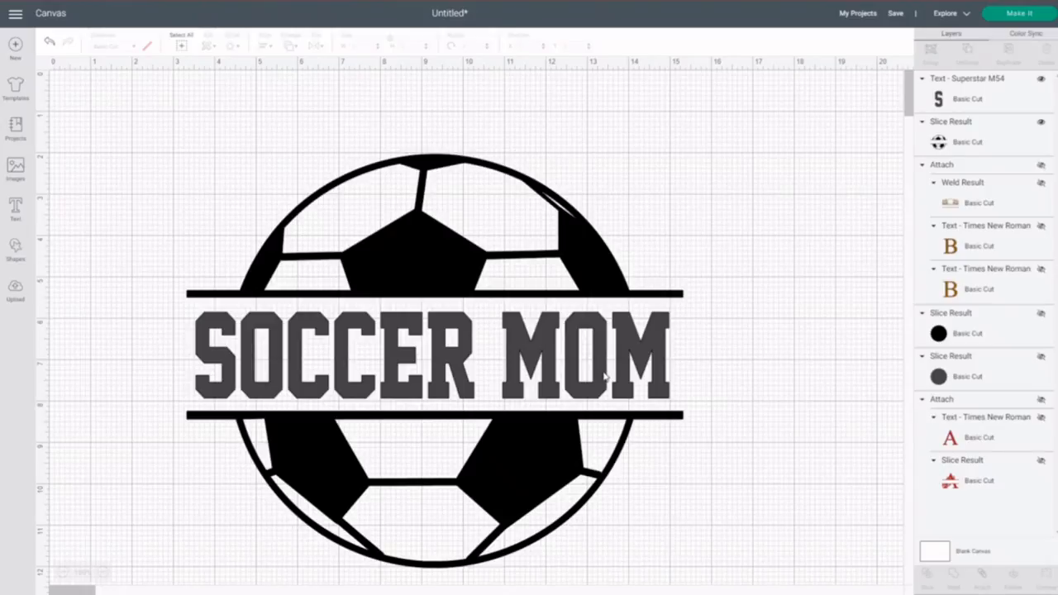
{"action": "left_click", "coordinate": [425, 355]}
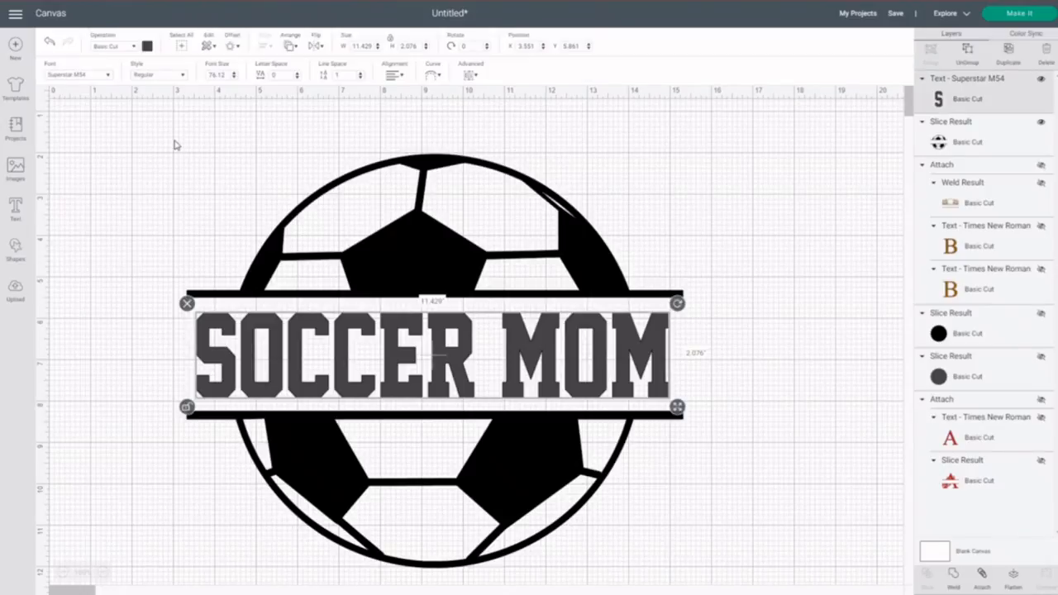
- Color SOCCER MOM black and attach it to the sliced soccer ball
{"action": "left_click", "coordinate": [142, 44]}
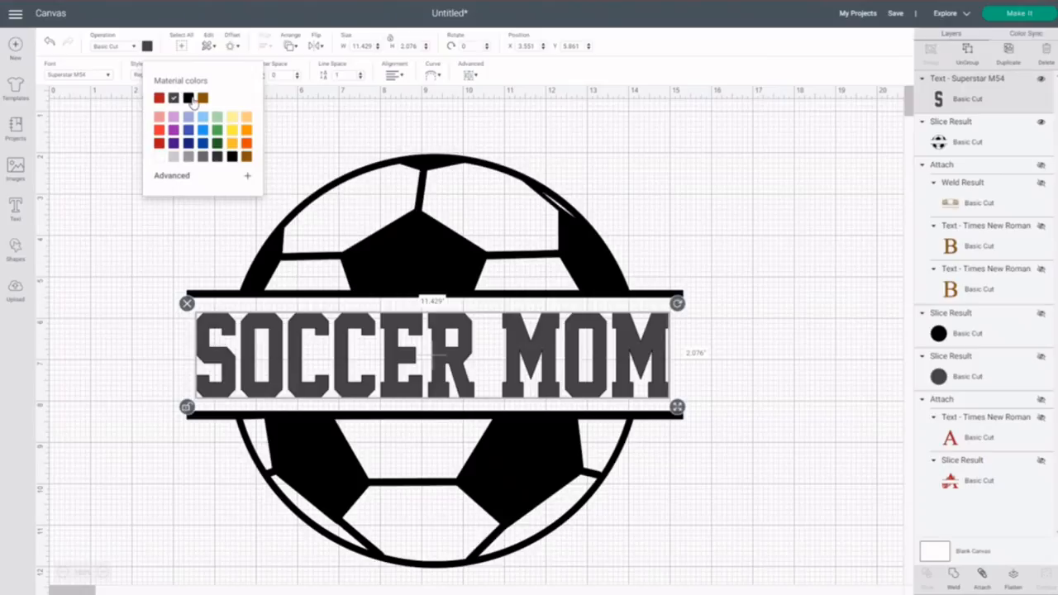
{"action": "left_click", "coordinate": [725, 216]}
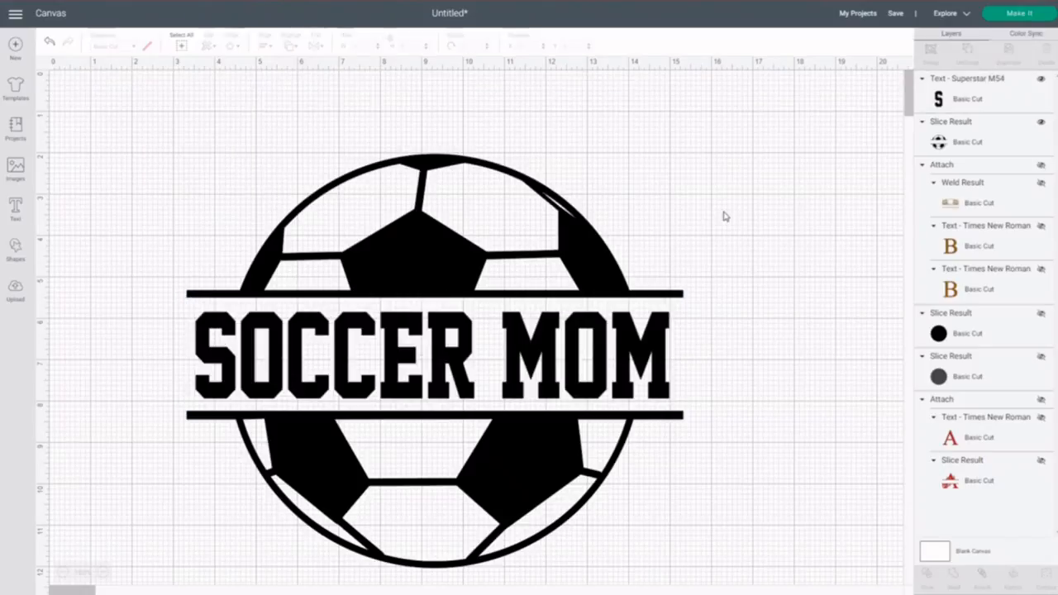
{"action": "mouse_move", "coordinate": [588, 268]}
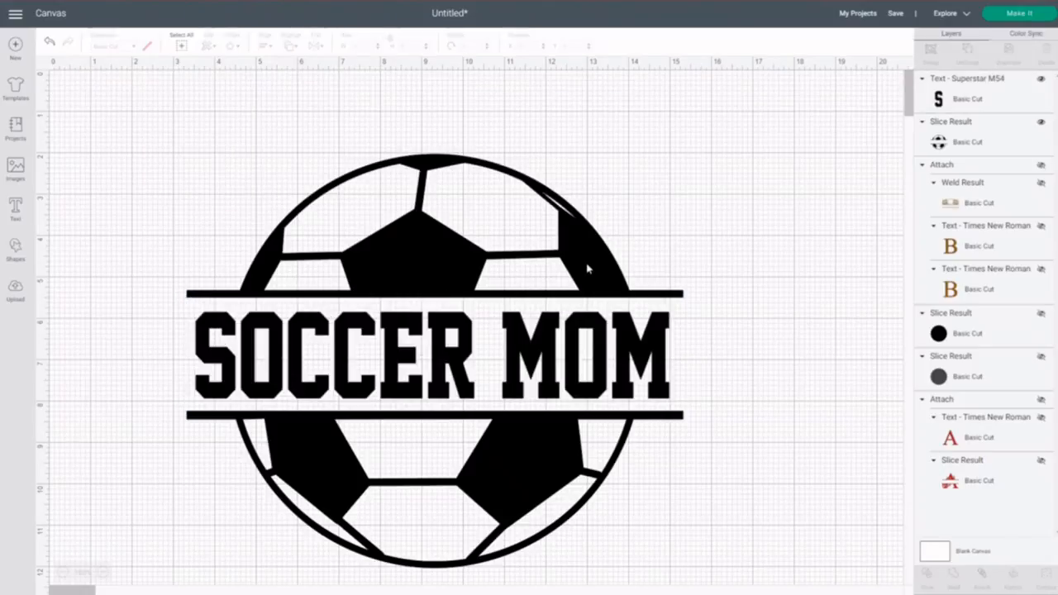
{"action": "left_click", "coordinate": [434, 359]}
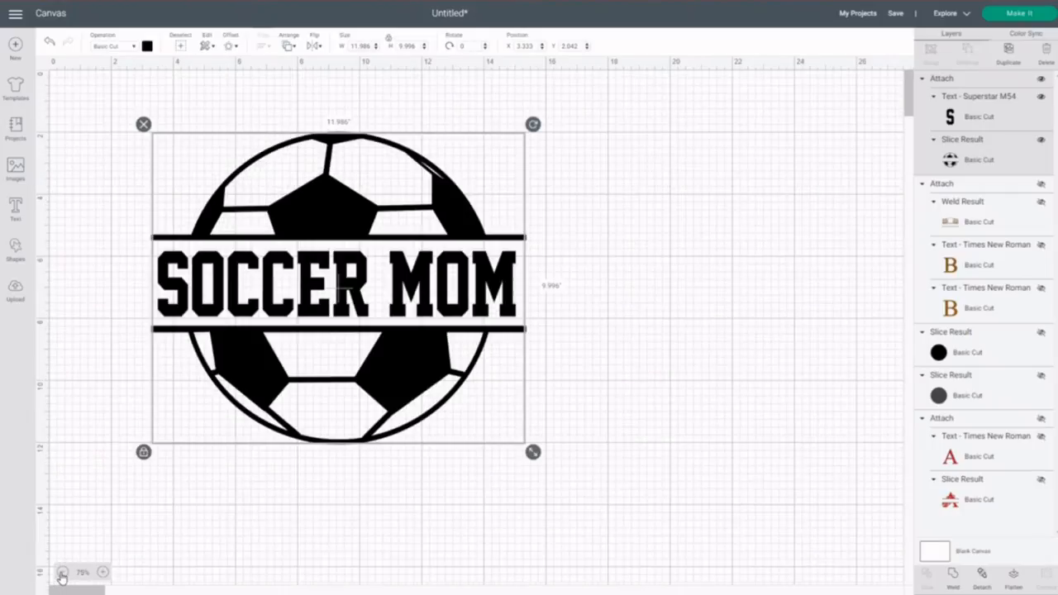
- Zoom out, enlarge the BARTLEY monogram and move it beside the soccer ball design
{"action": "left_click", "coordinate": [60, 572]}
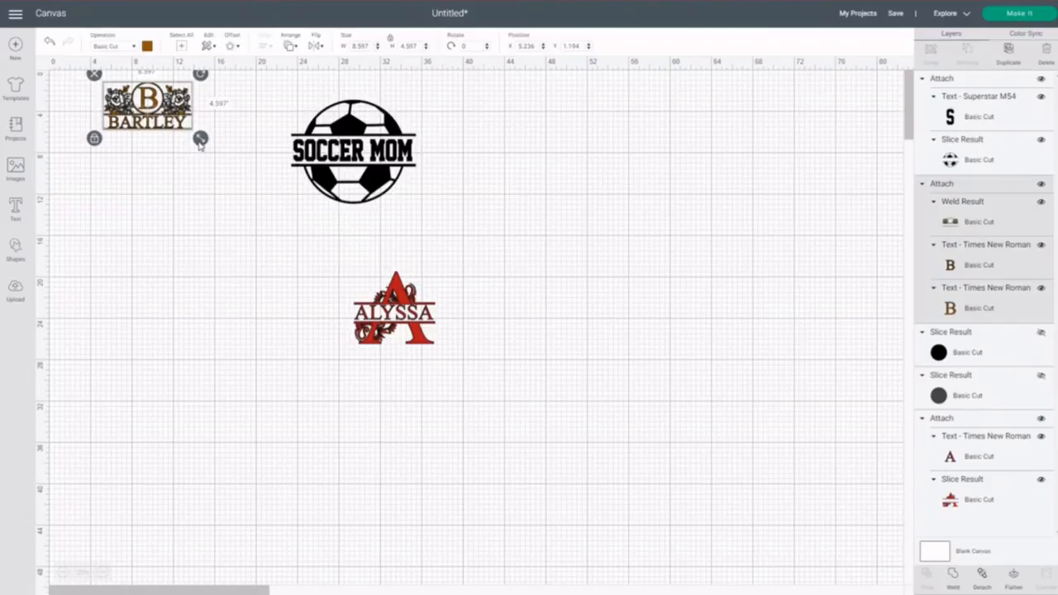
{"action": "left_click_drag", "start_coordinate": [201, 139], "coordinate": [275, 178]}
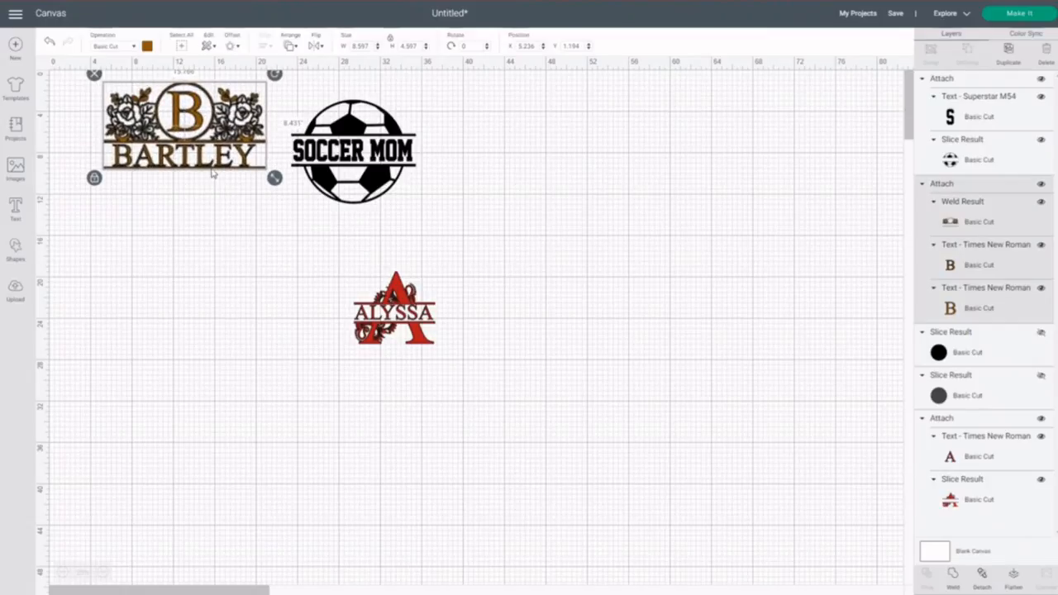
{"action": "left_click_drag", "start_coordinate": [184, 132], "coordinate": [546, 161]}
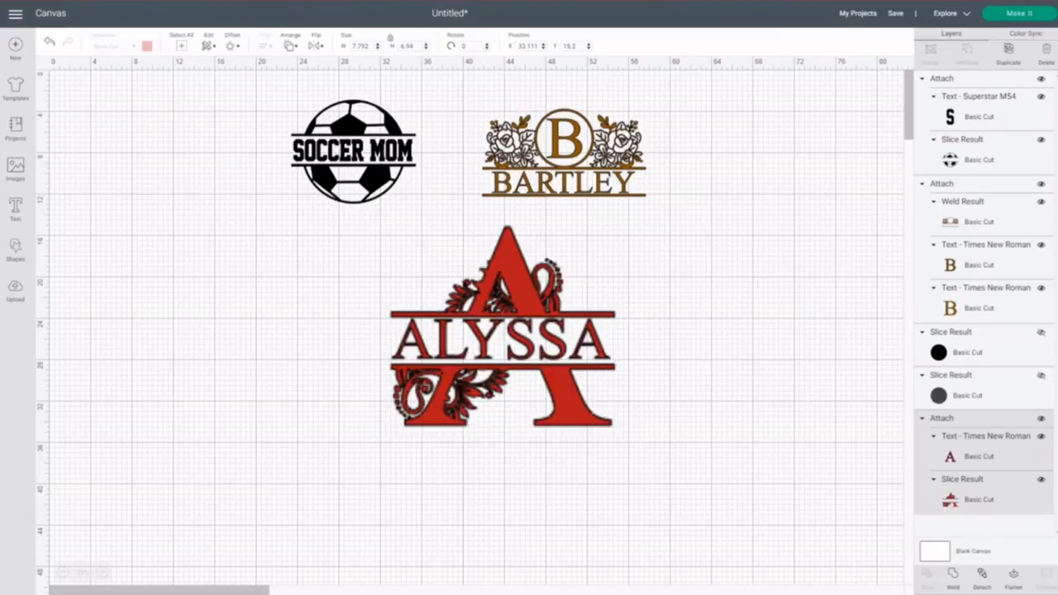
- Shift BARTLEY toward the top centre and enlarge it further to finish the layout
{"action": "left_click", "coordinate": [512, 347]}
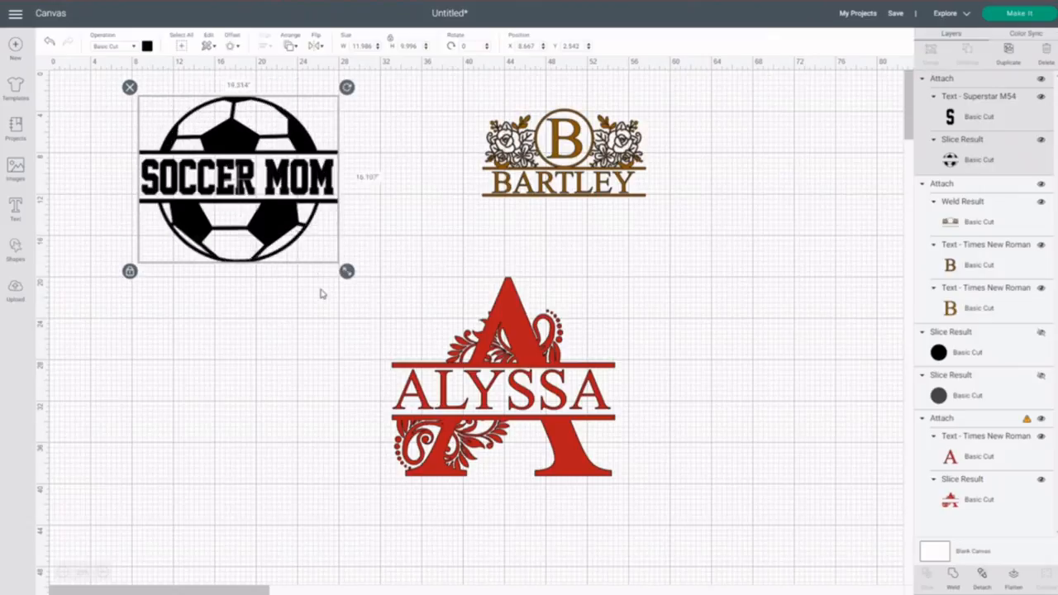
{"action": "left_click", "coordinate": [320, 293]}
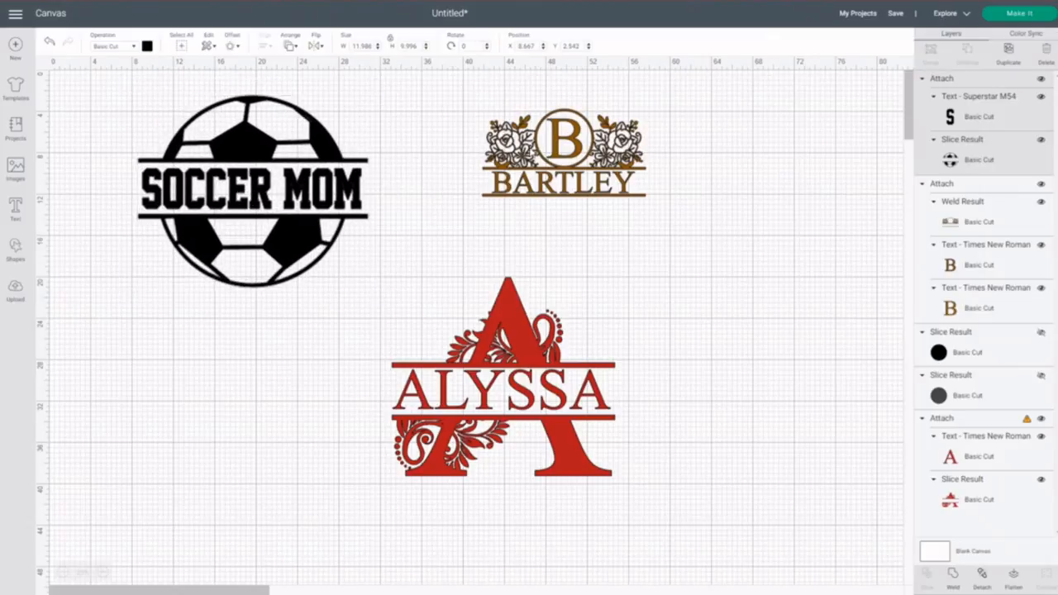
{"action": "left_click", "coordinate": [566, 157]}
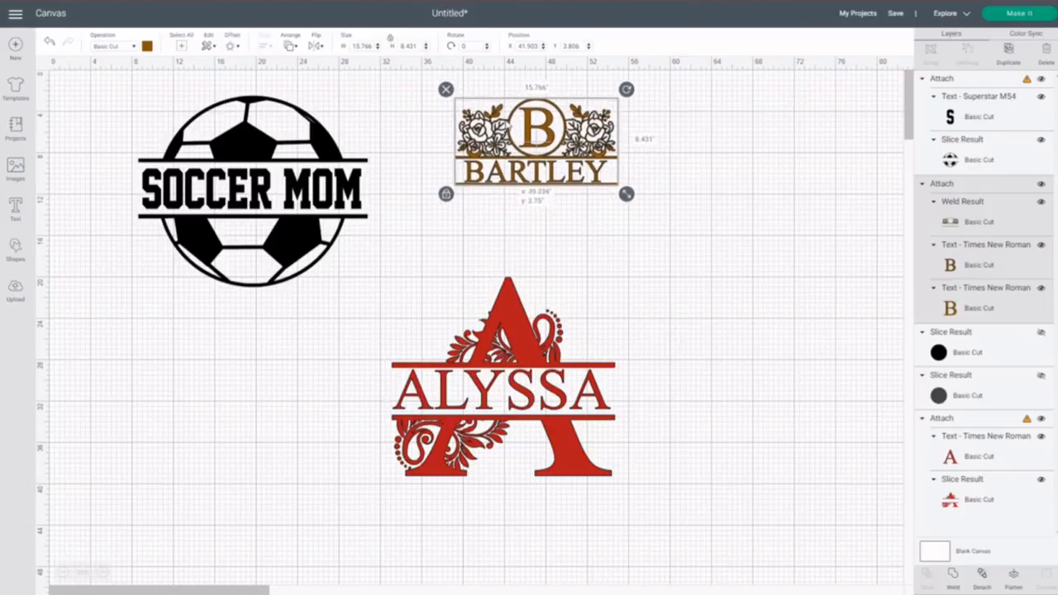
{"action": "left_click_drag", "start_coordinate": [535, 141], "coordinate": [506, 124]}
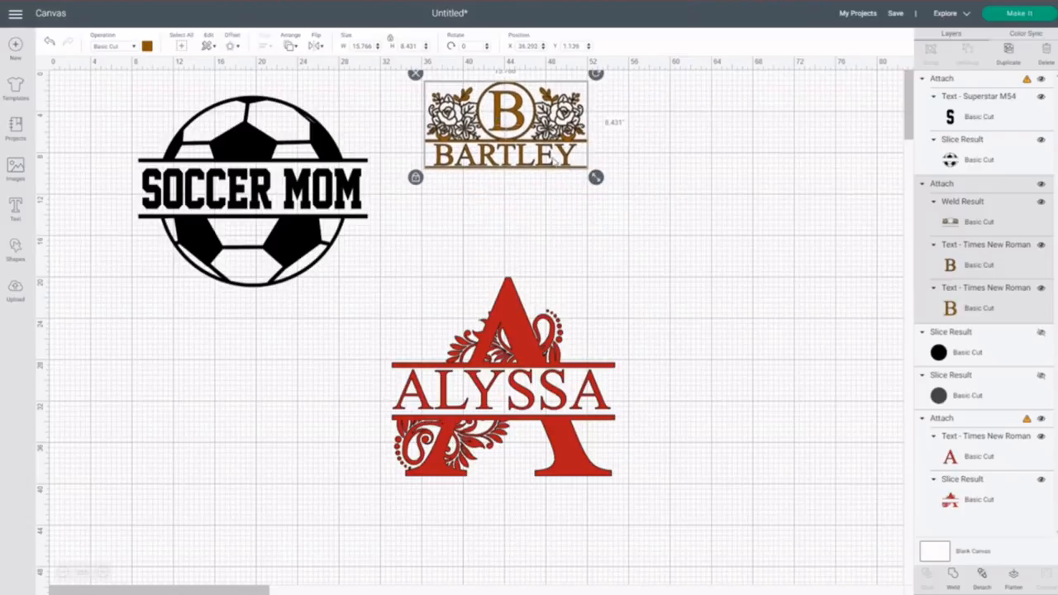
{"action": "left_click_drag", "start_coordinate": [597, 176], "coordinate": [750, 259]}
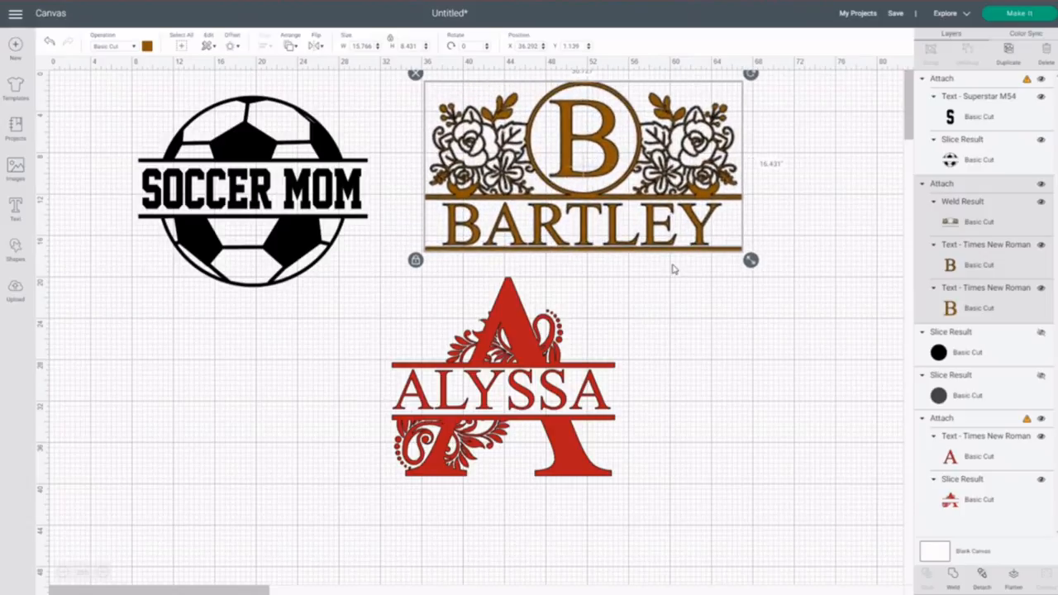
{"action": "left_click", "coordinate": [741, 414]}
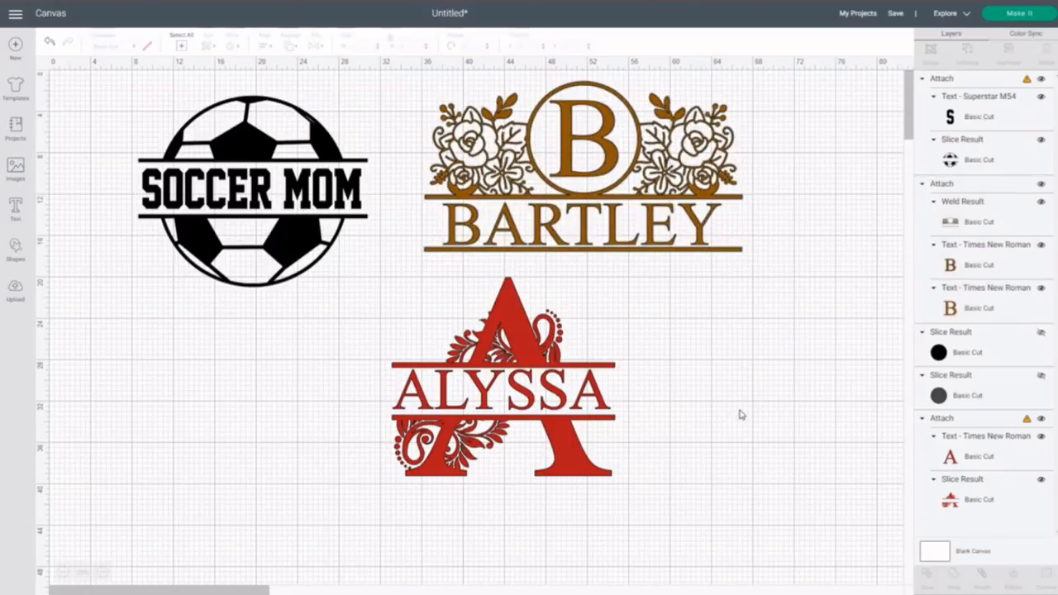